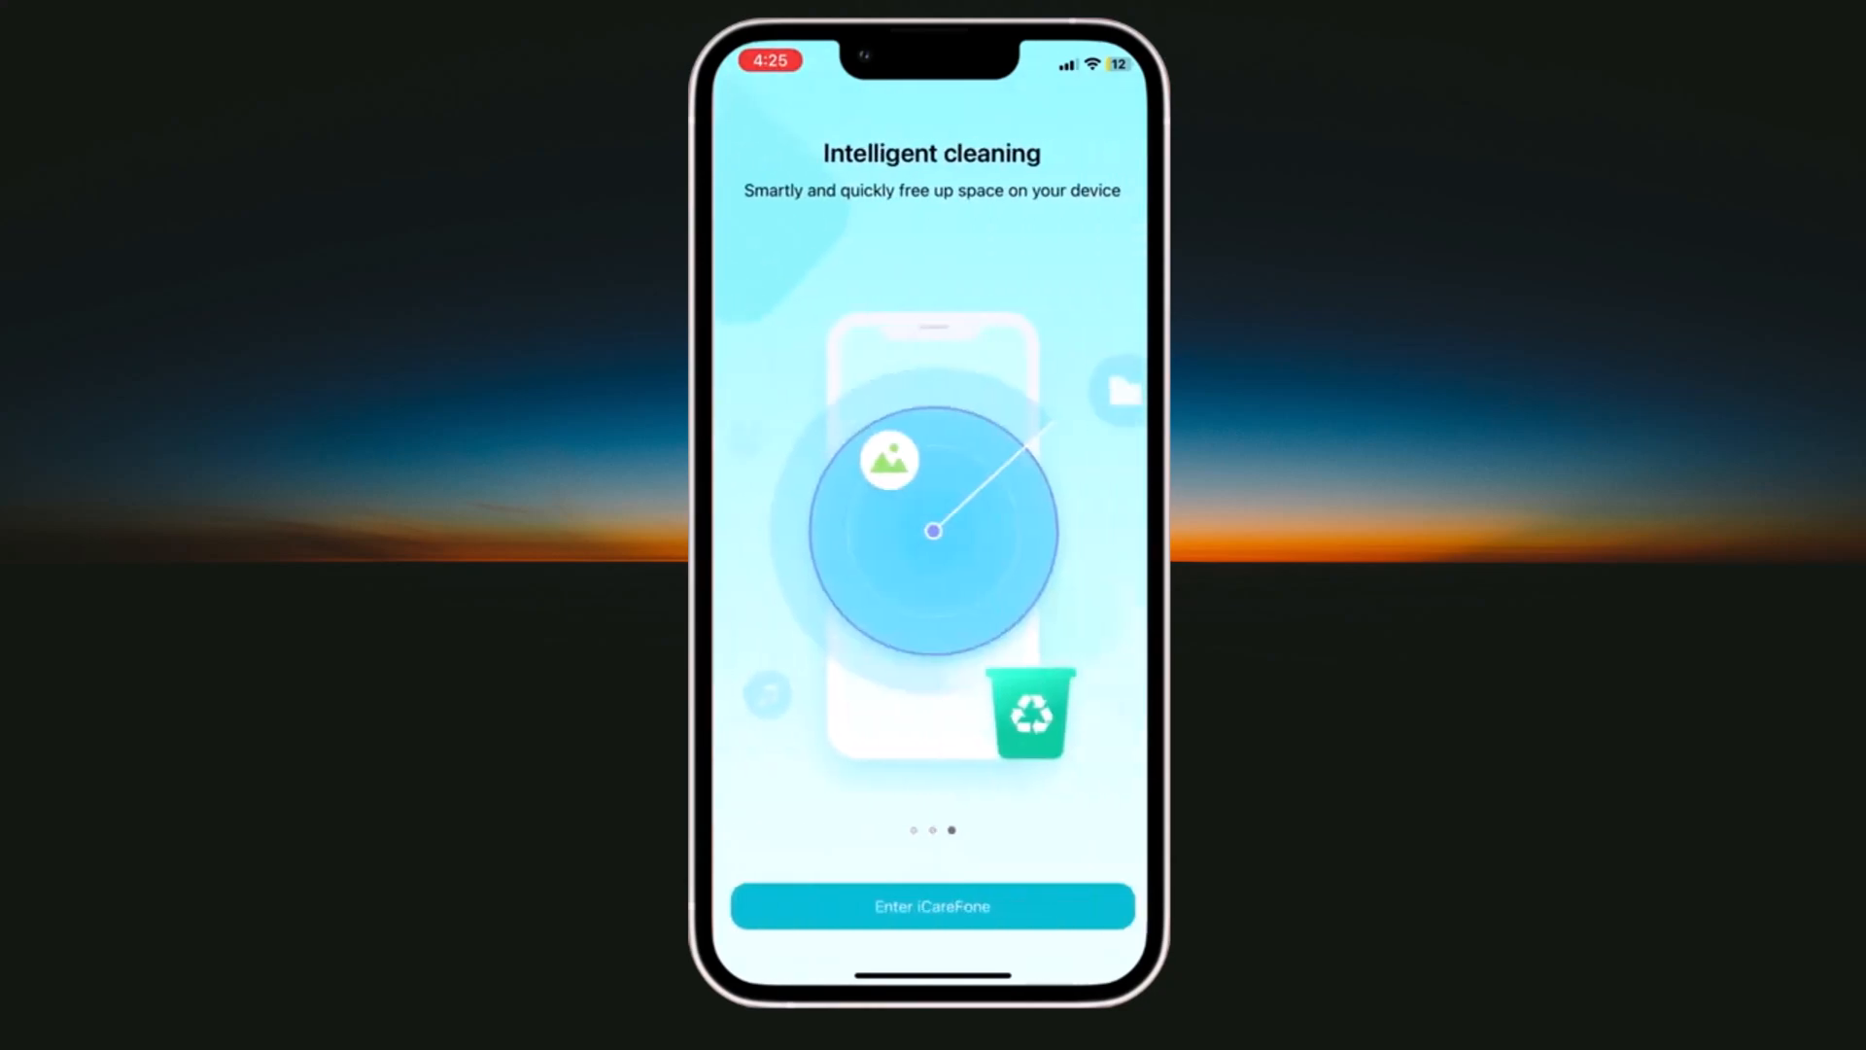
# Enter iCareFone from the Intelligent cleaning intro to reach the Home tab.
pyautogui.click(932, 906)
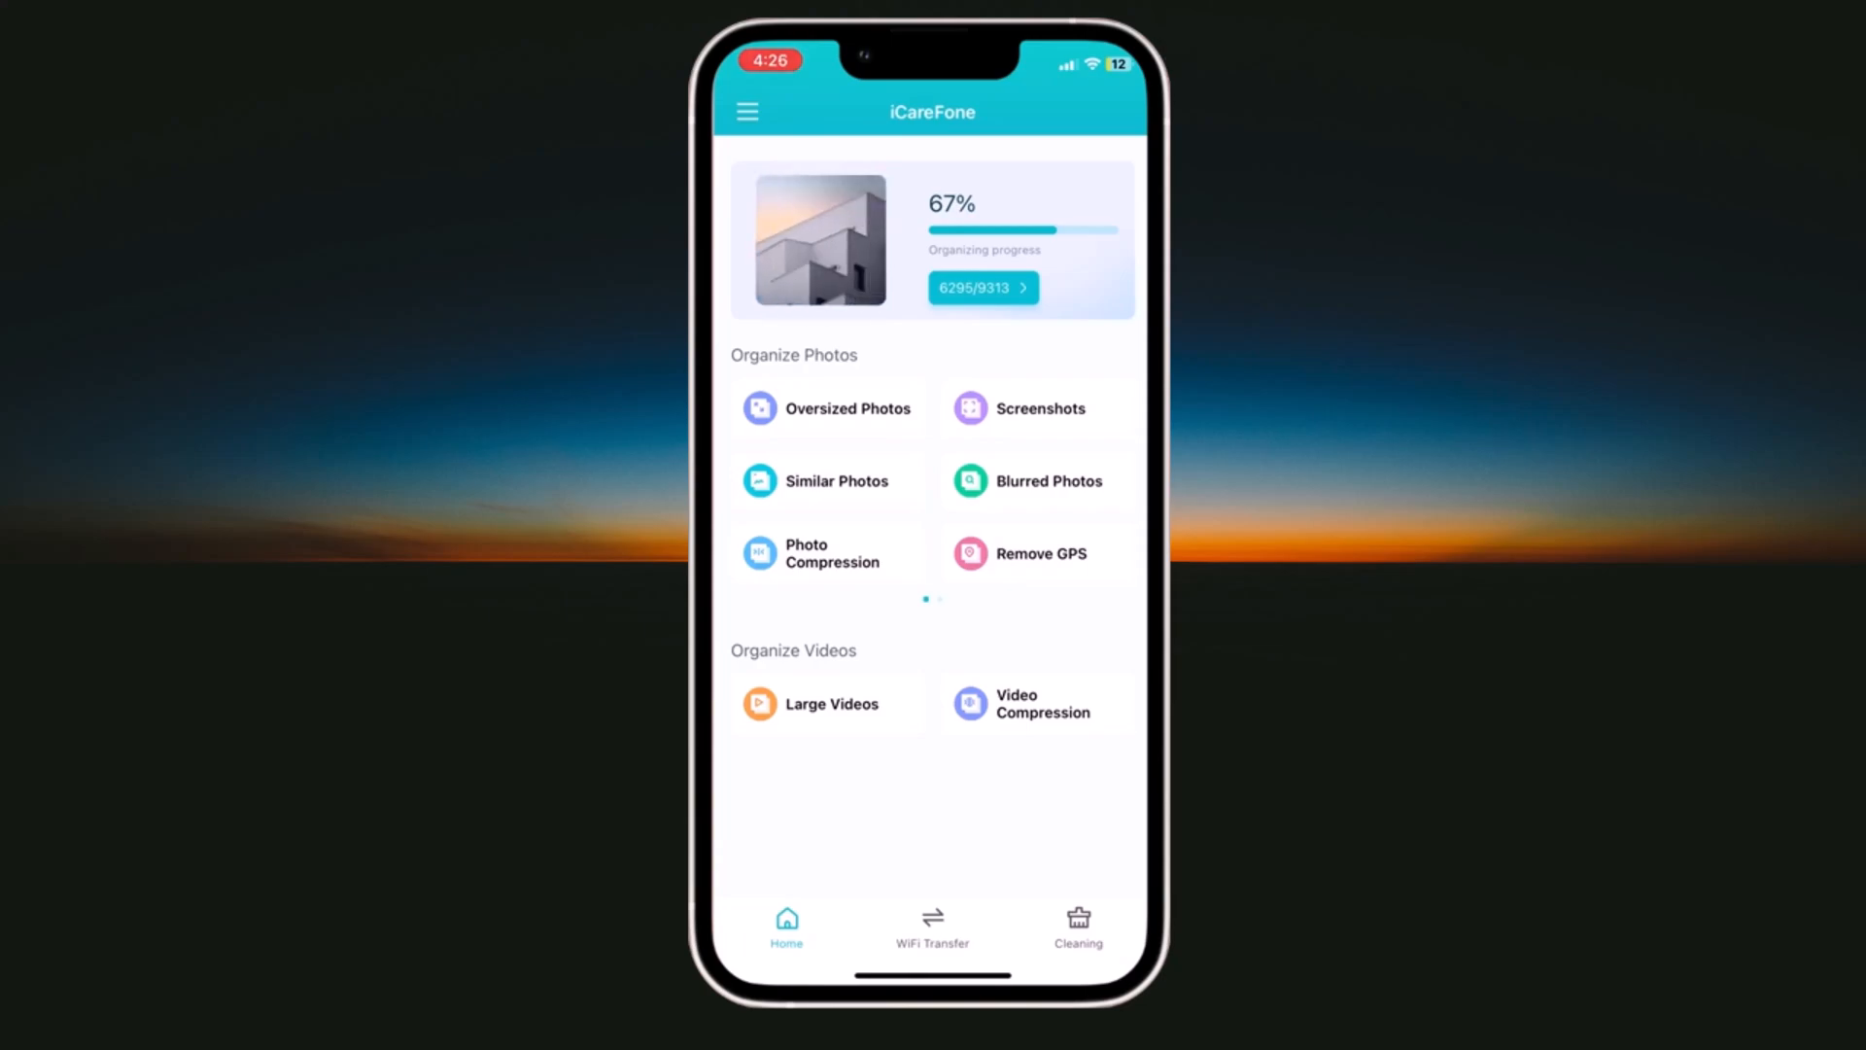
# Run Toolkit > Performance Test from the side menu and view the 10.73 Mbps download result.
pyautogui.click(747, 112)
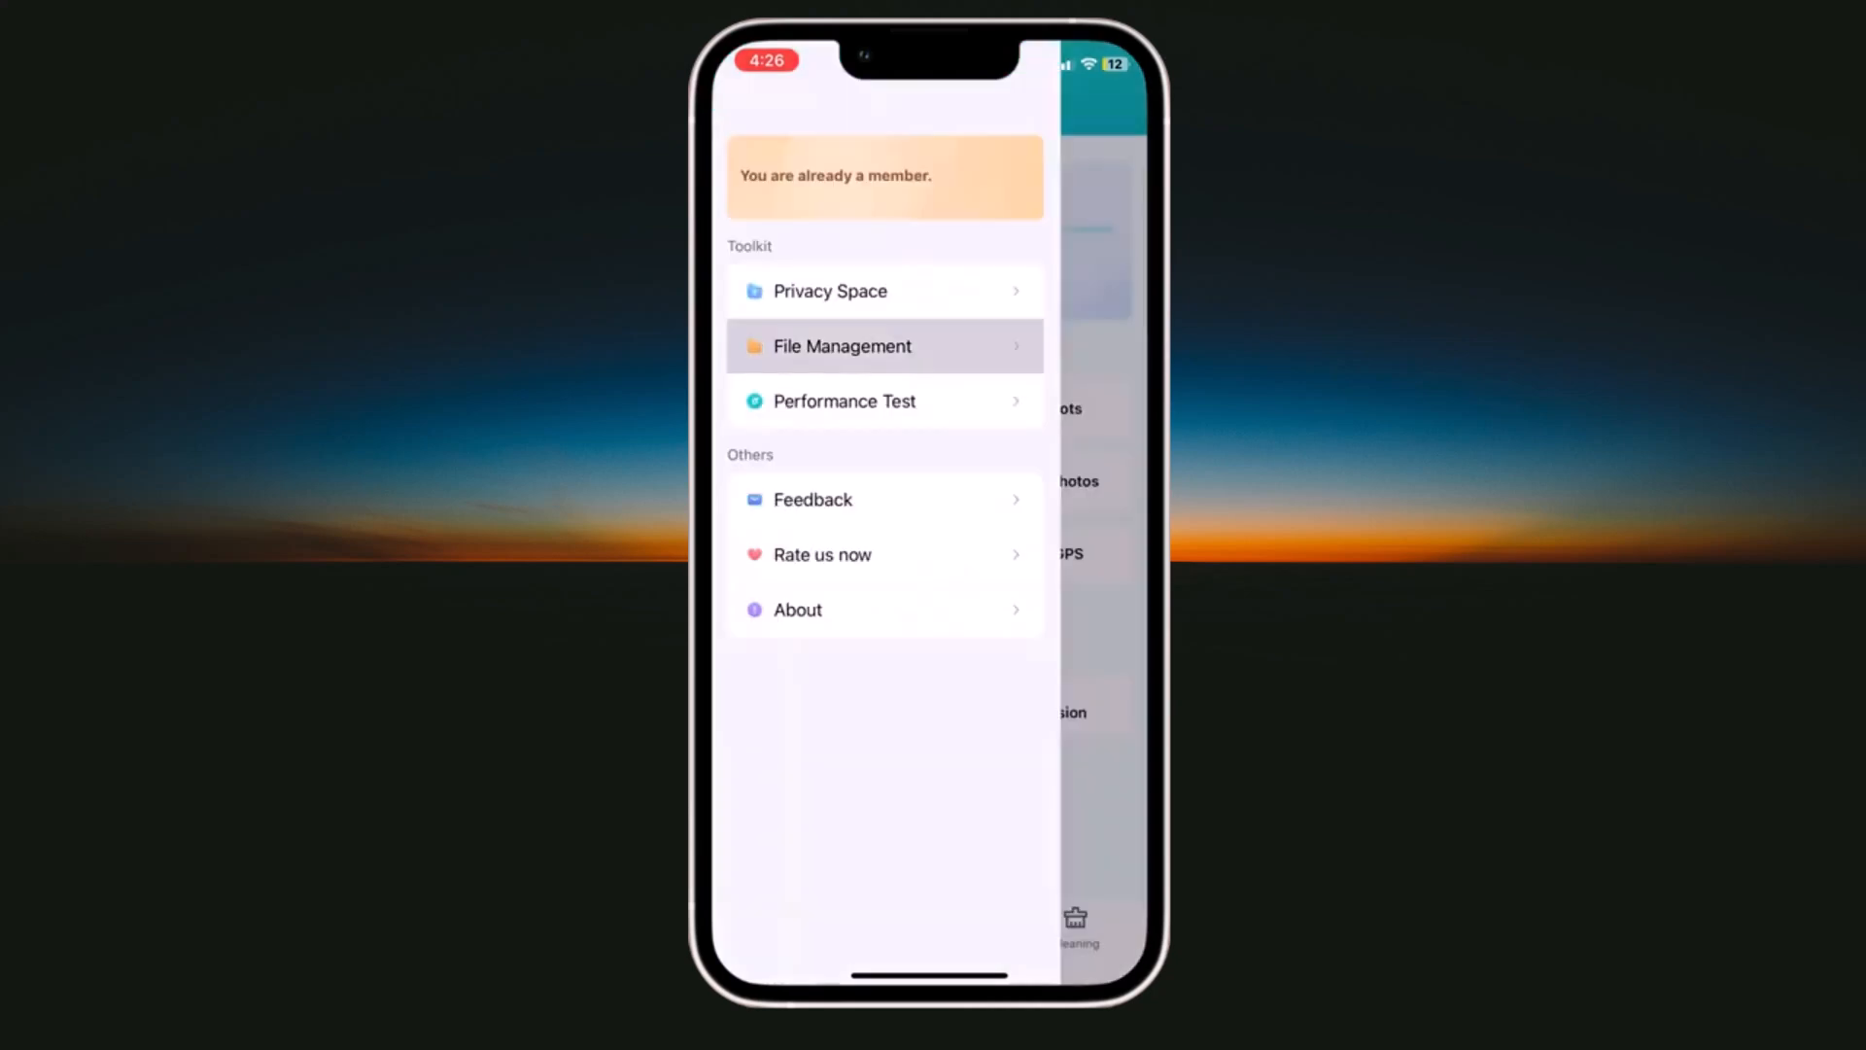
pyautogui.click(840, 345)
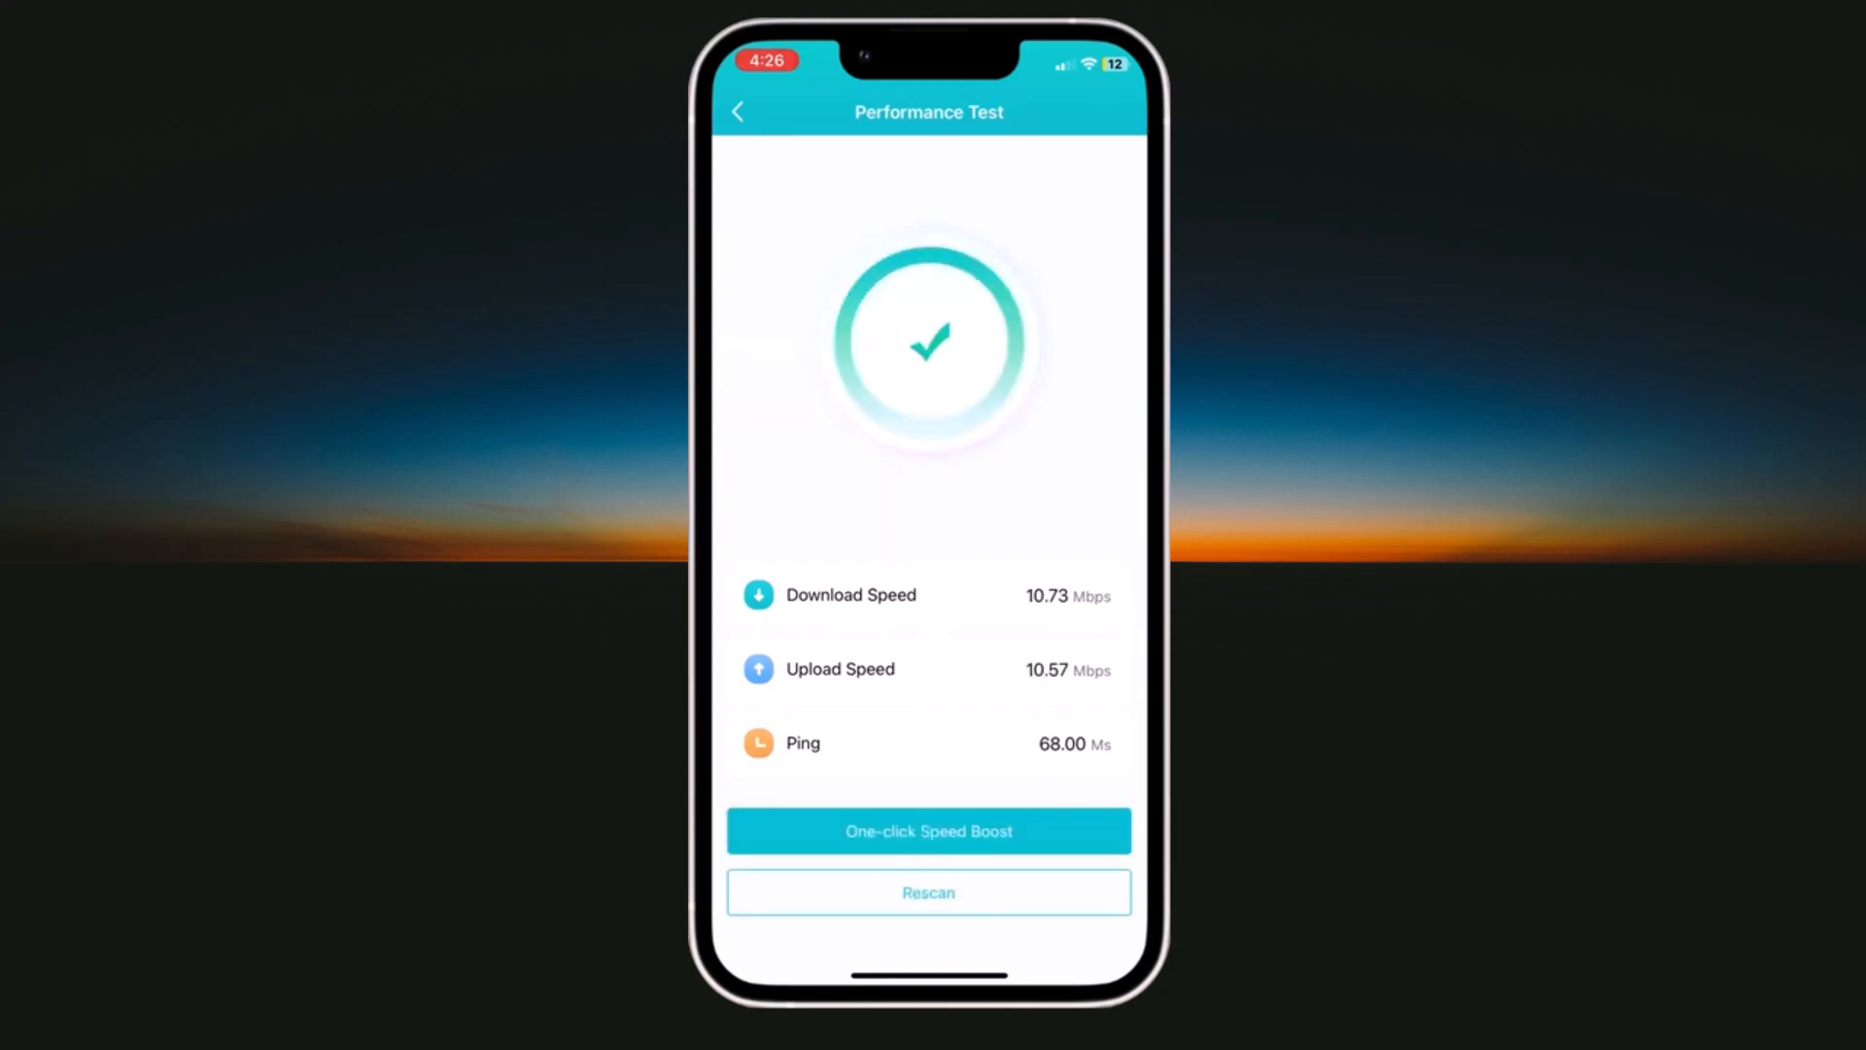
pyautogui.click(738, 112)
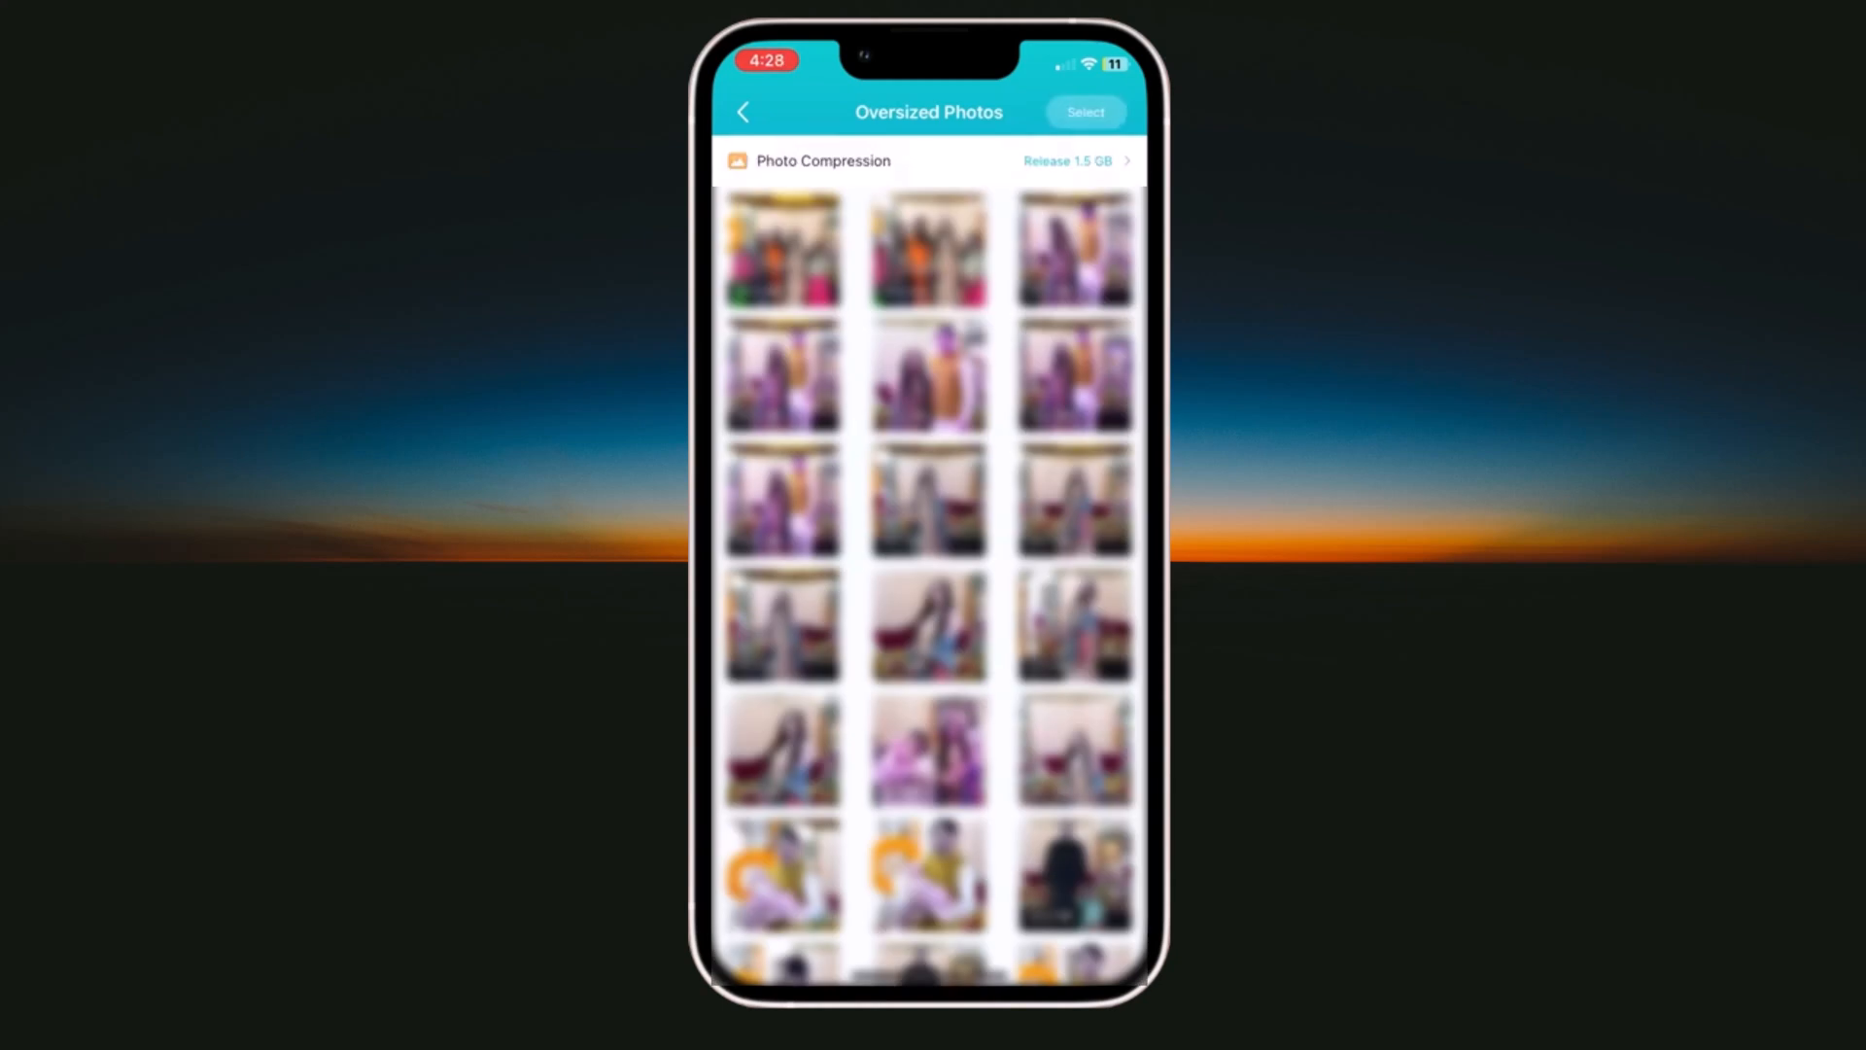
# Browse the Oversized Photos list and select three photos for removal.
pyautogui.scroll(-3)
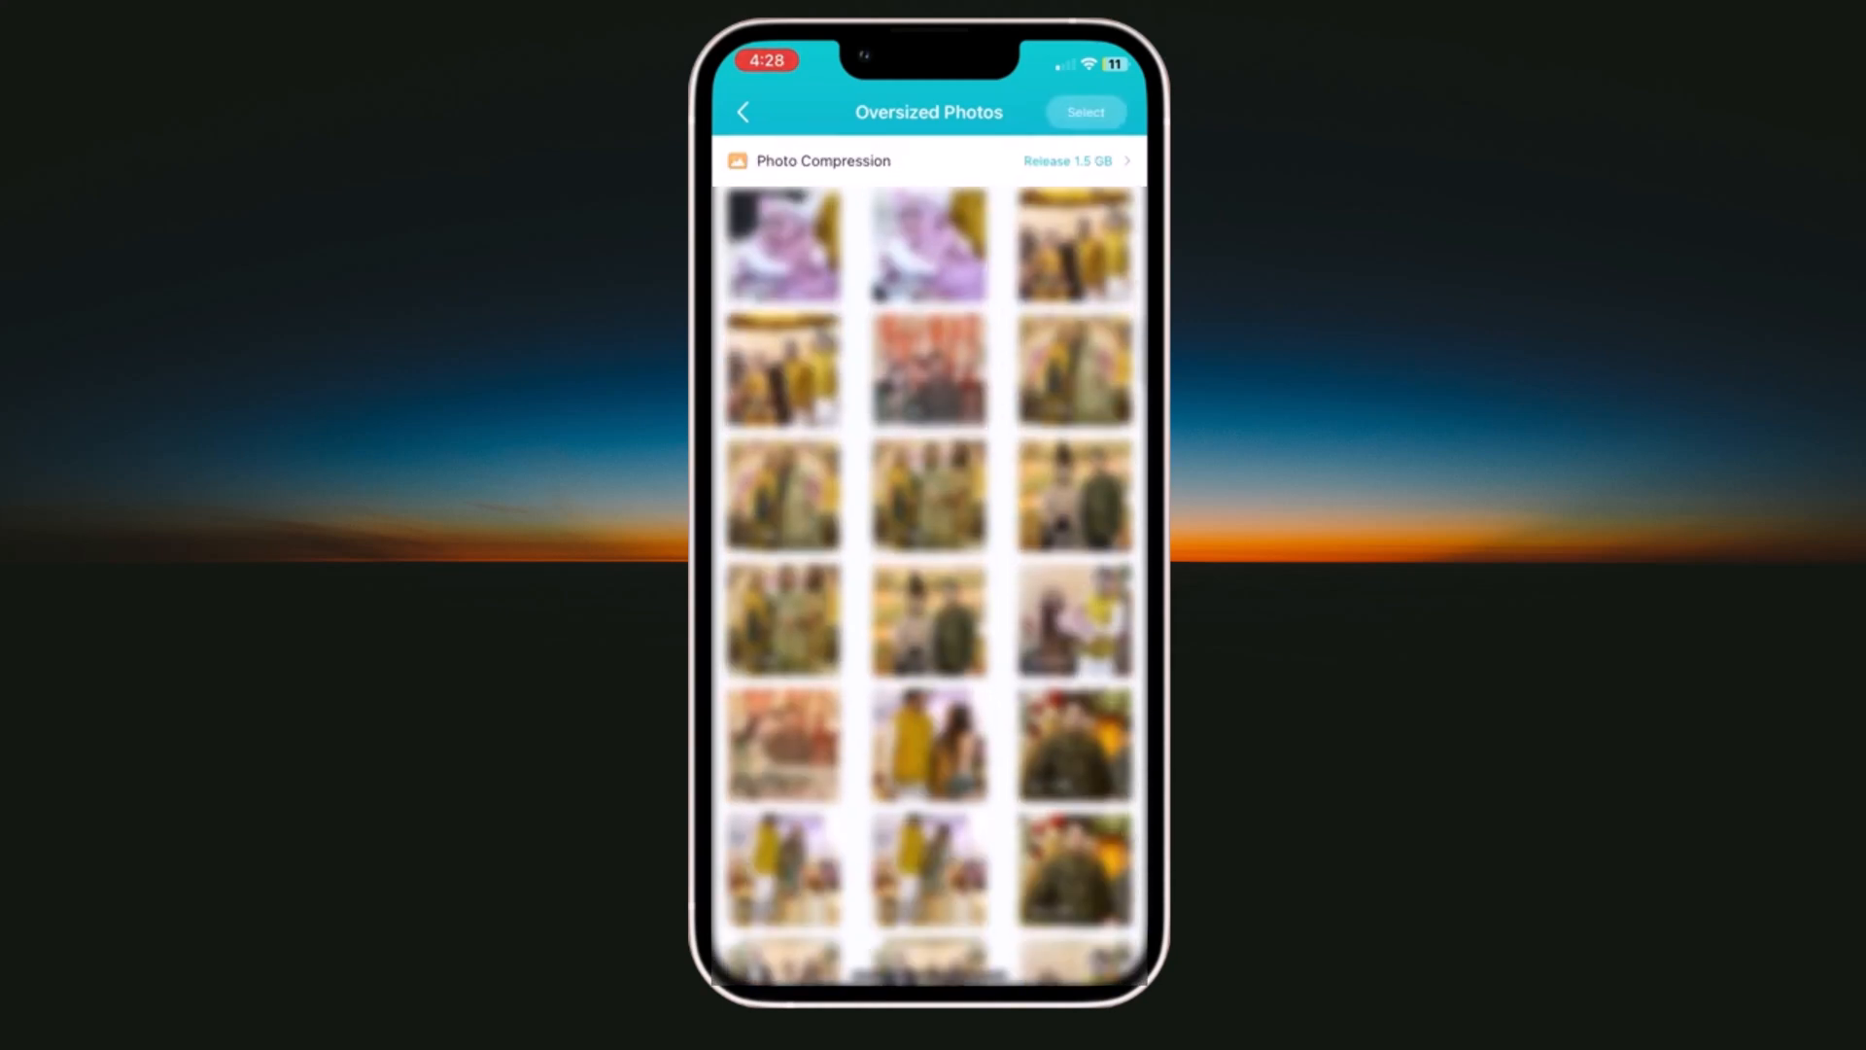
pyautogui.scroll(-3)
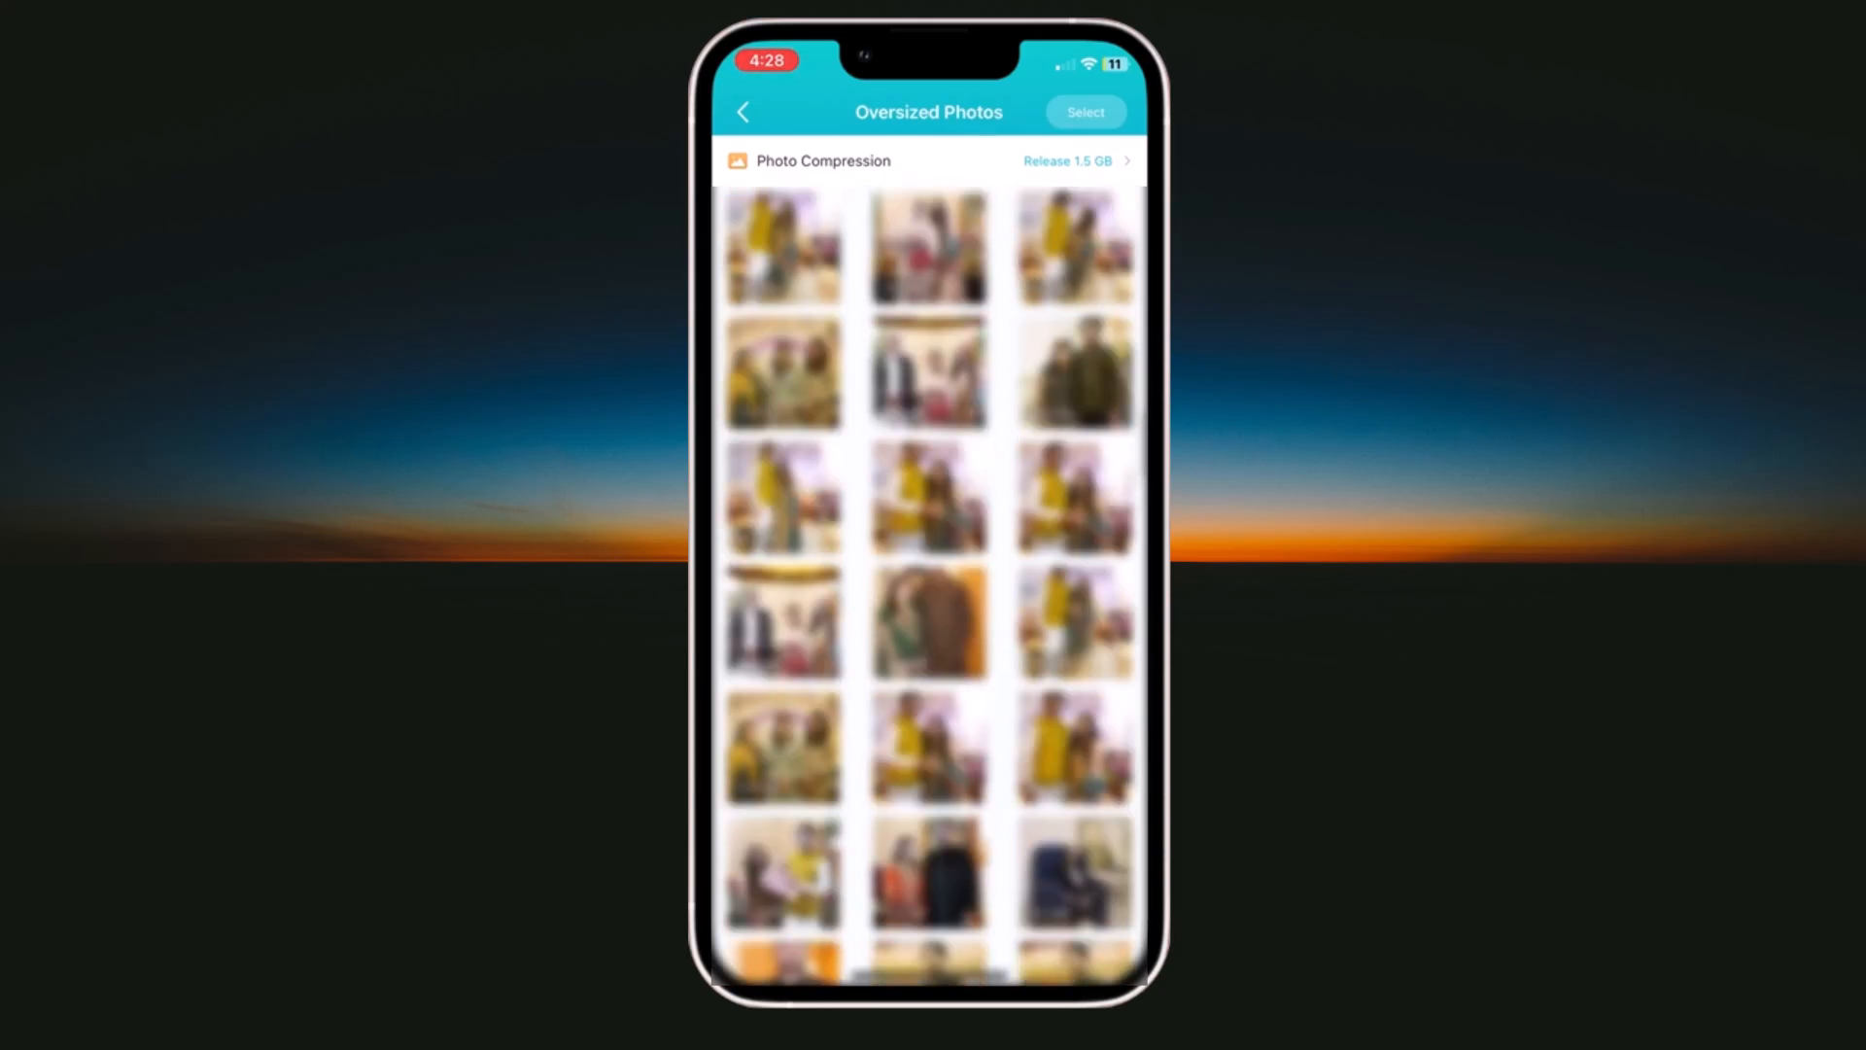
pyautogui.scroll(-3)
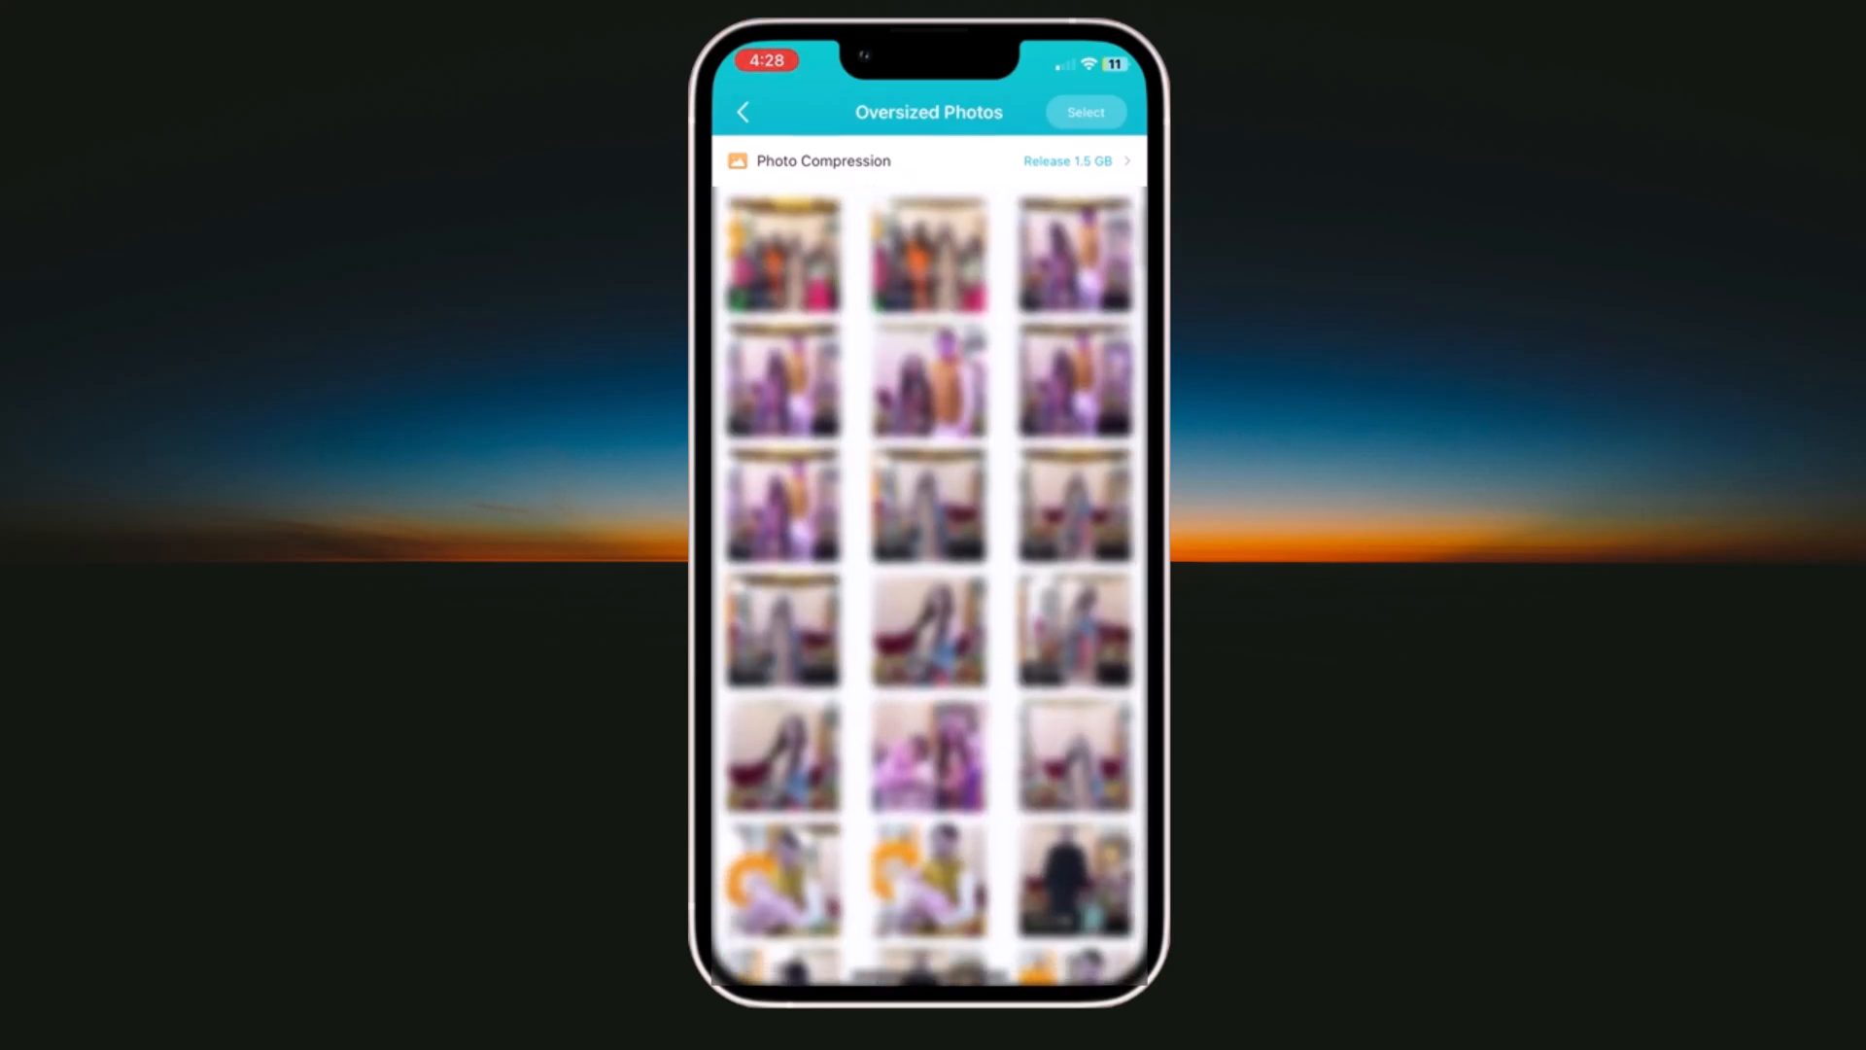
pyautogui.click(1083, 111)
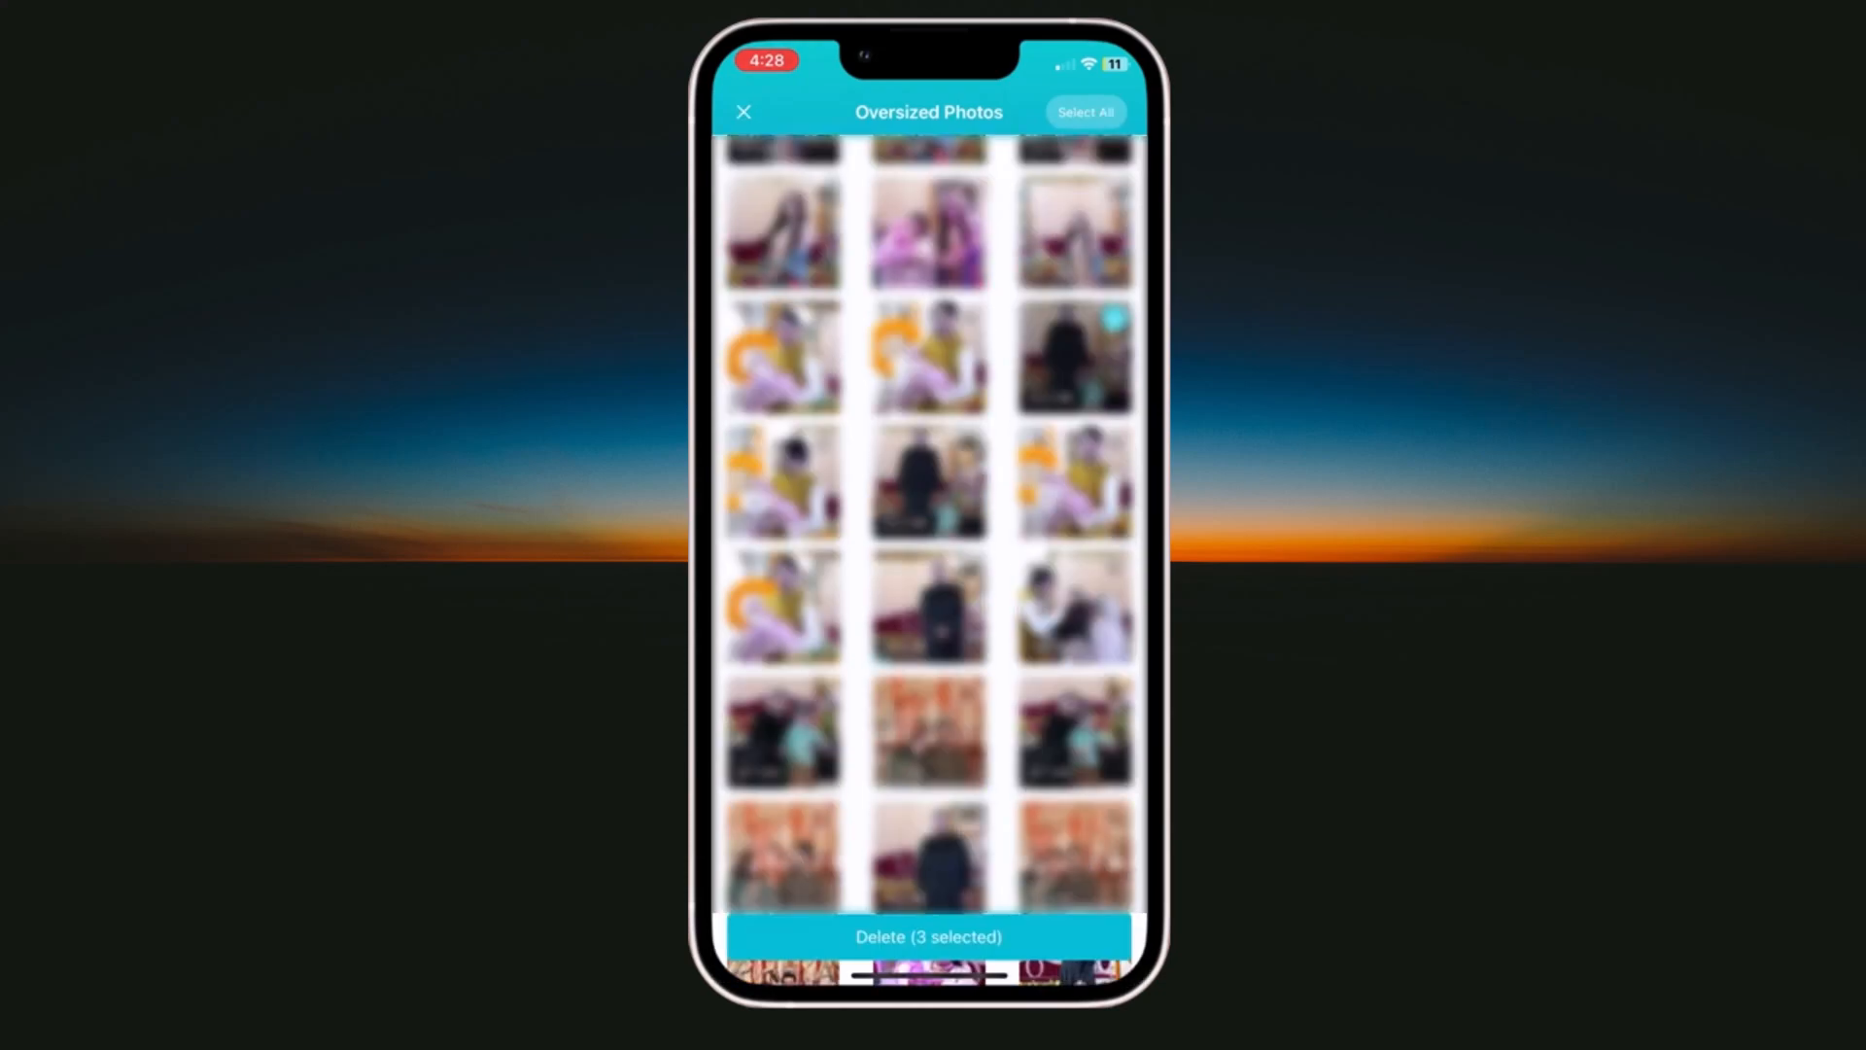
pyautogui.scroll(-3)
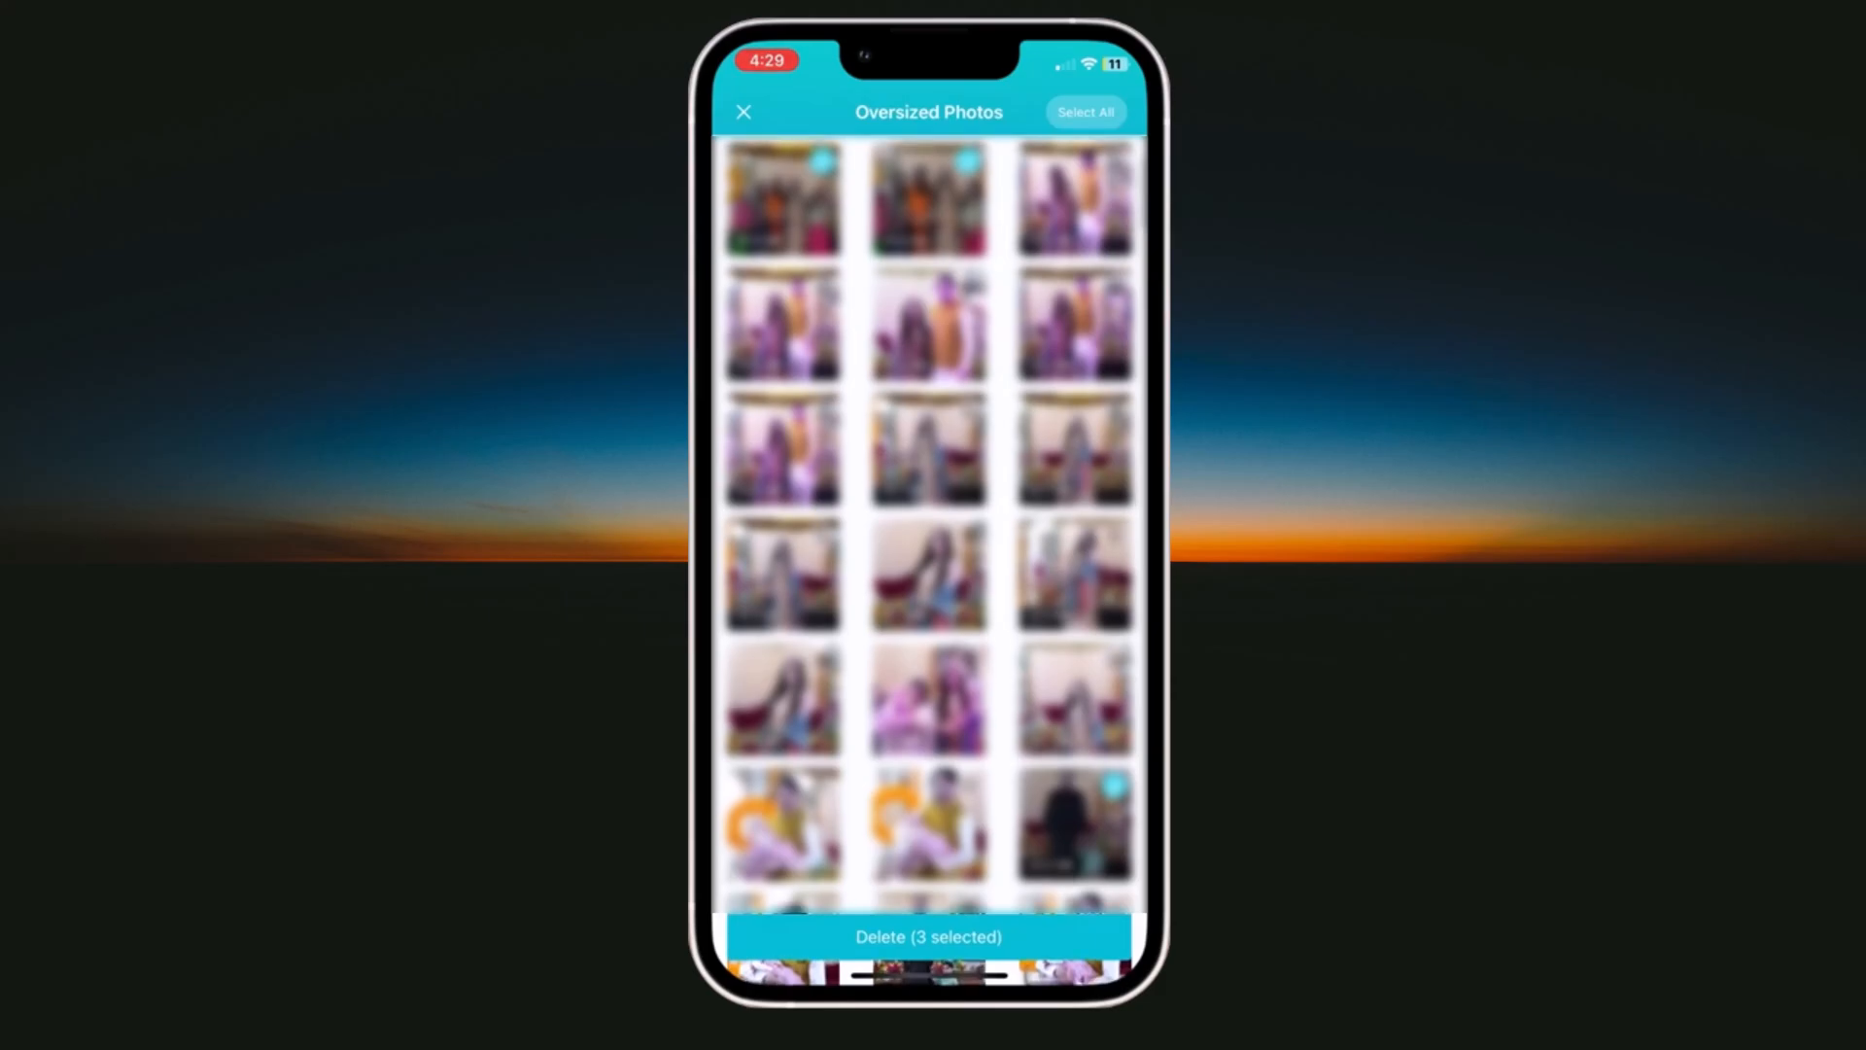
# Delete the three oversized photos, allow it in the iOS prompt, and return home.
pyautogui.click(927, 937)
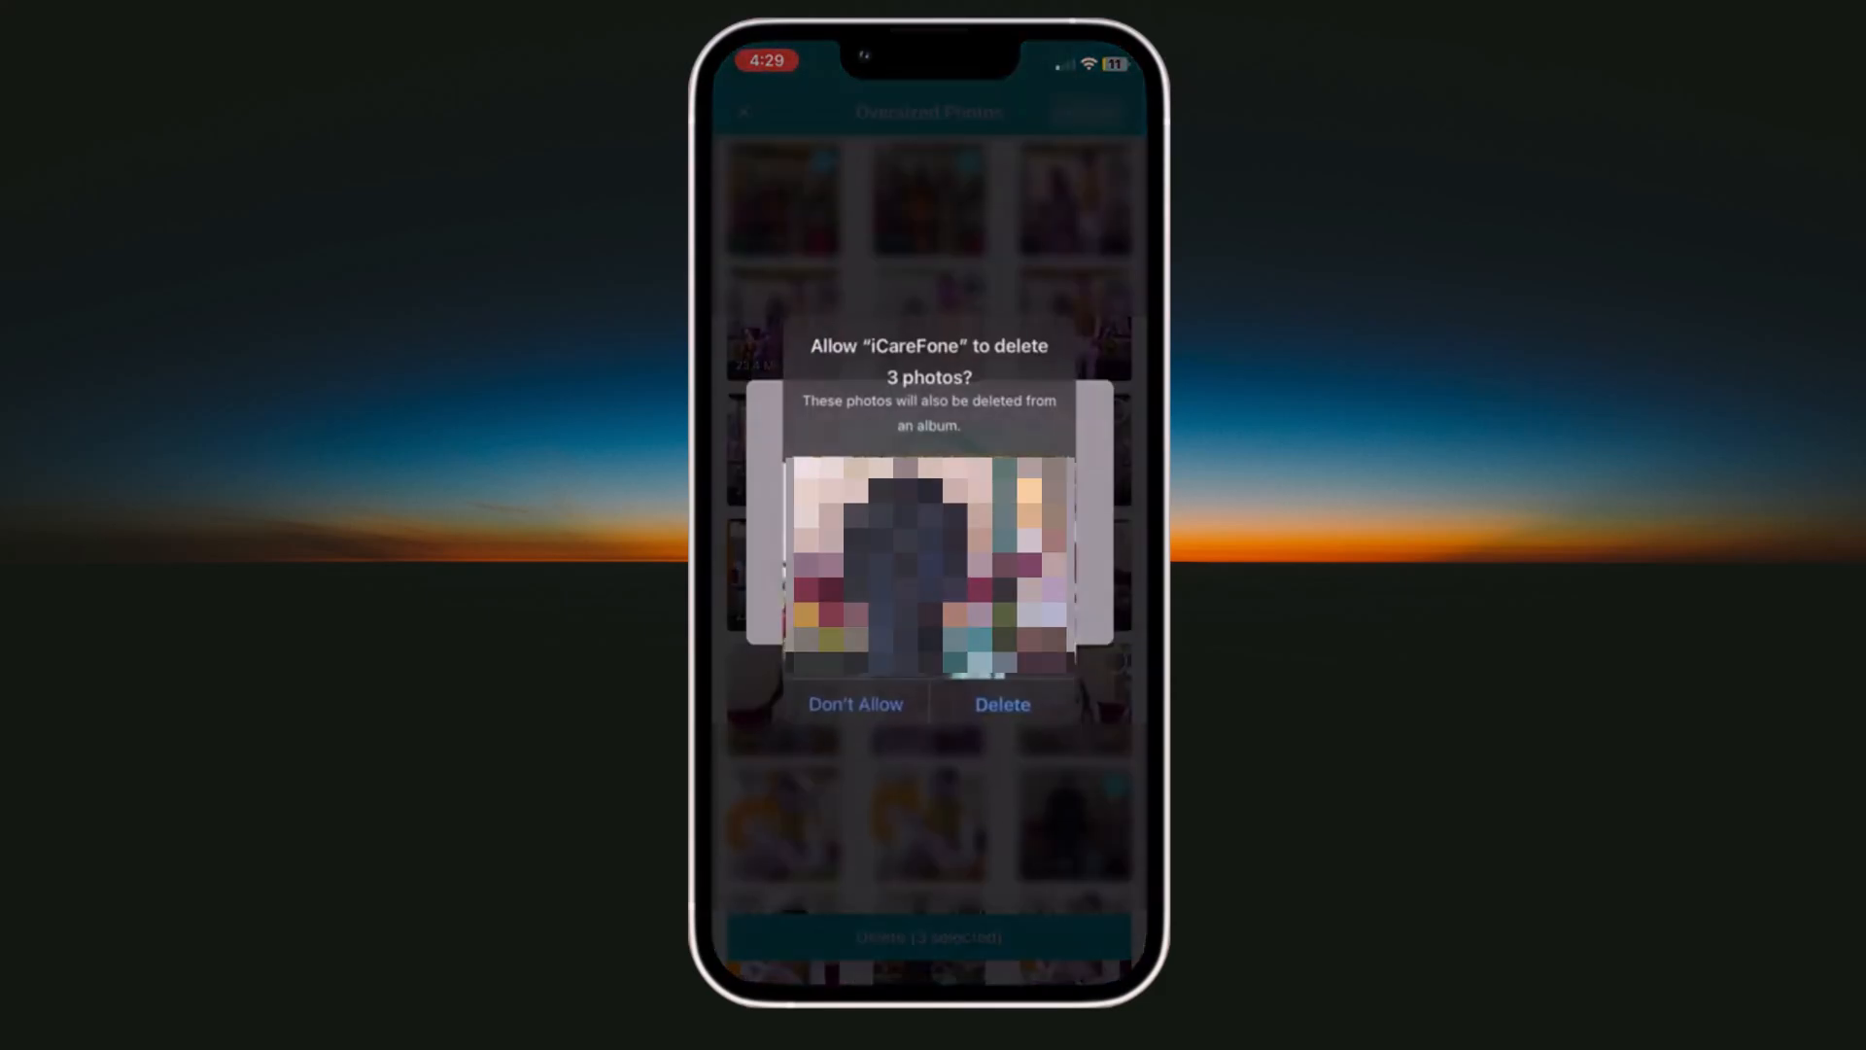
pyautogui.click(1001, 704)
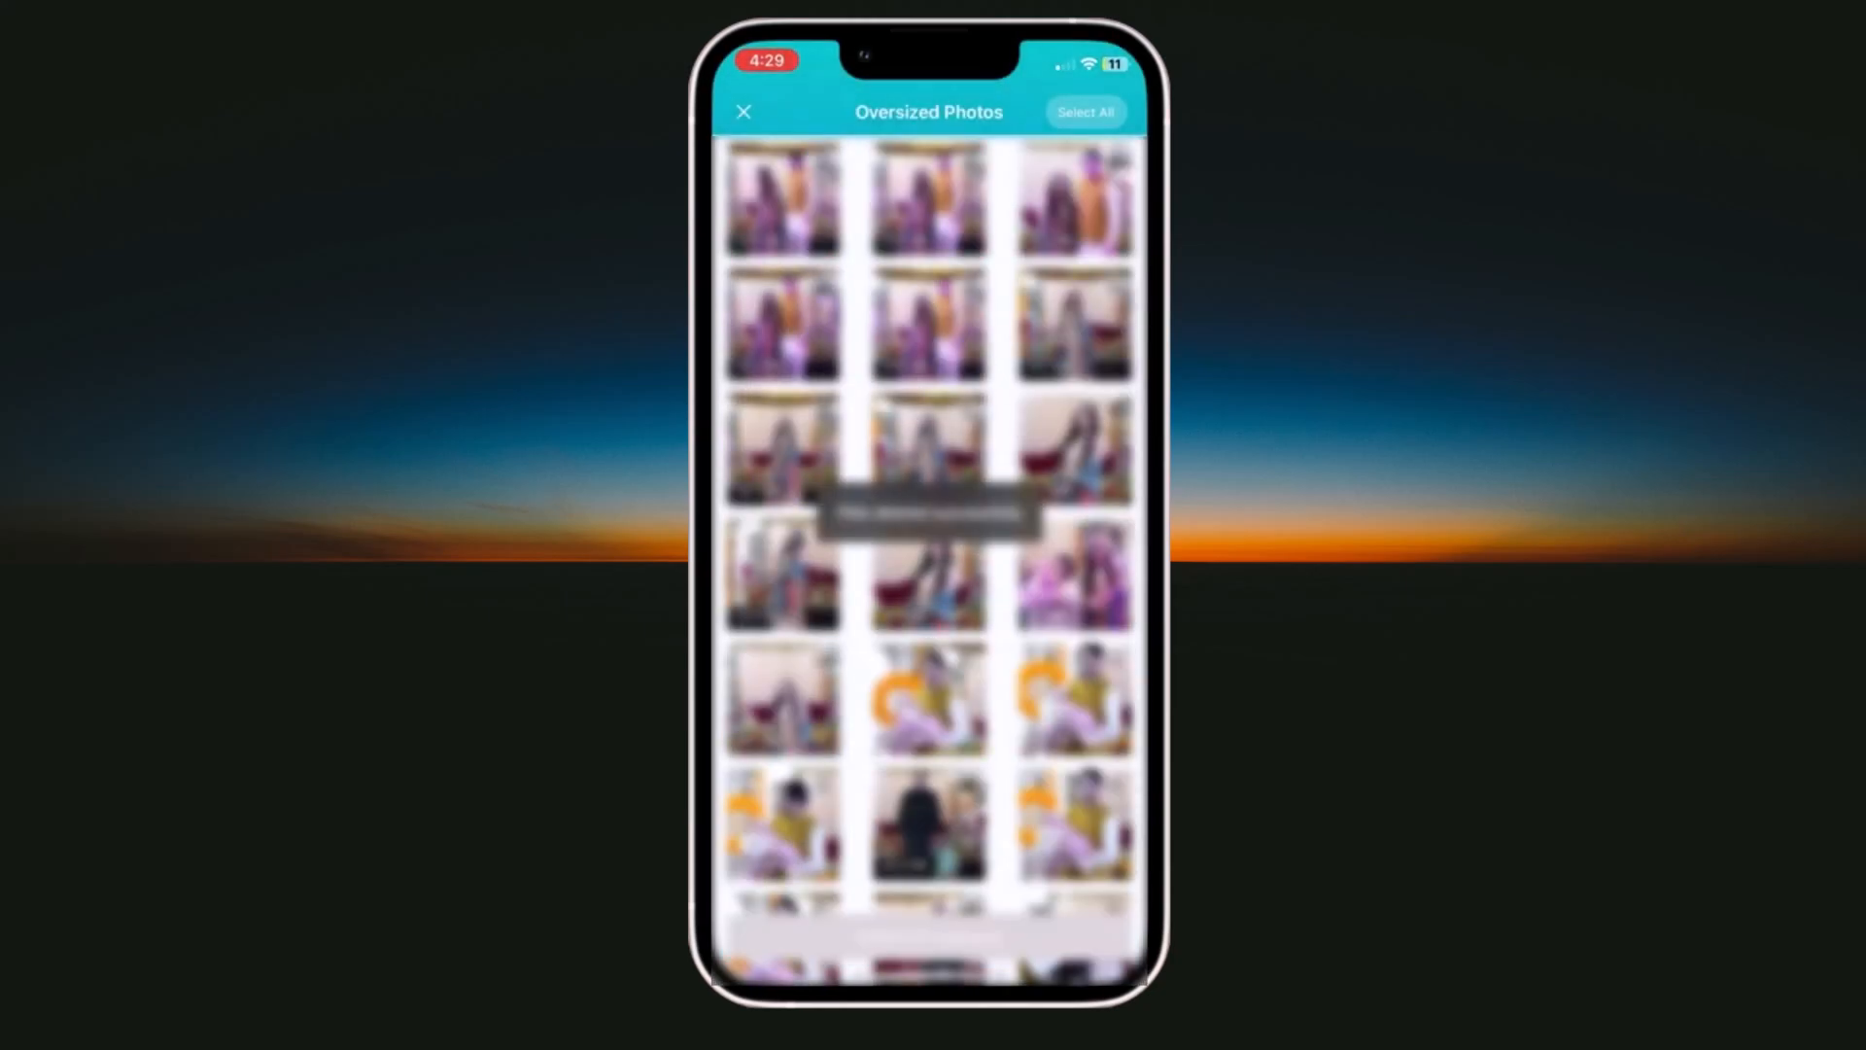
pyautogui.click(744, 112)
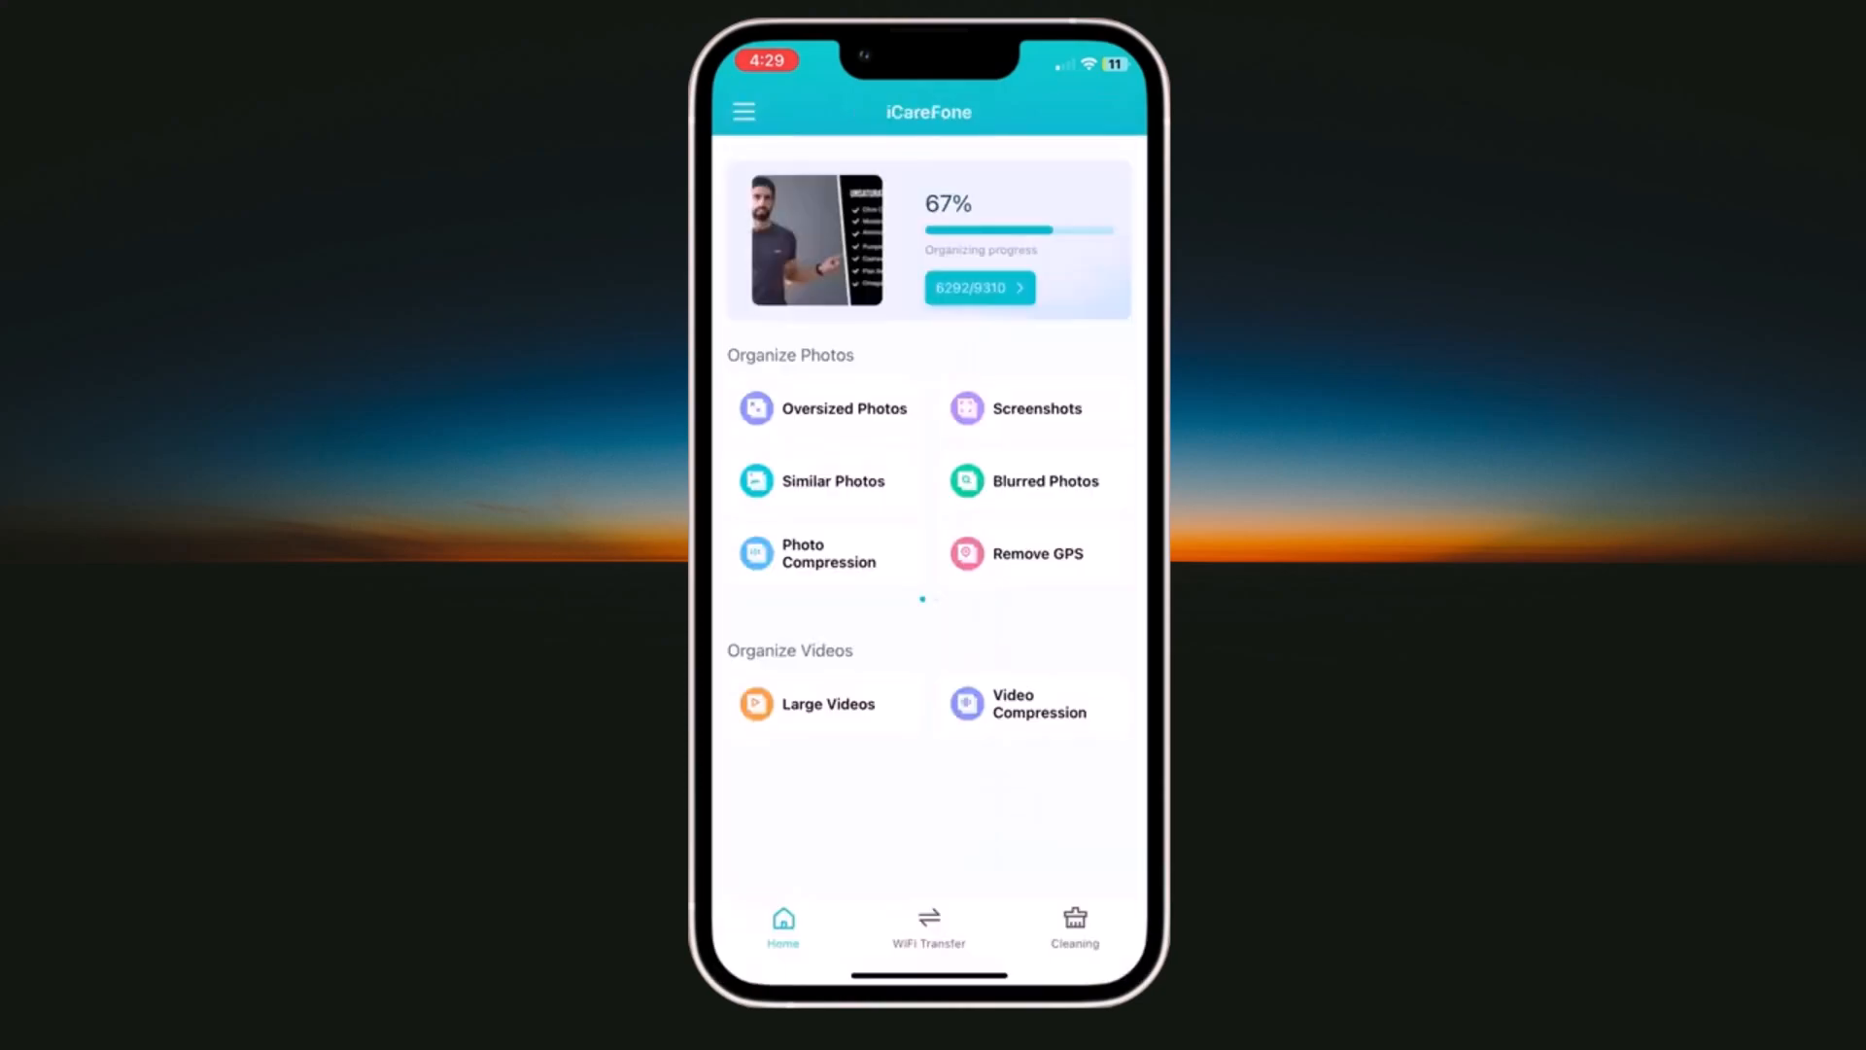
# Select duplicates in Similar Photos and delete 13 of them, allowing the iOS prompt.
pyautogui.click(815, 480)
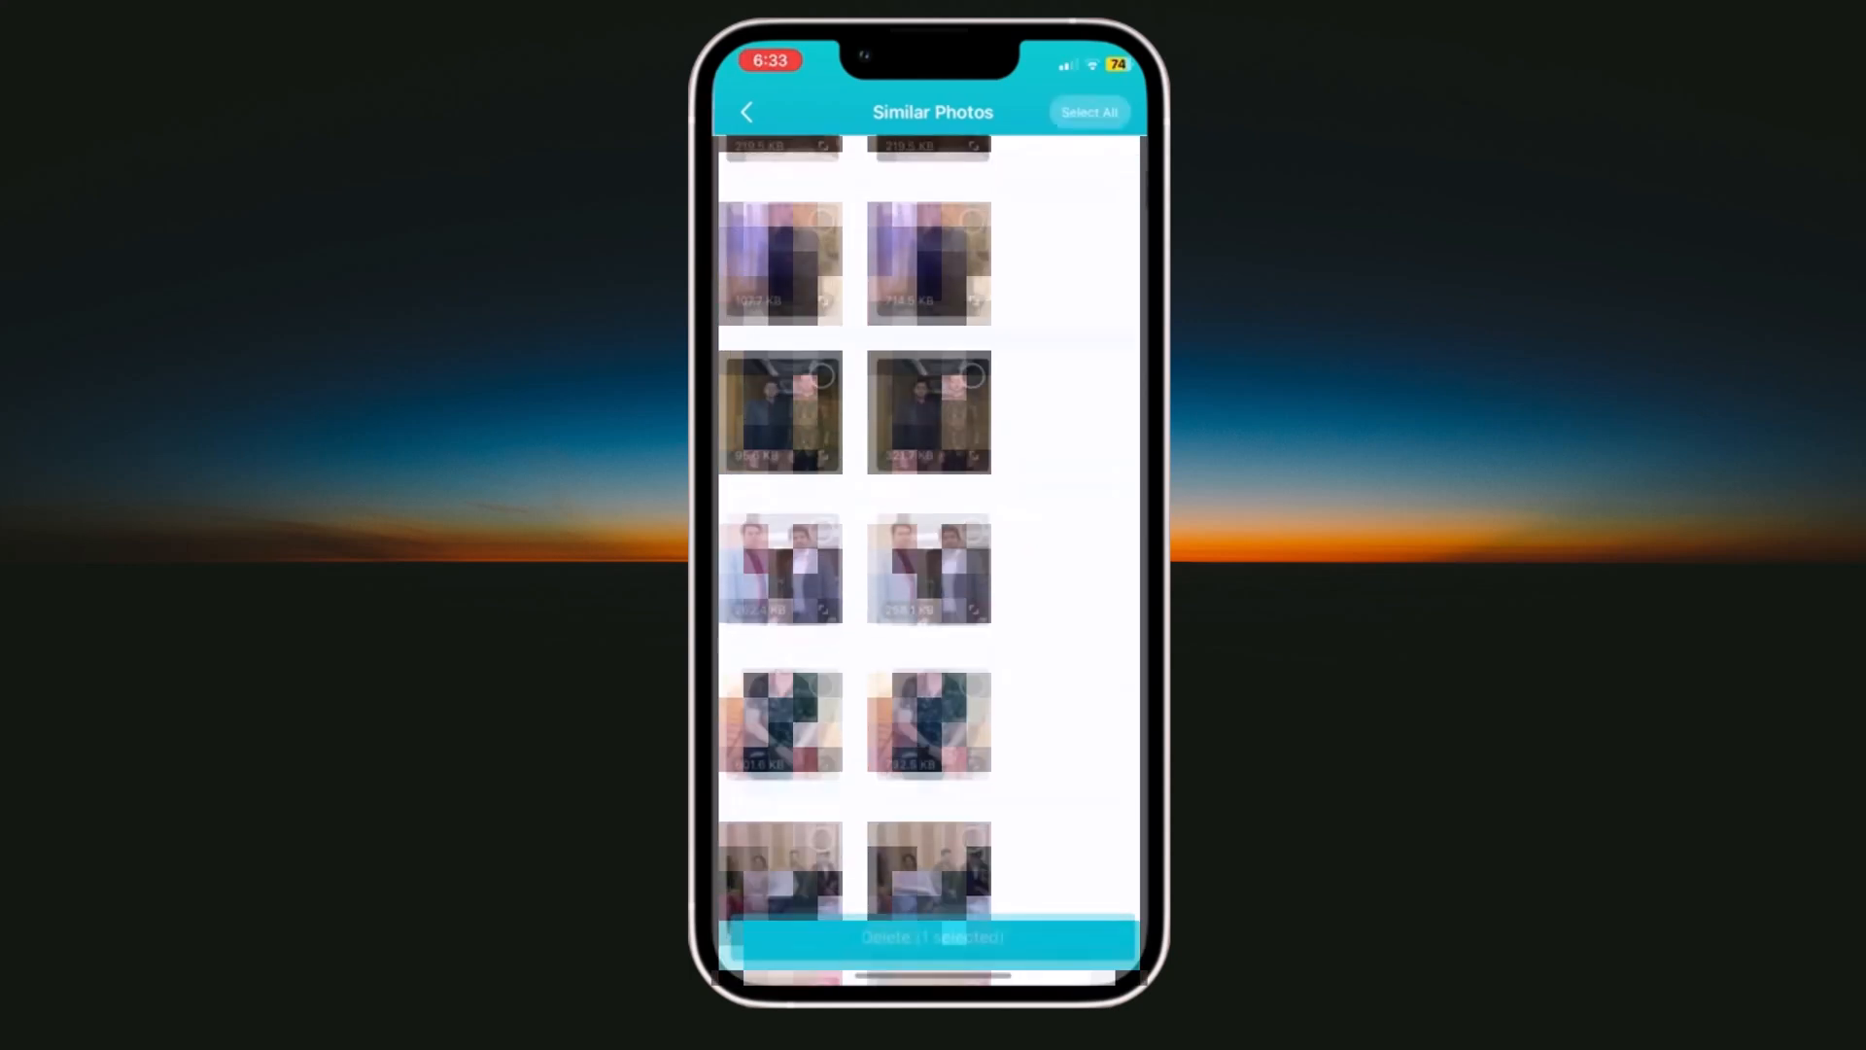
pyautogui.scroll(-3)
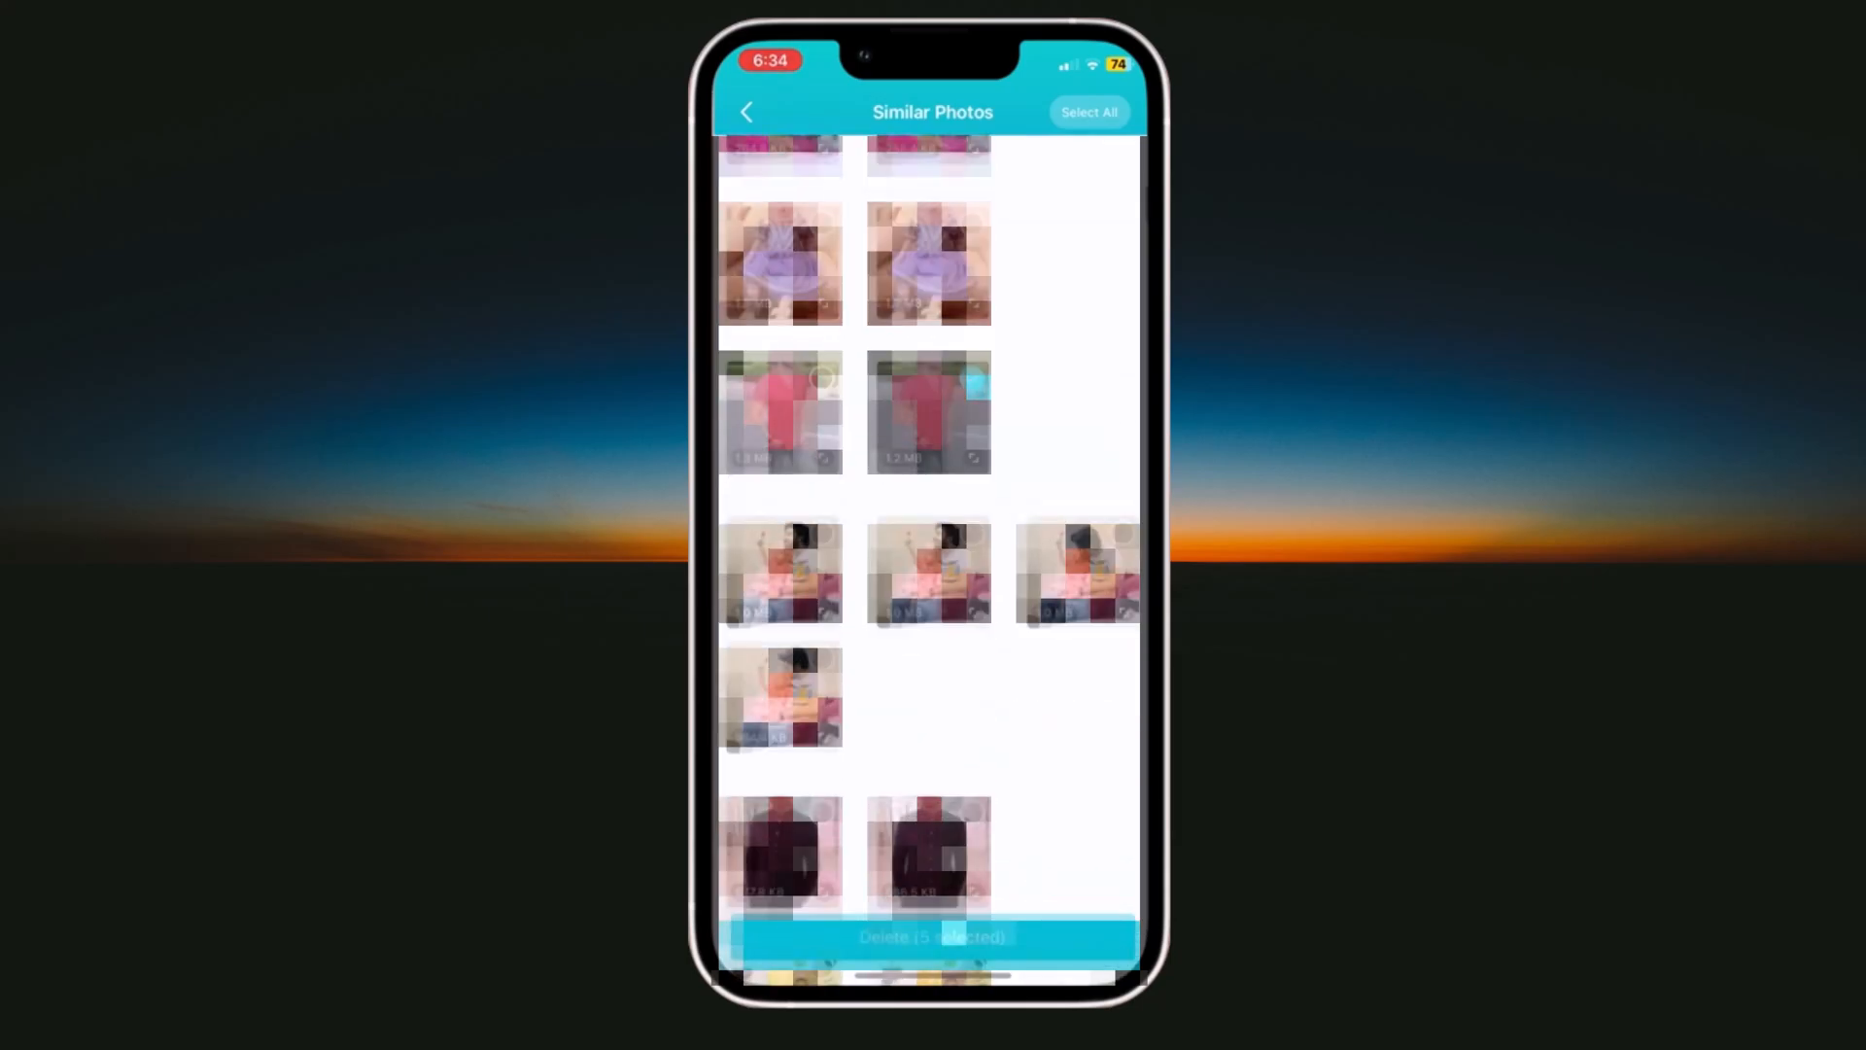
pyautogui.scroll(-3)
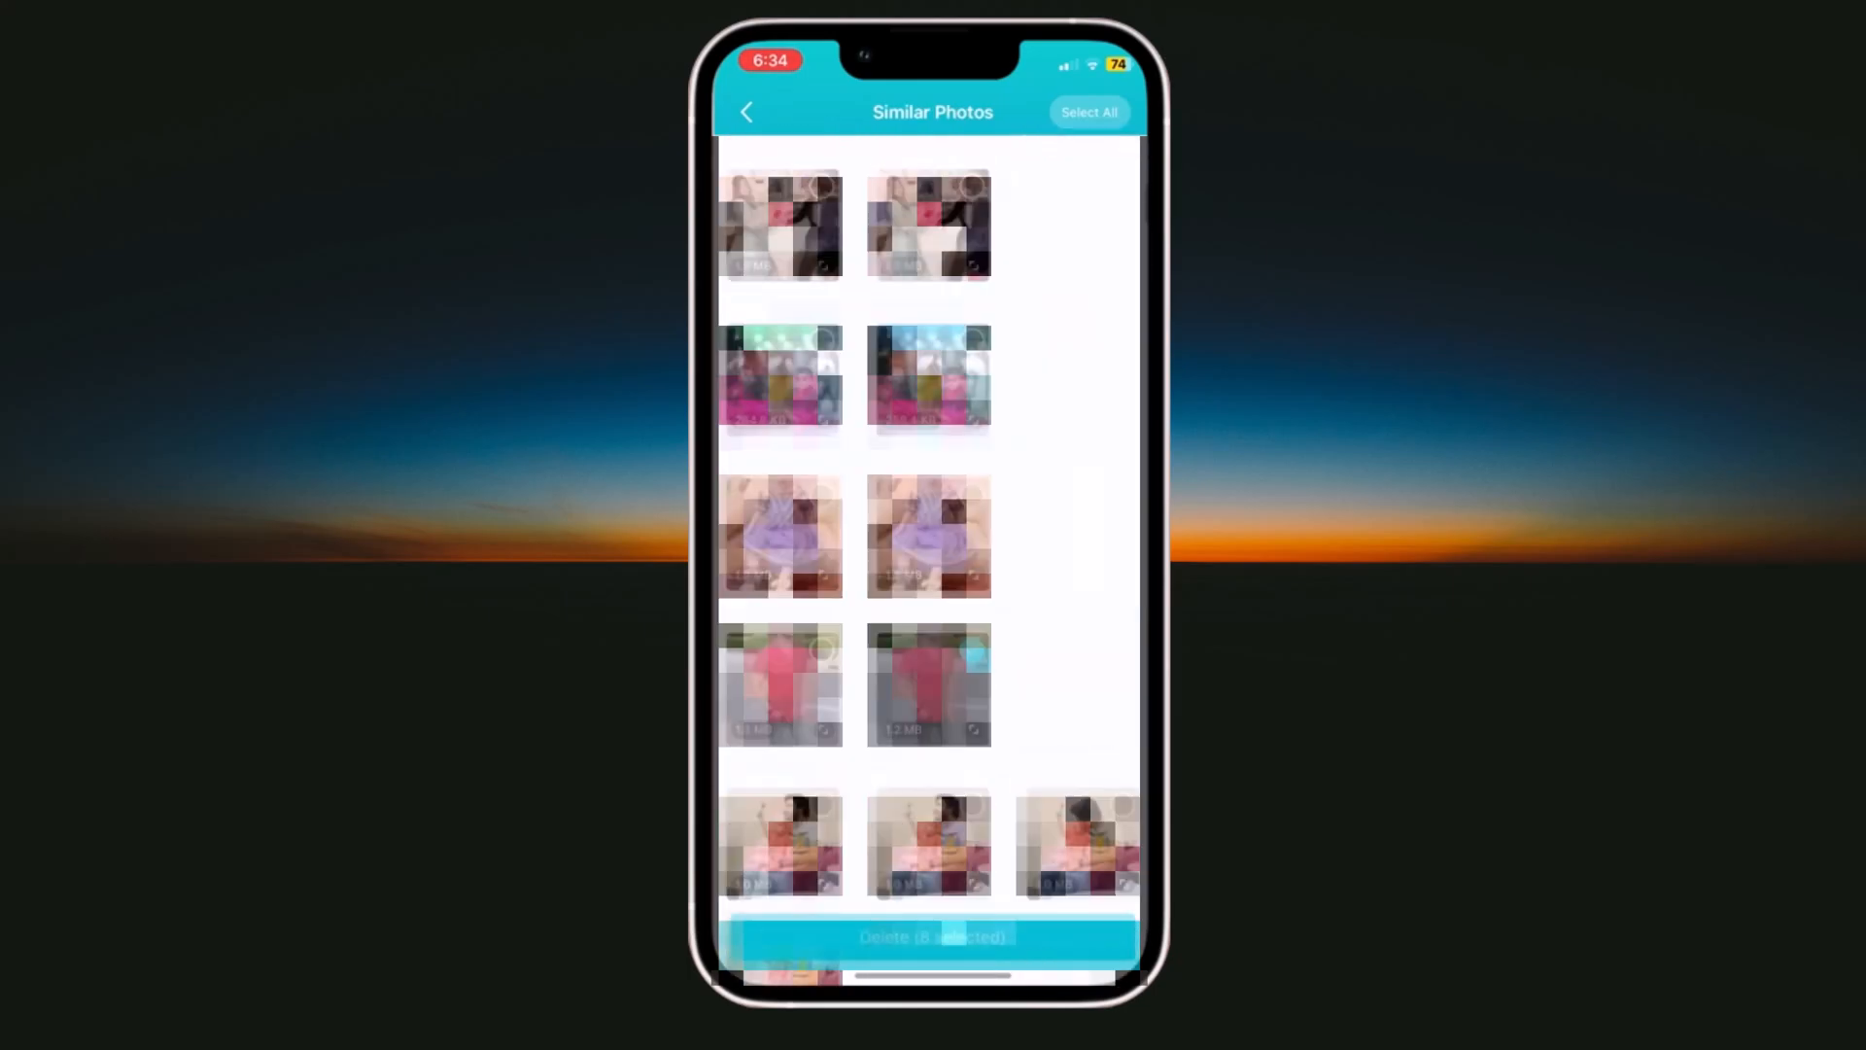
pyautogui.scroll(-3)
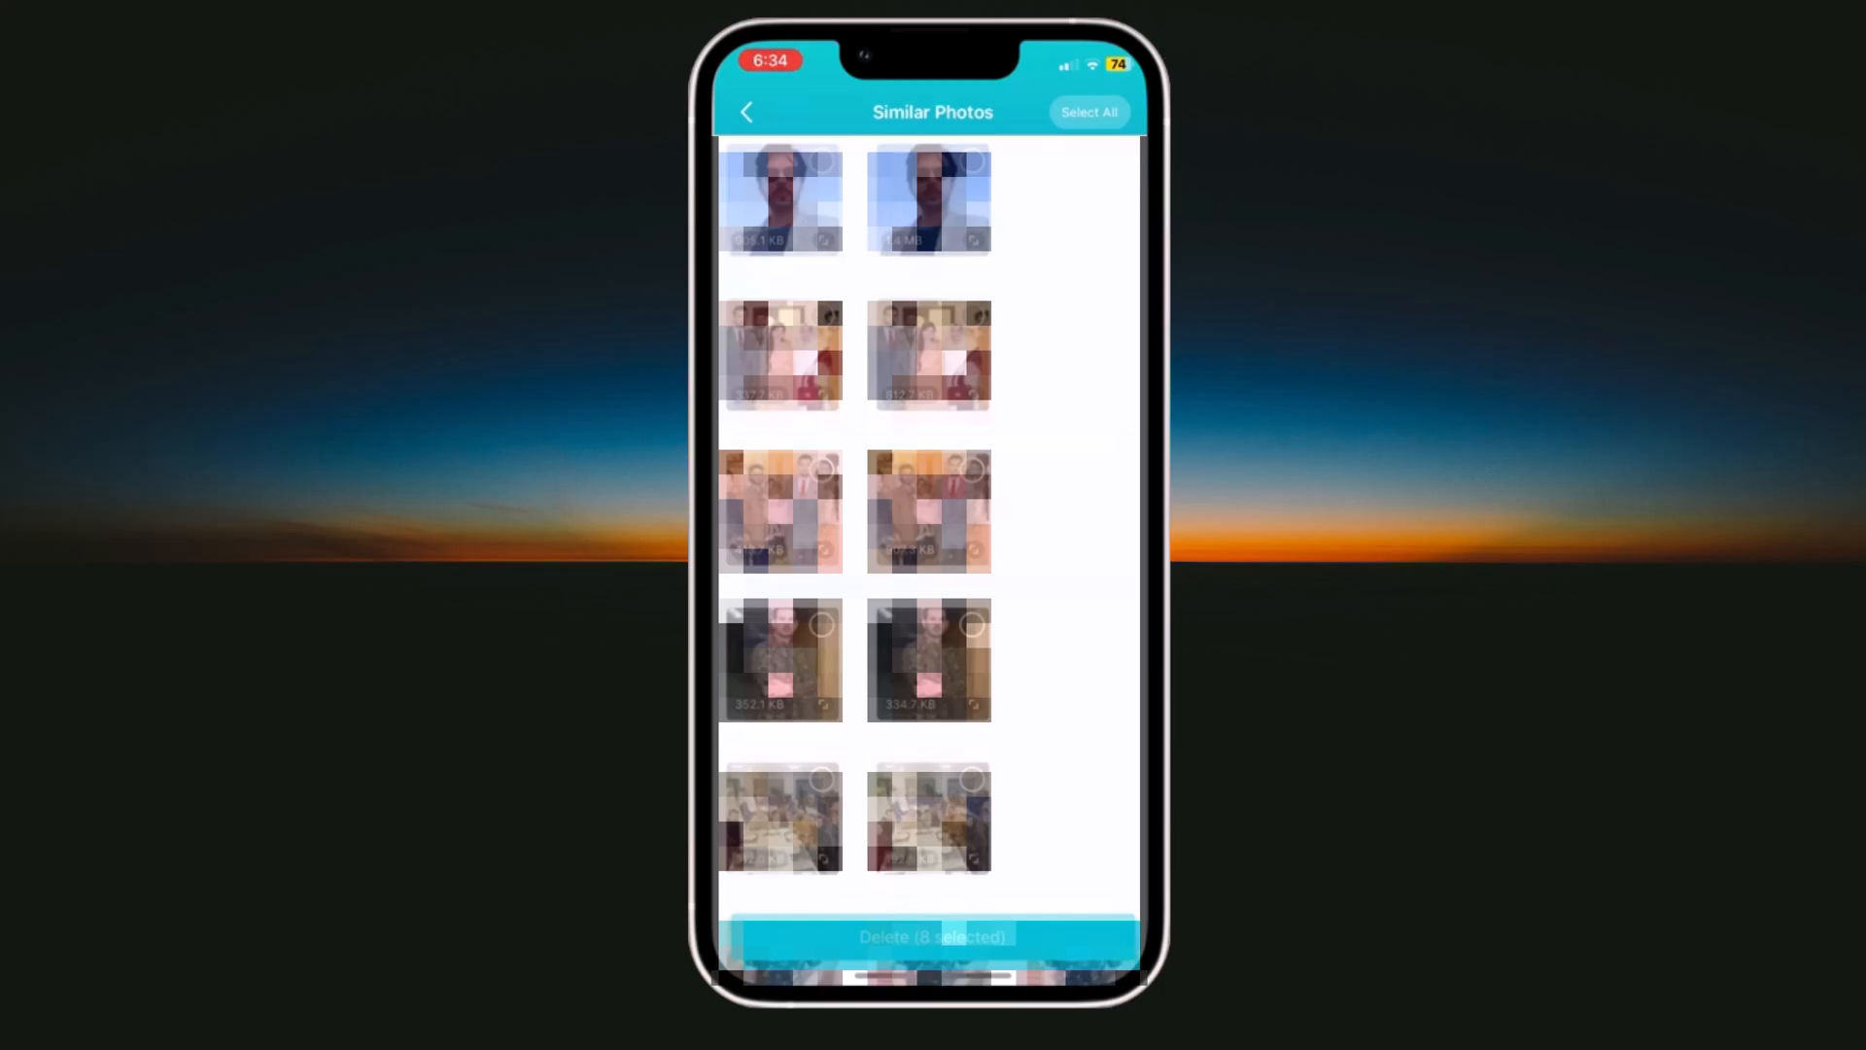
pyautogui.click(933, 937)
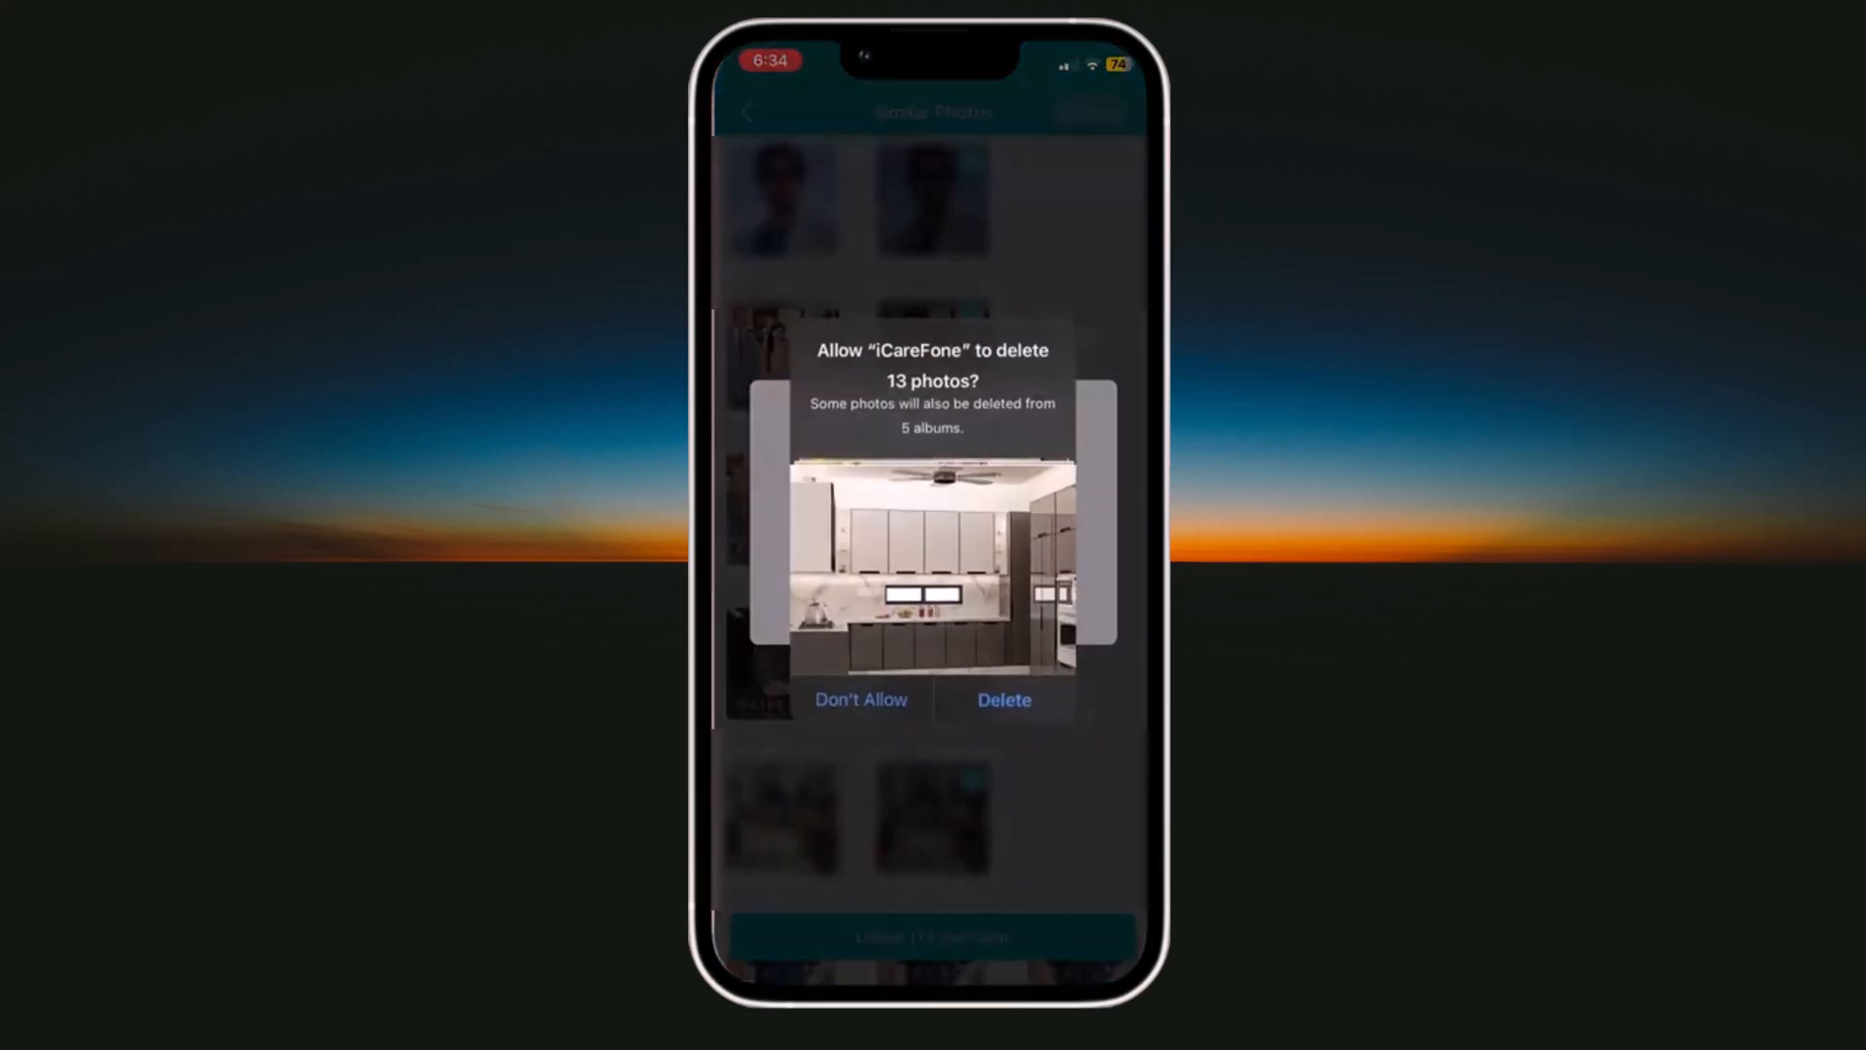
pyautogui.click(1003, 699)
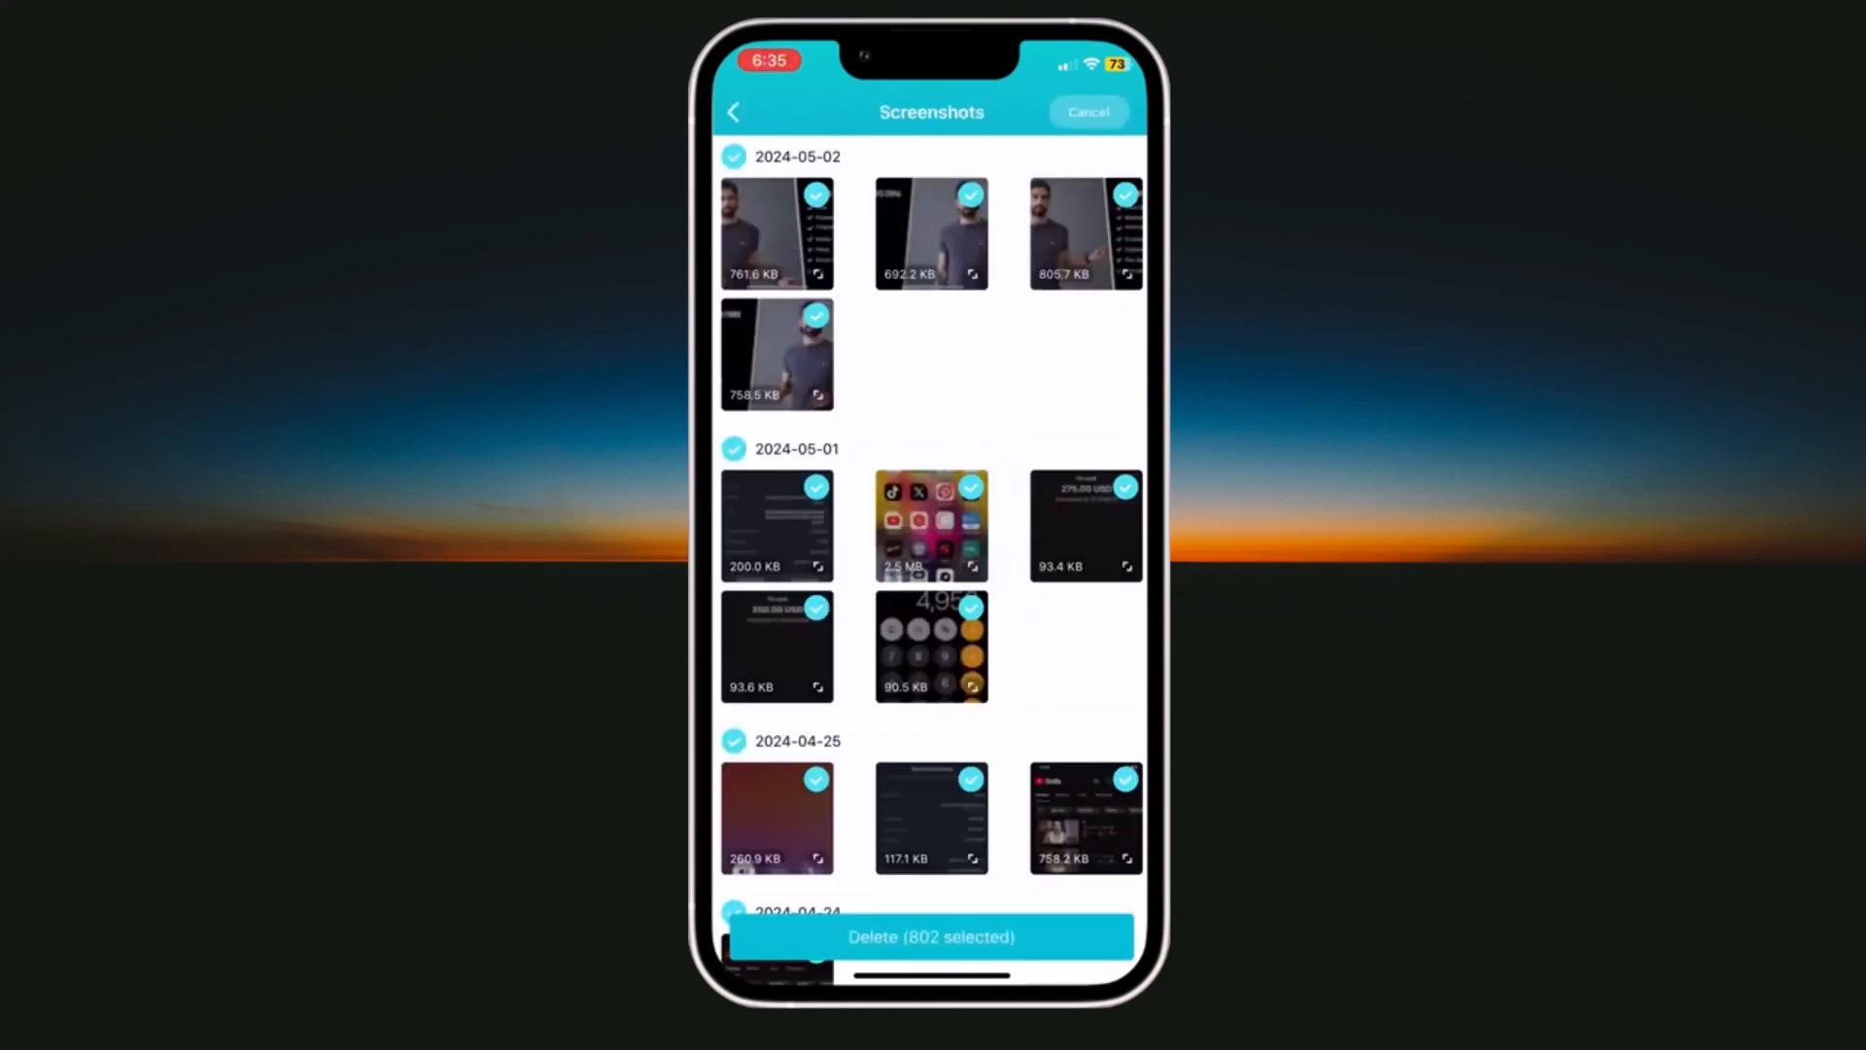
# Clear the all-screenshots selection, delete nine chosen screenshots, then go to Blurred Photos.
pyautogui.click(1087, 111)
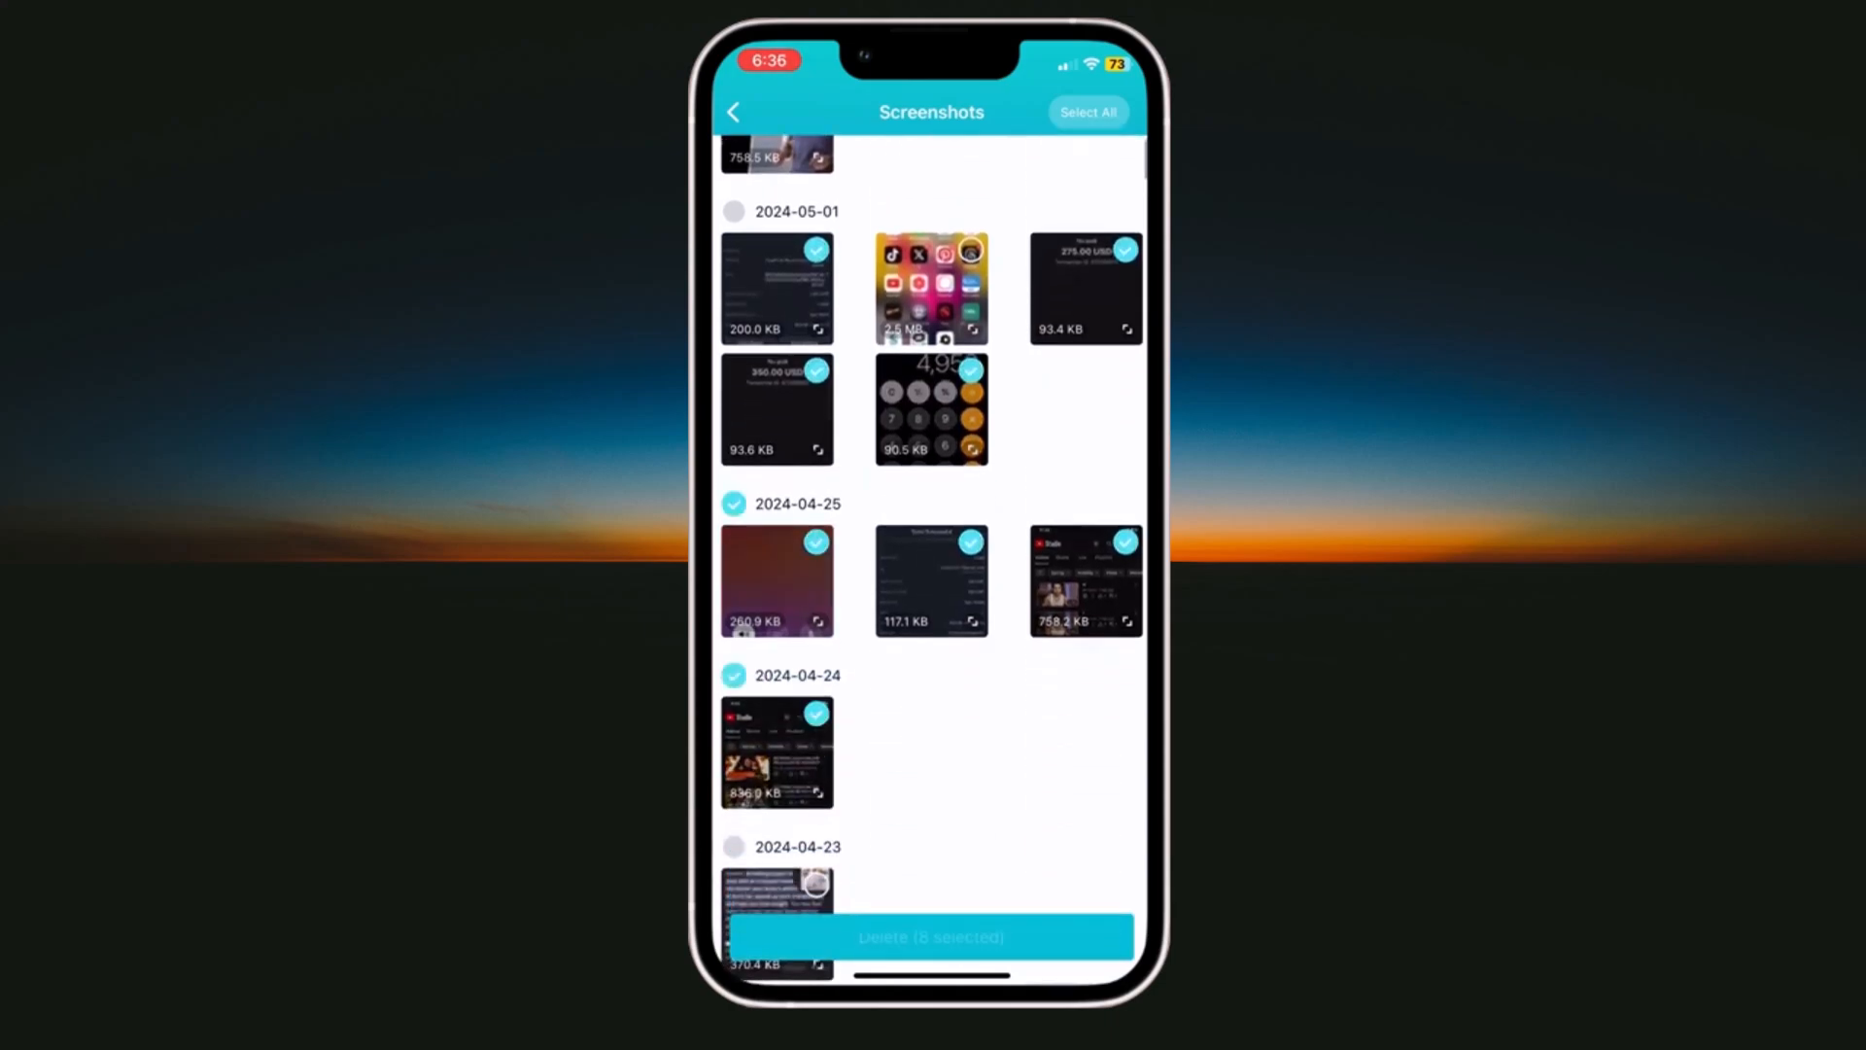
pyautogui.click(931, 937)
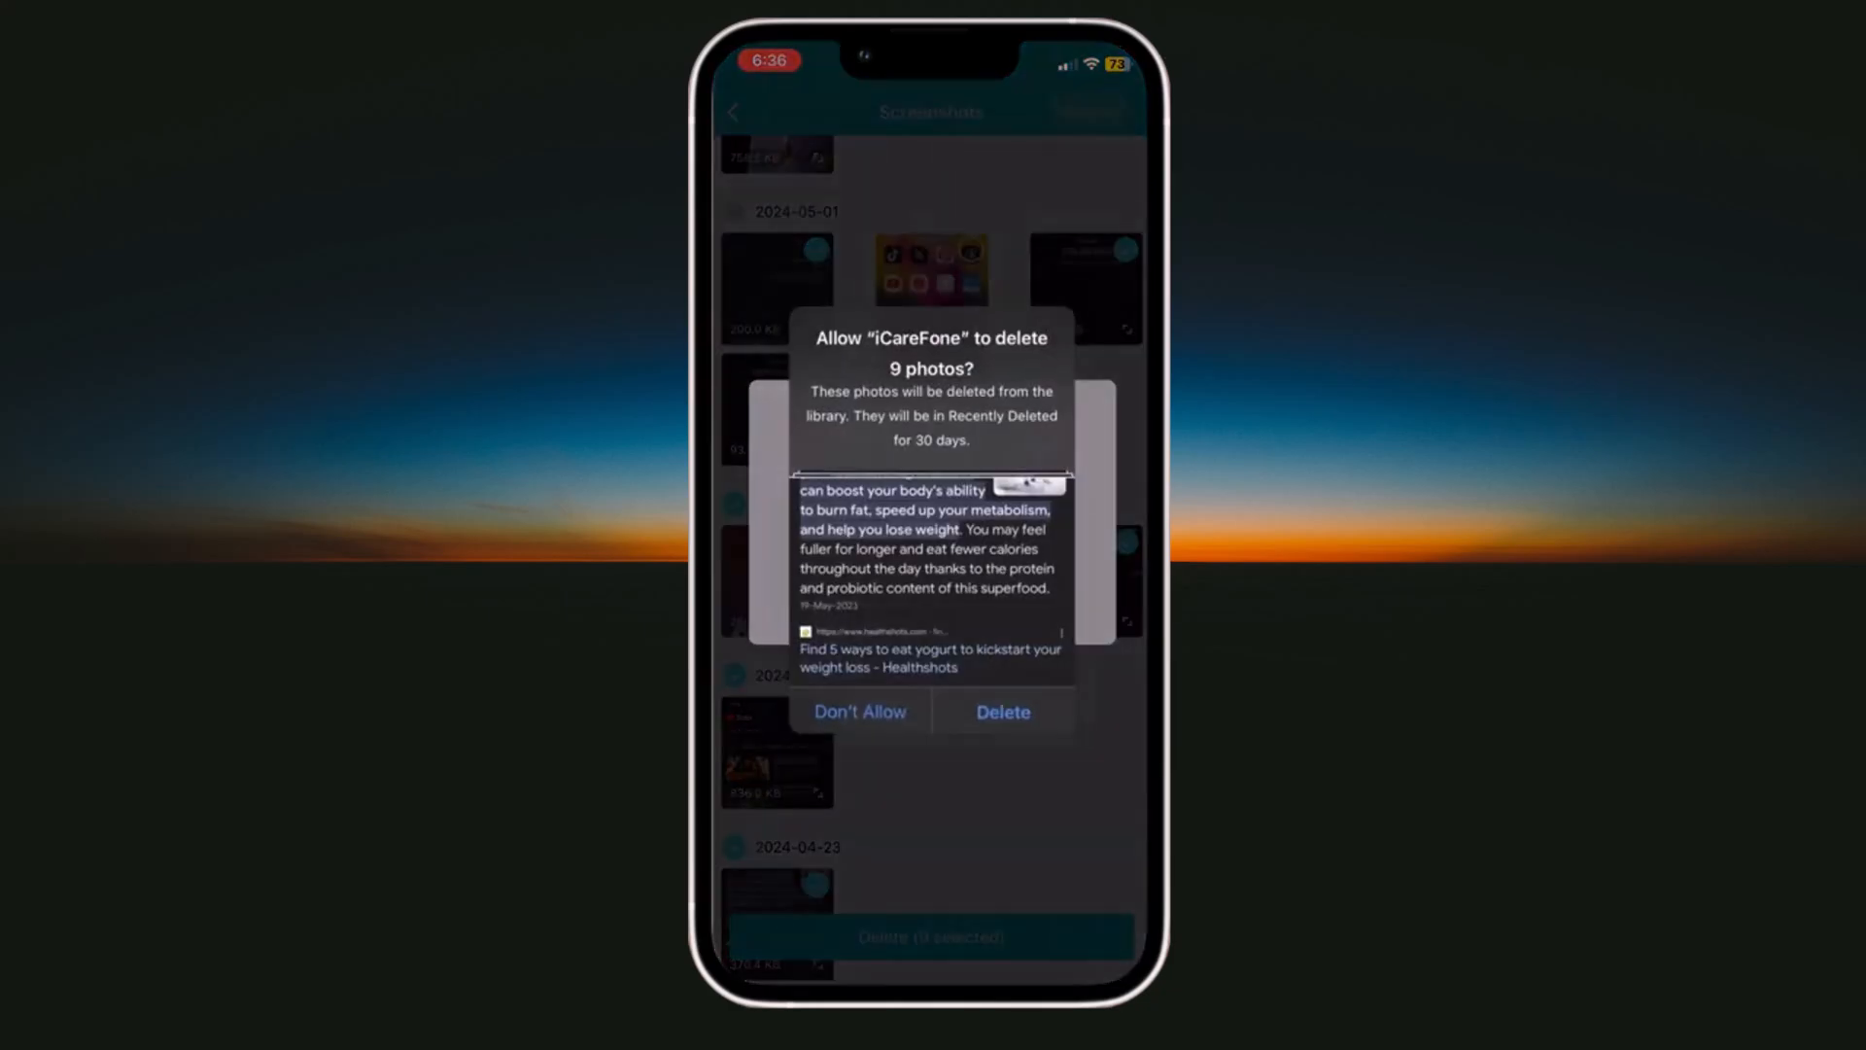
pyautogui.click(1002, 712)
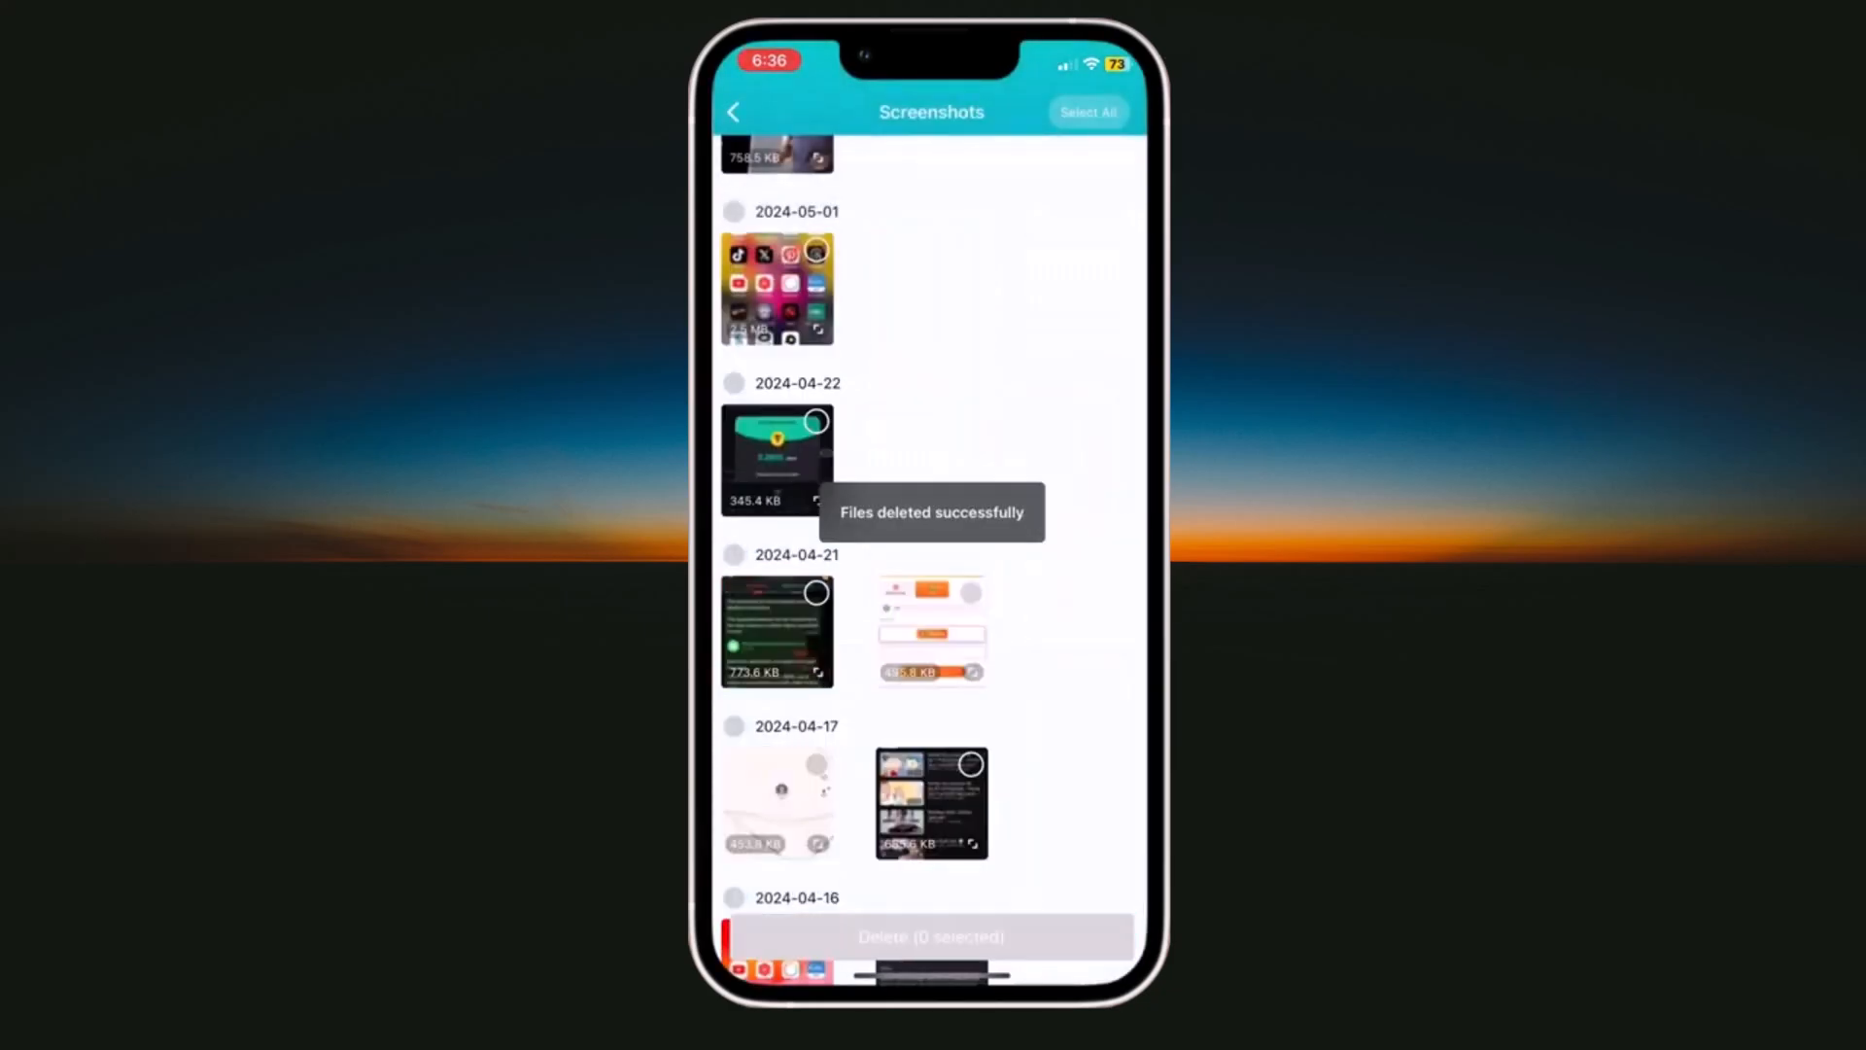
pyautogui.click(732, 111)
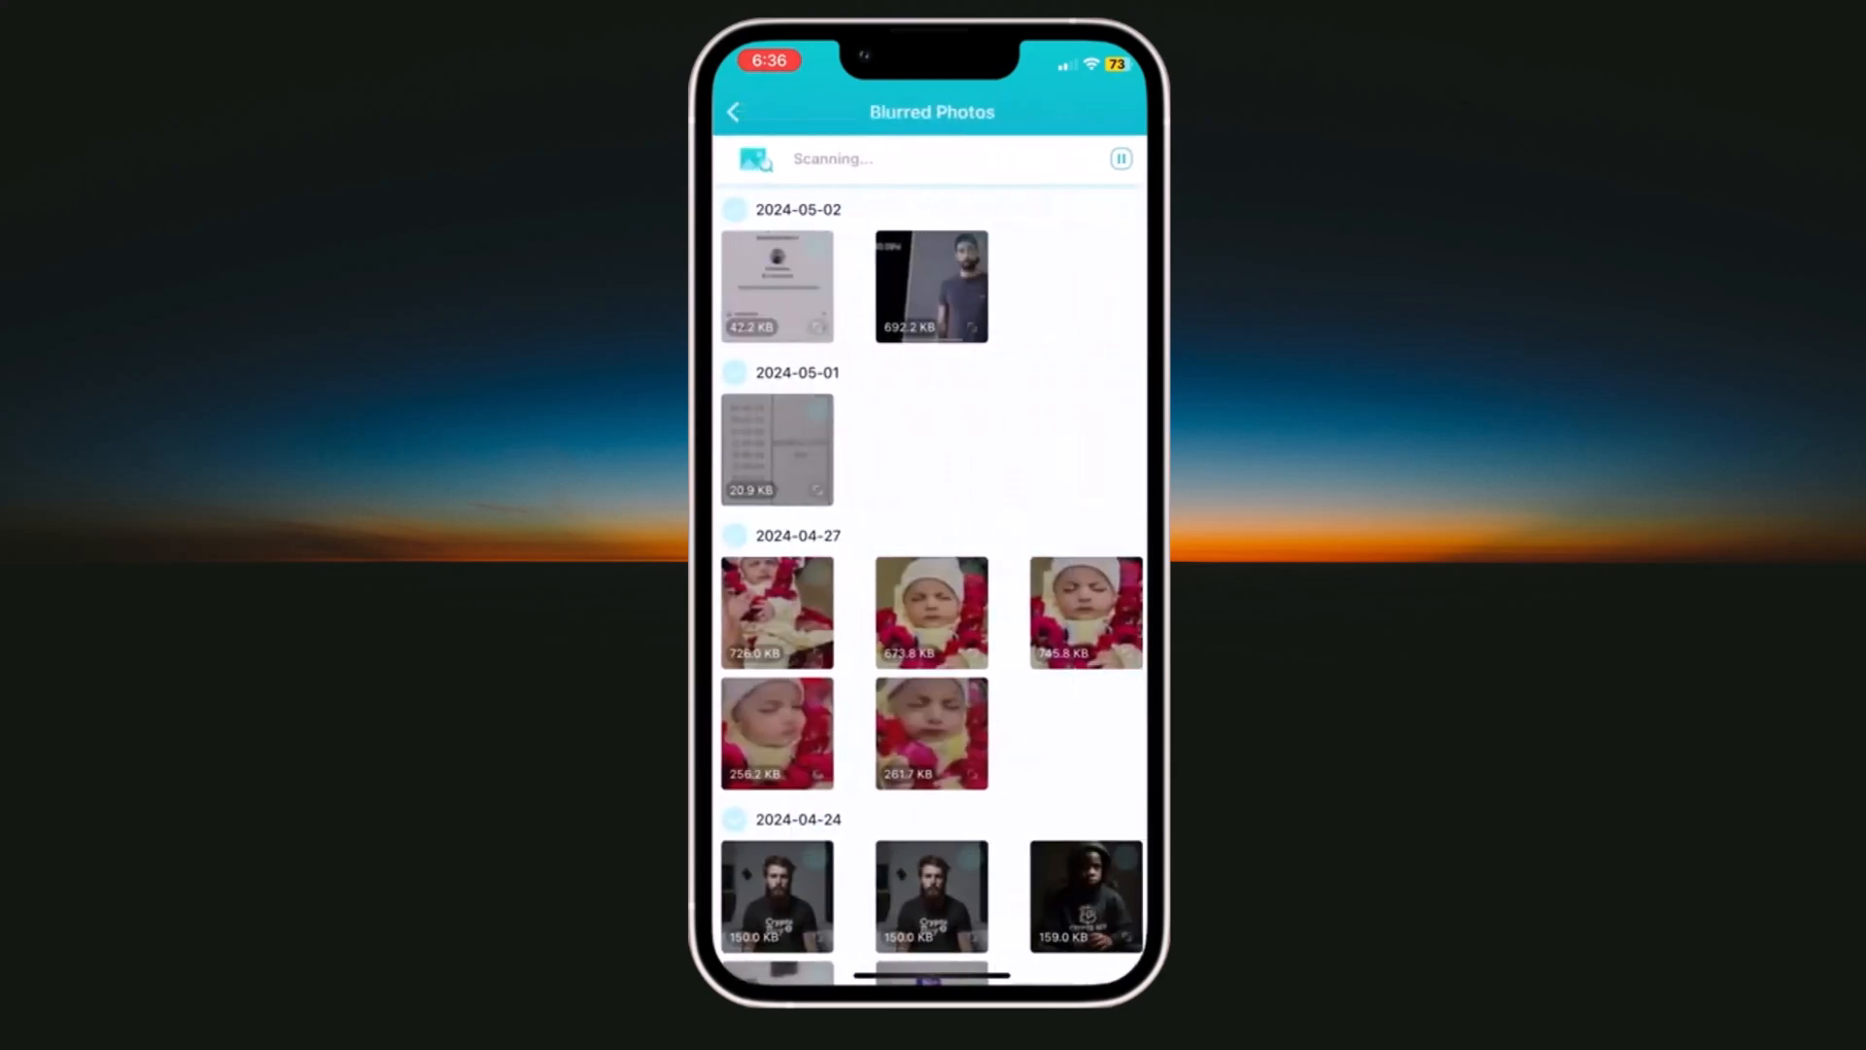
# Leave the blurred-photo scan for Remove GPS with all 367 photos selected.
pyautogui.scroll(-3)
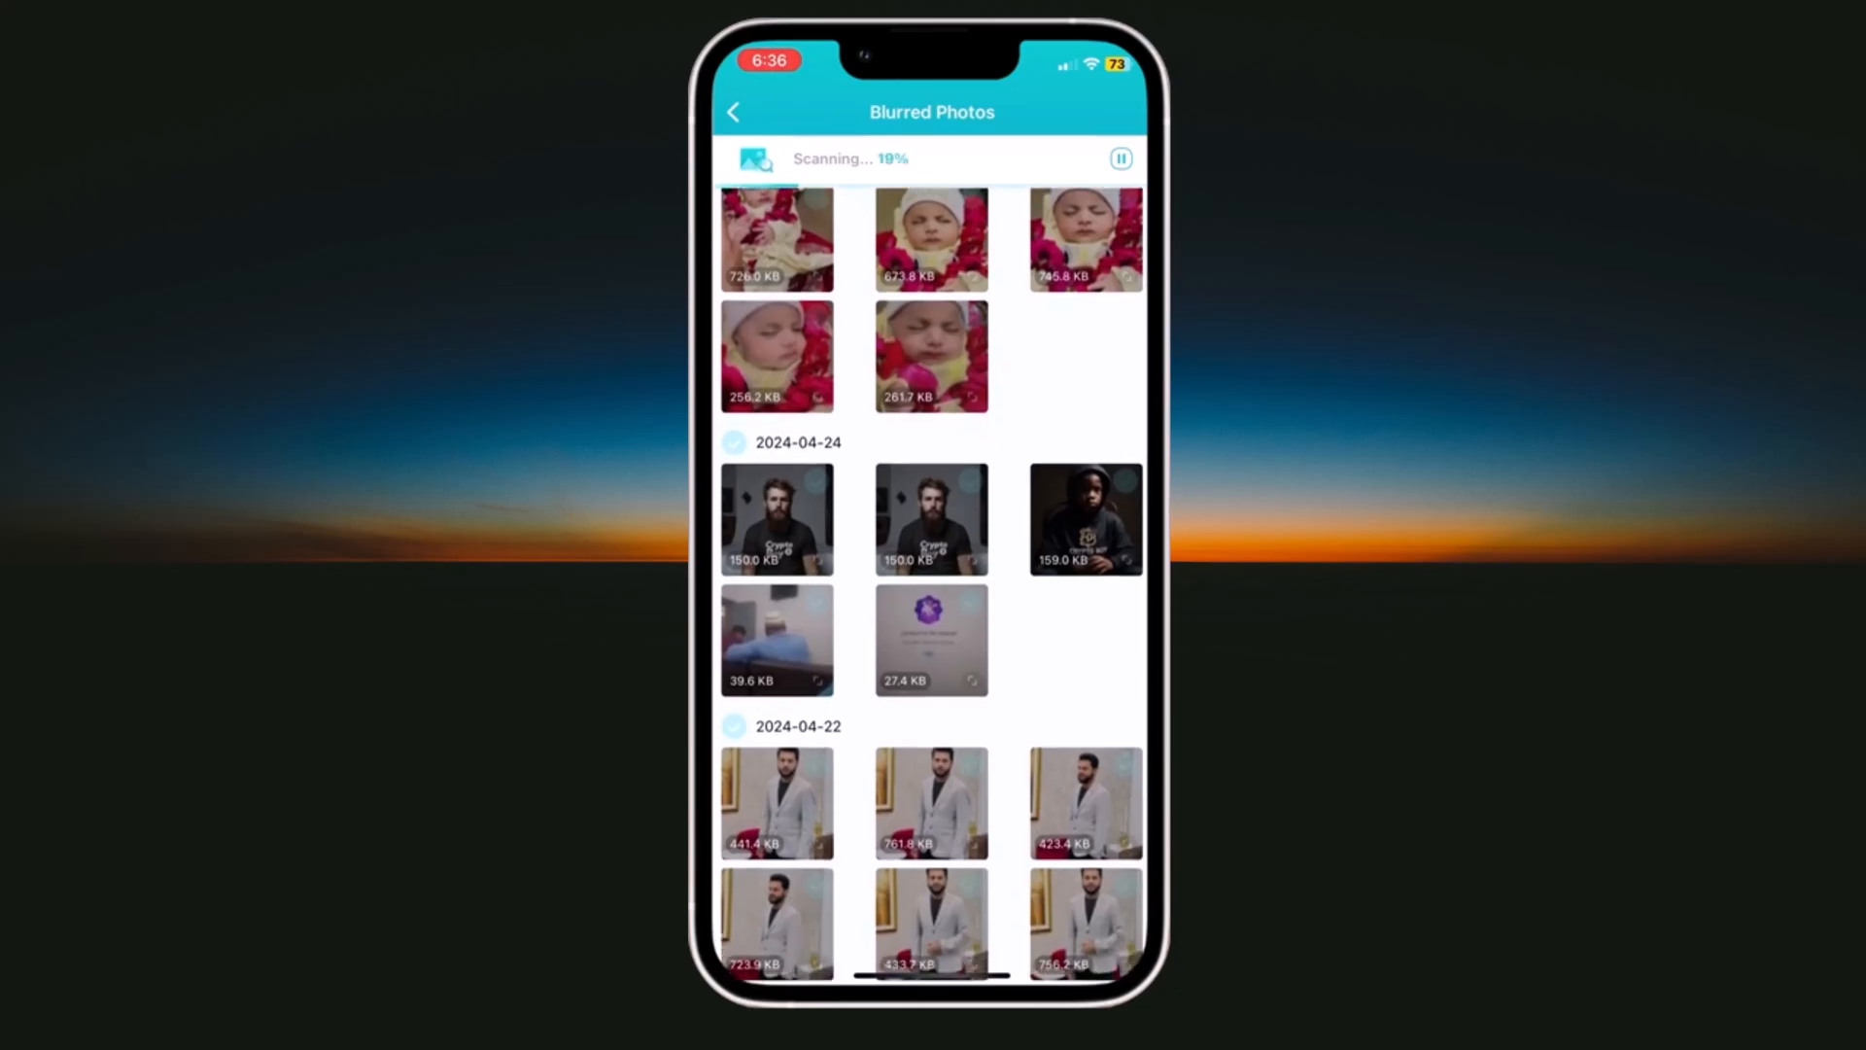
pyautogui.scroll(-3)
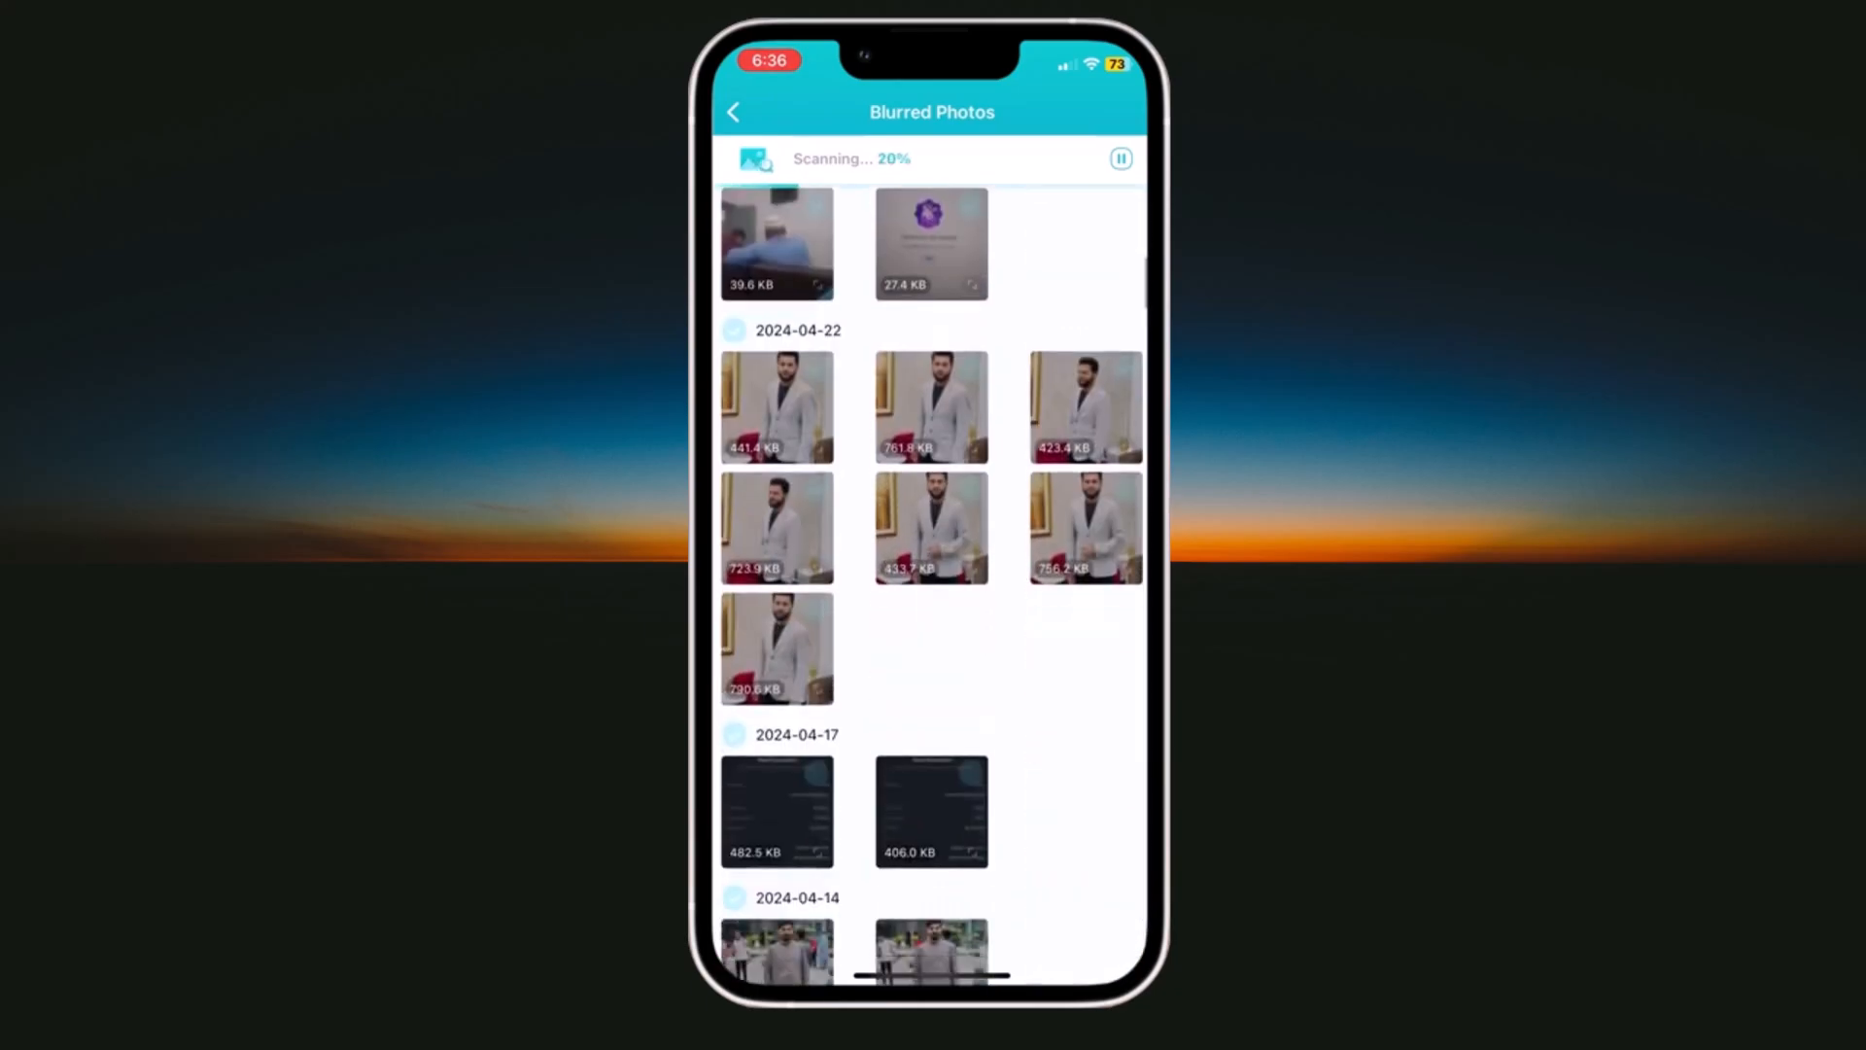
pyautogui.scroll(-3)
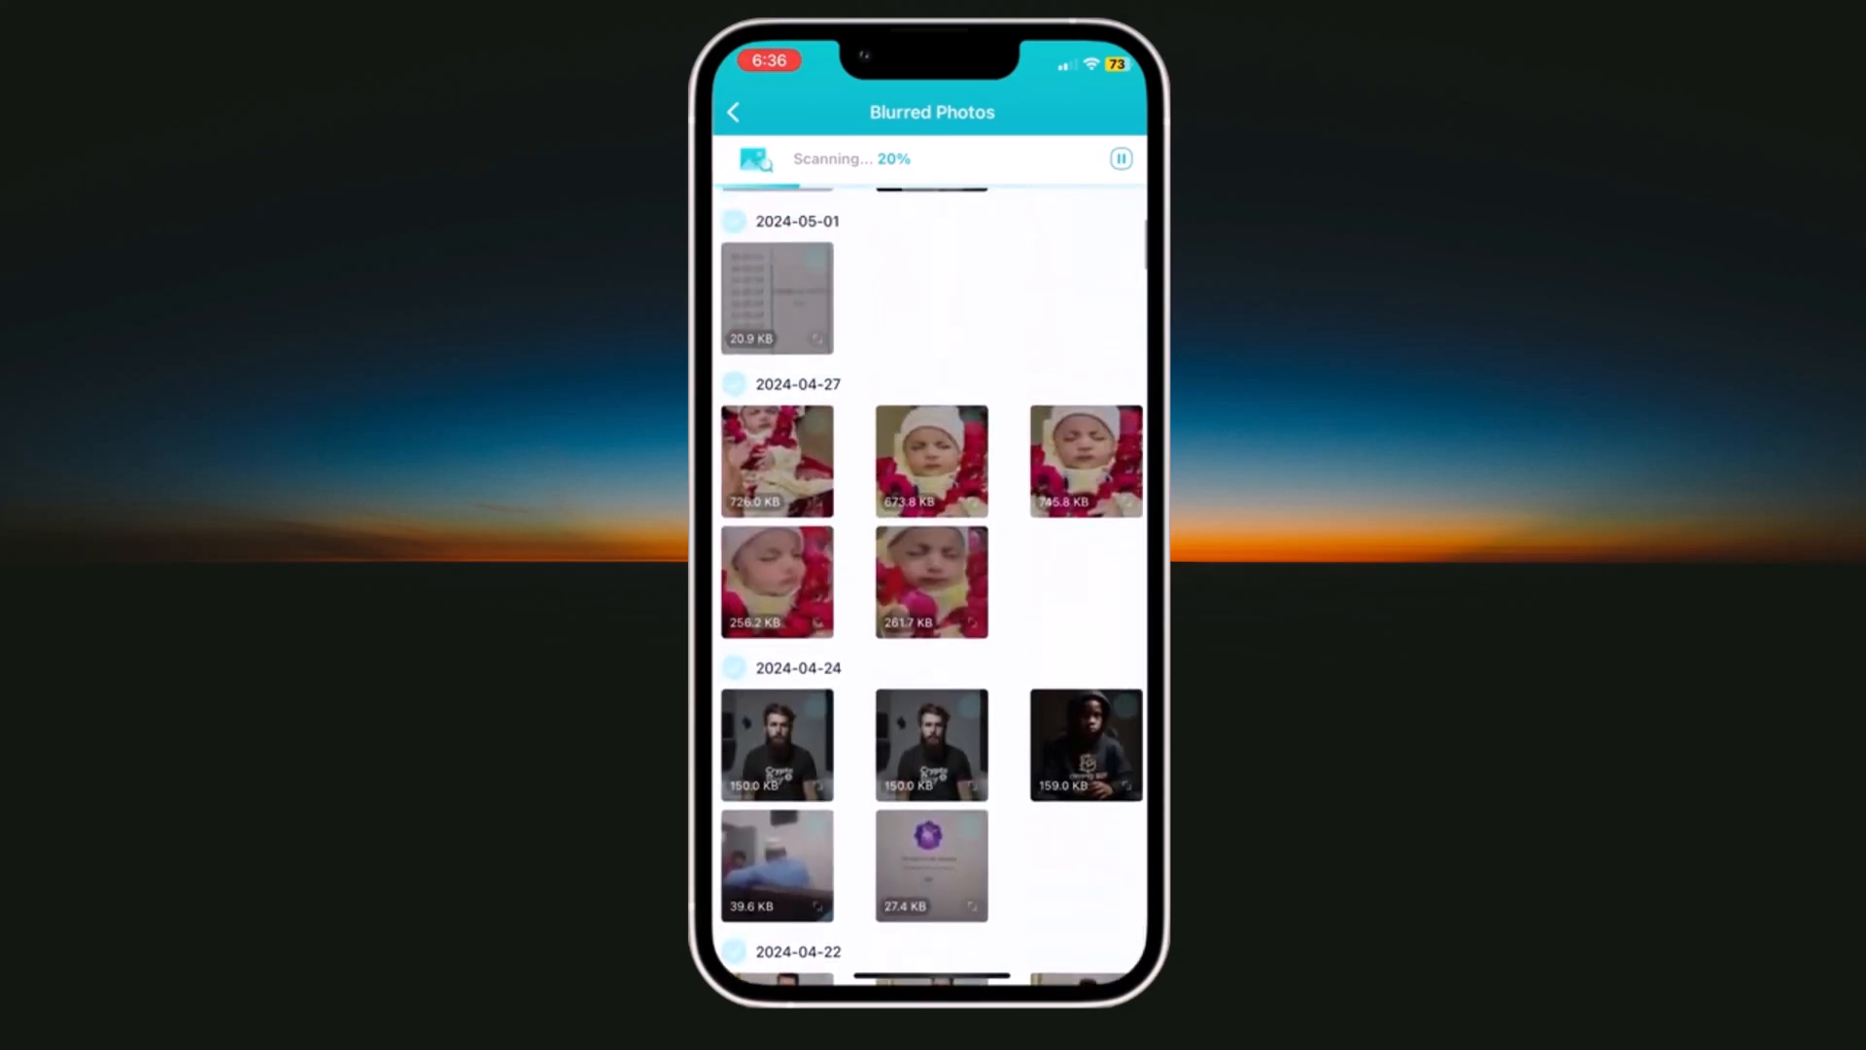
pyautogui.click(733, 112)
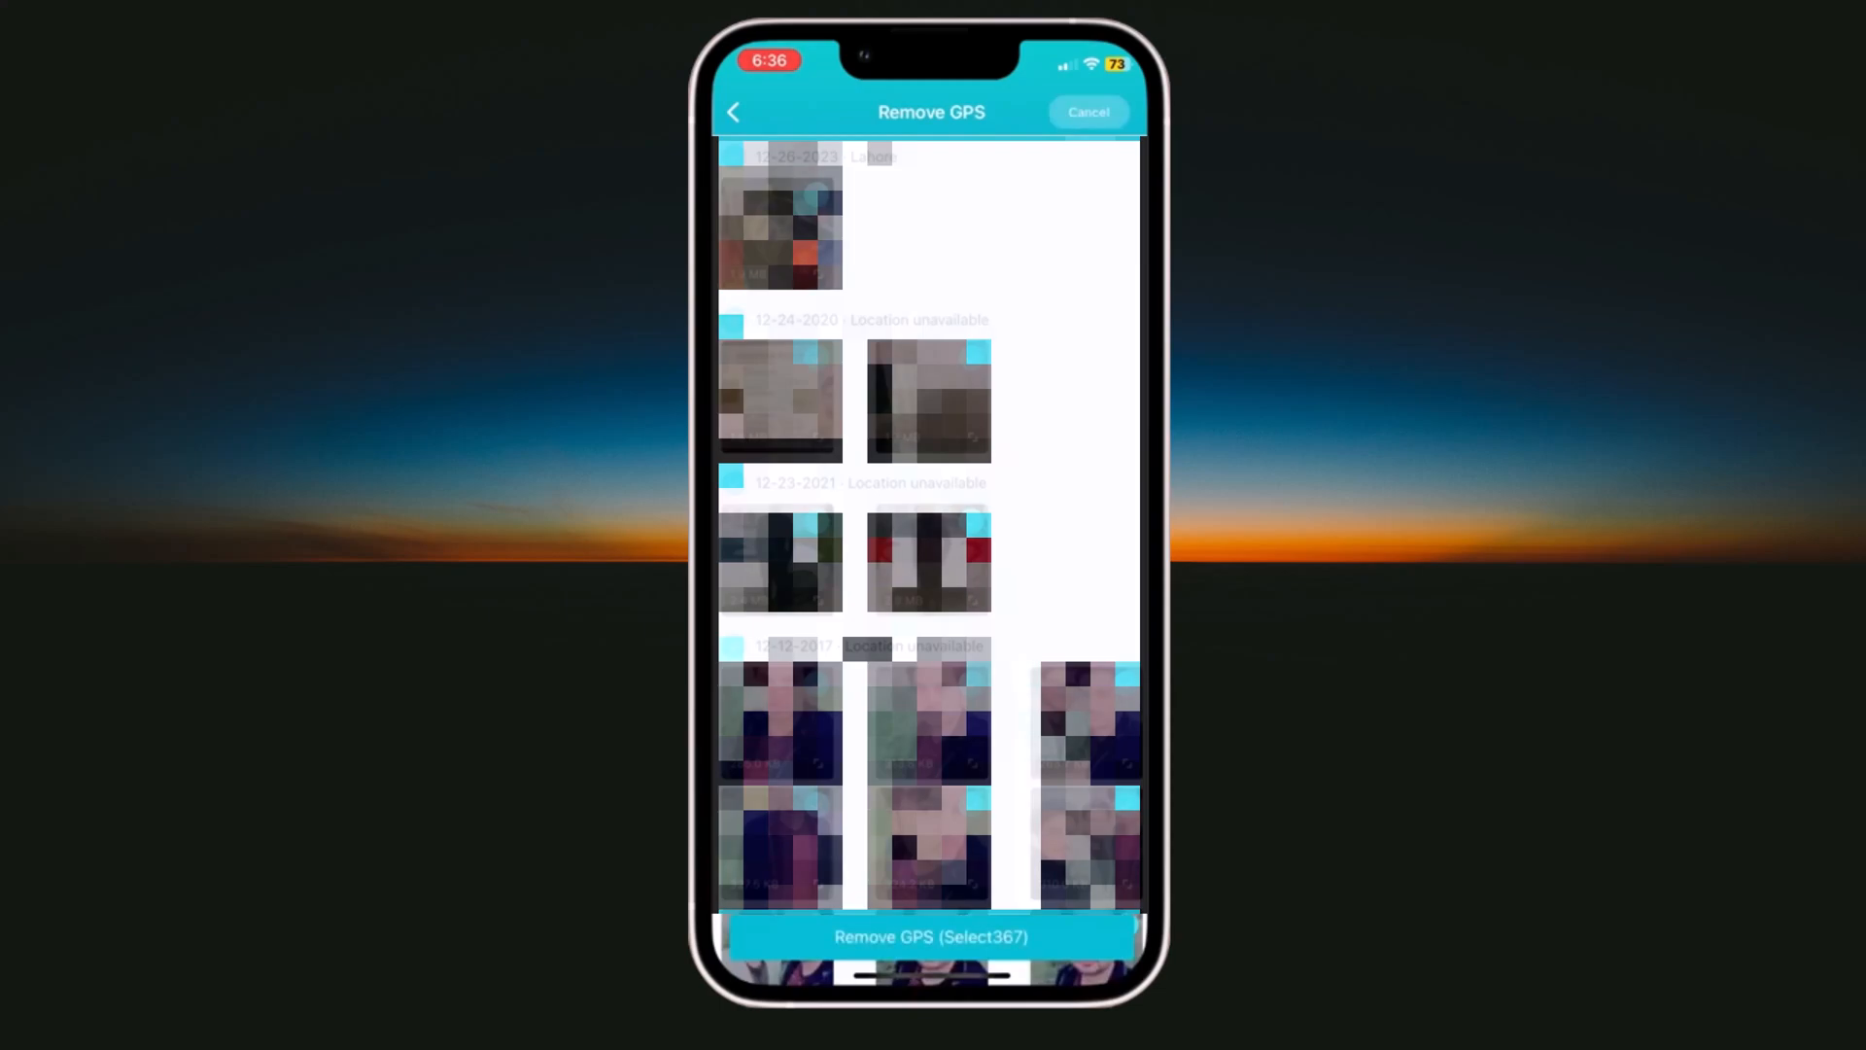
# Remove GPS data from the 367 selected photos and confirm Clear in the alert.
pyautogui.scroll(-3)
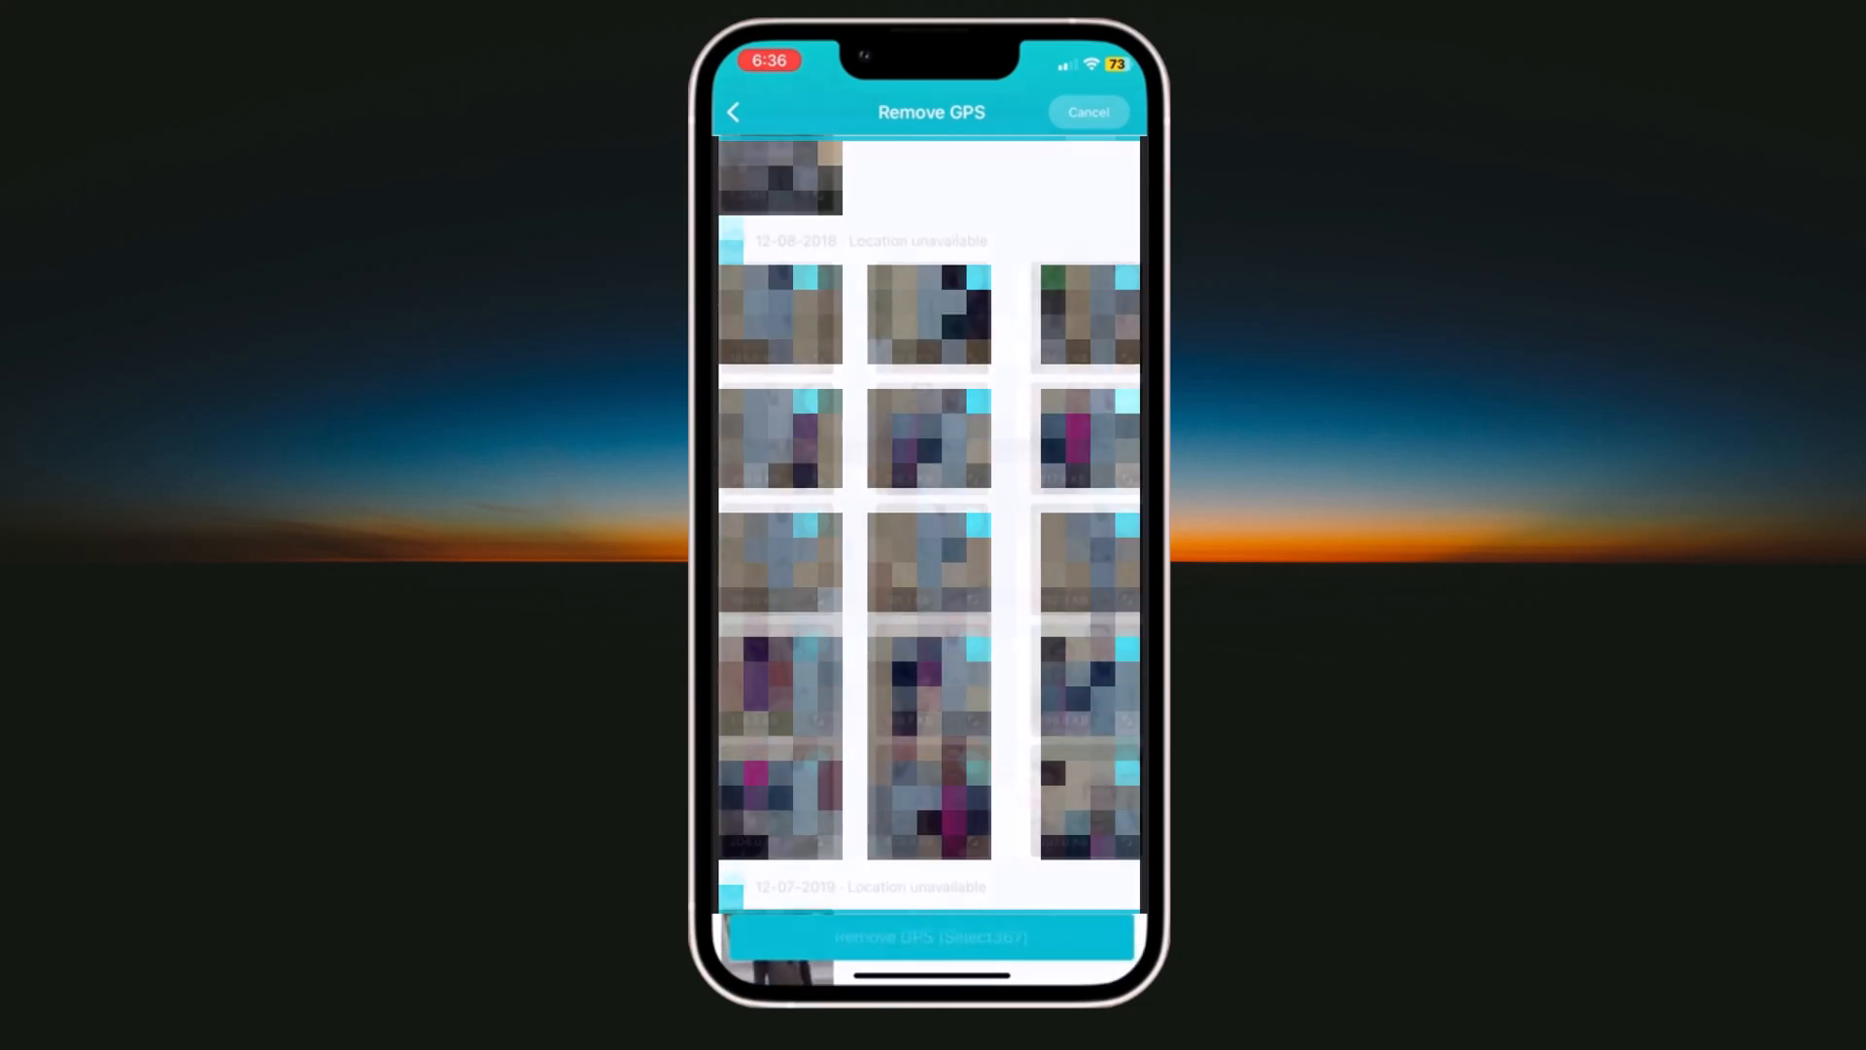
pyautogui.click(931, 937)
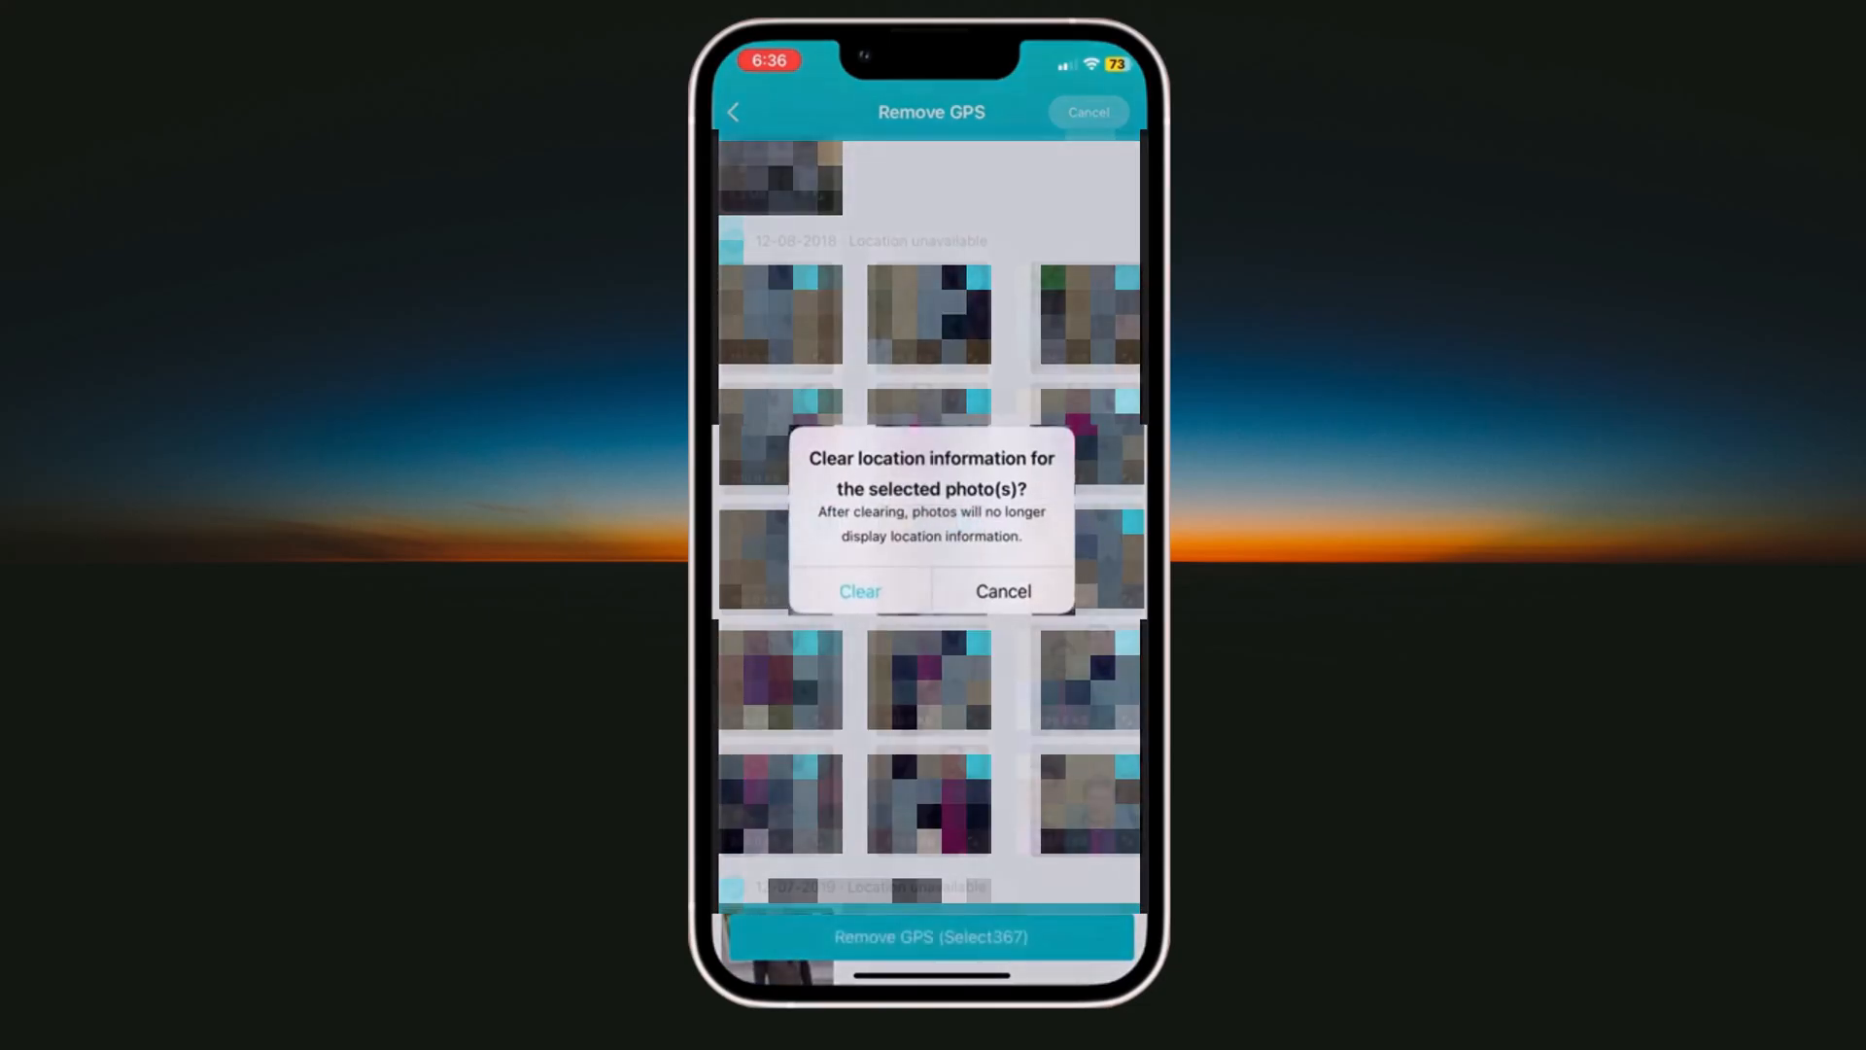
pyautogui.click(859, 592)
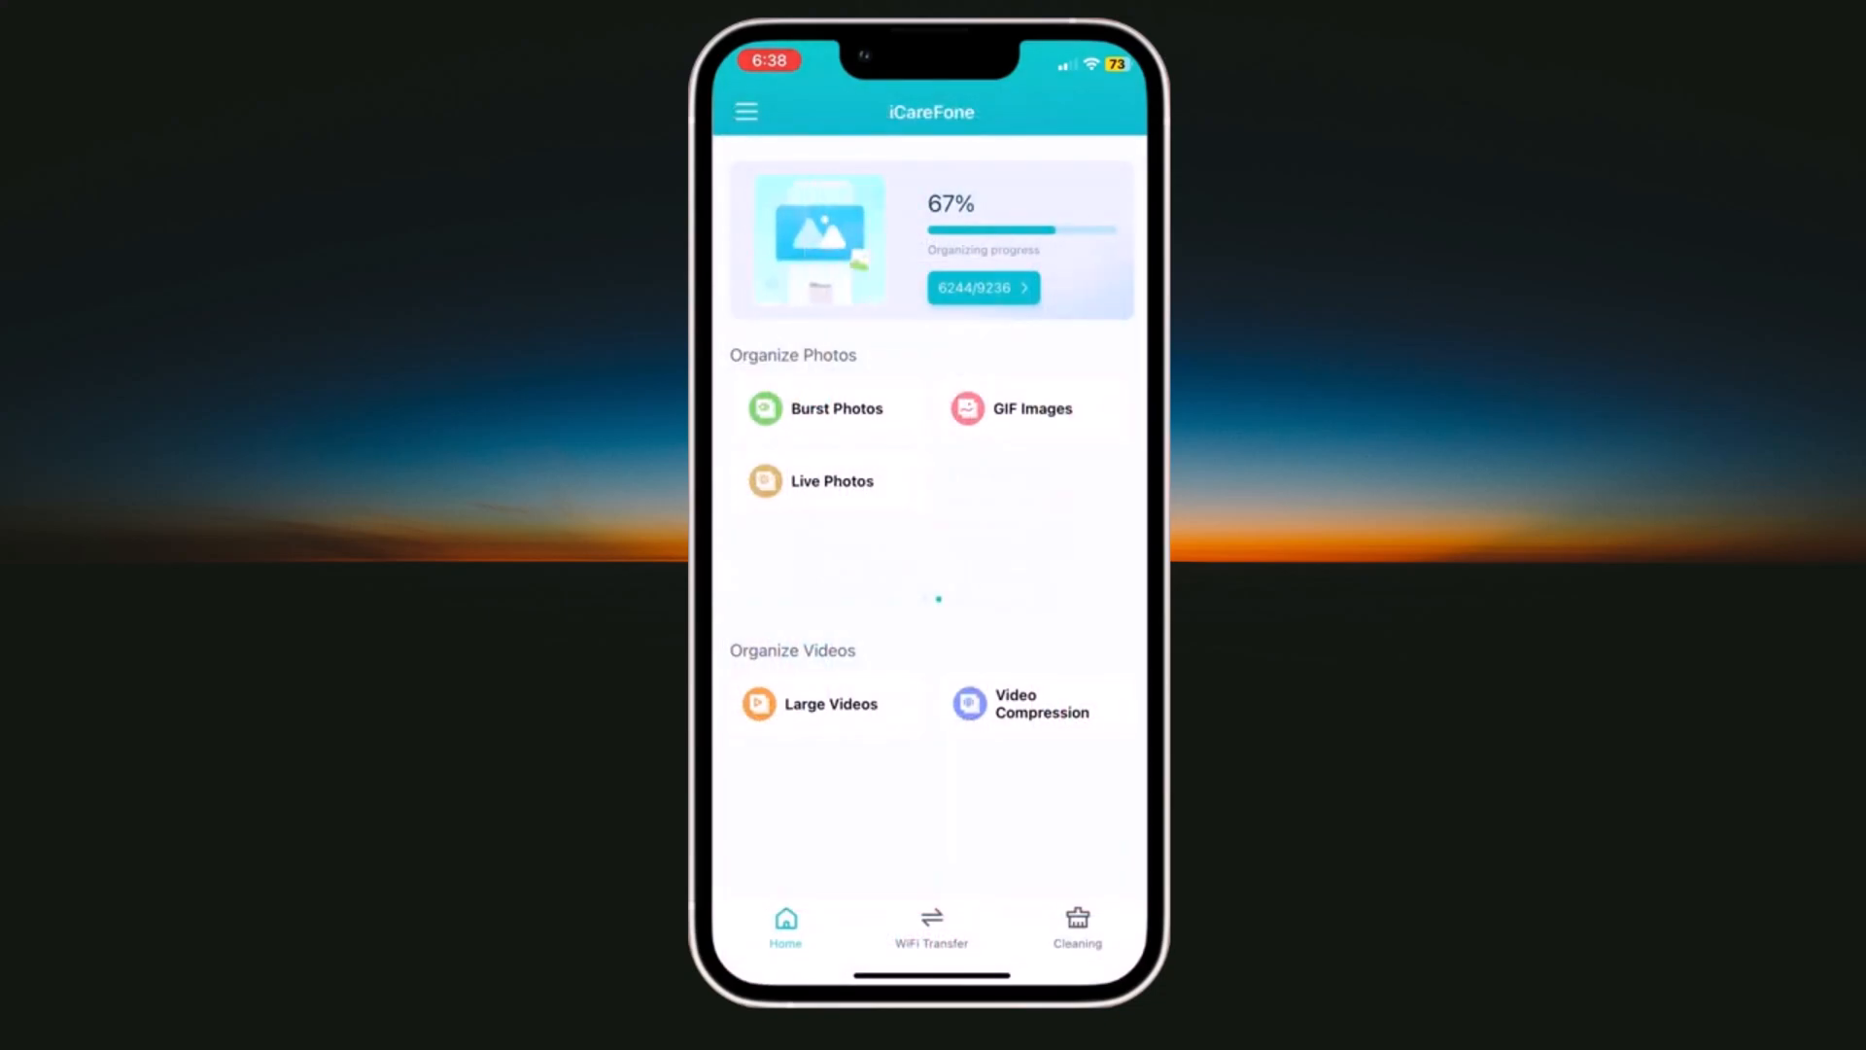
pyautogui.click(831, 481)
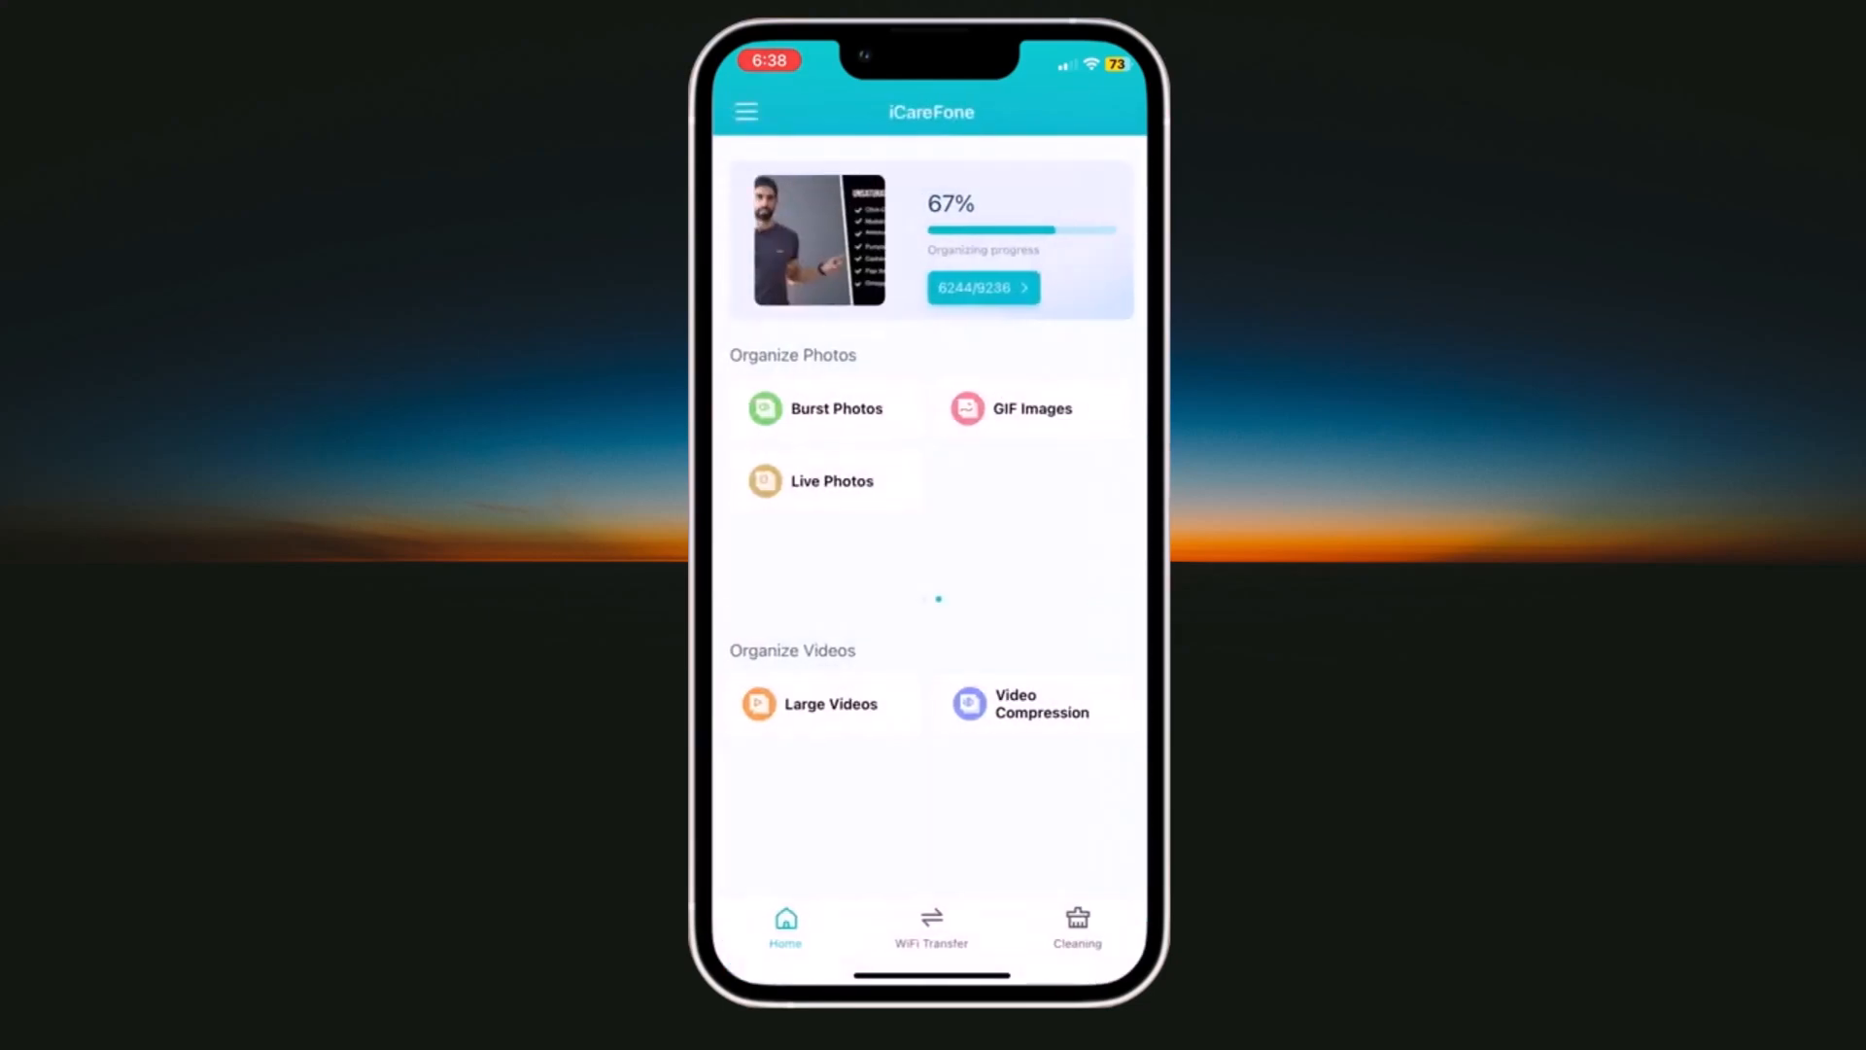
pyautogui.click(829, 704)
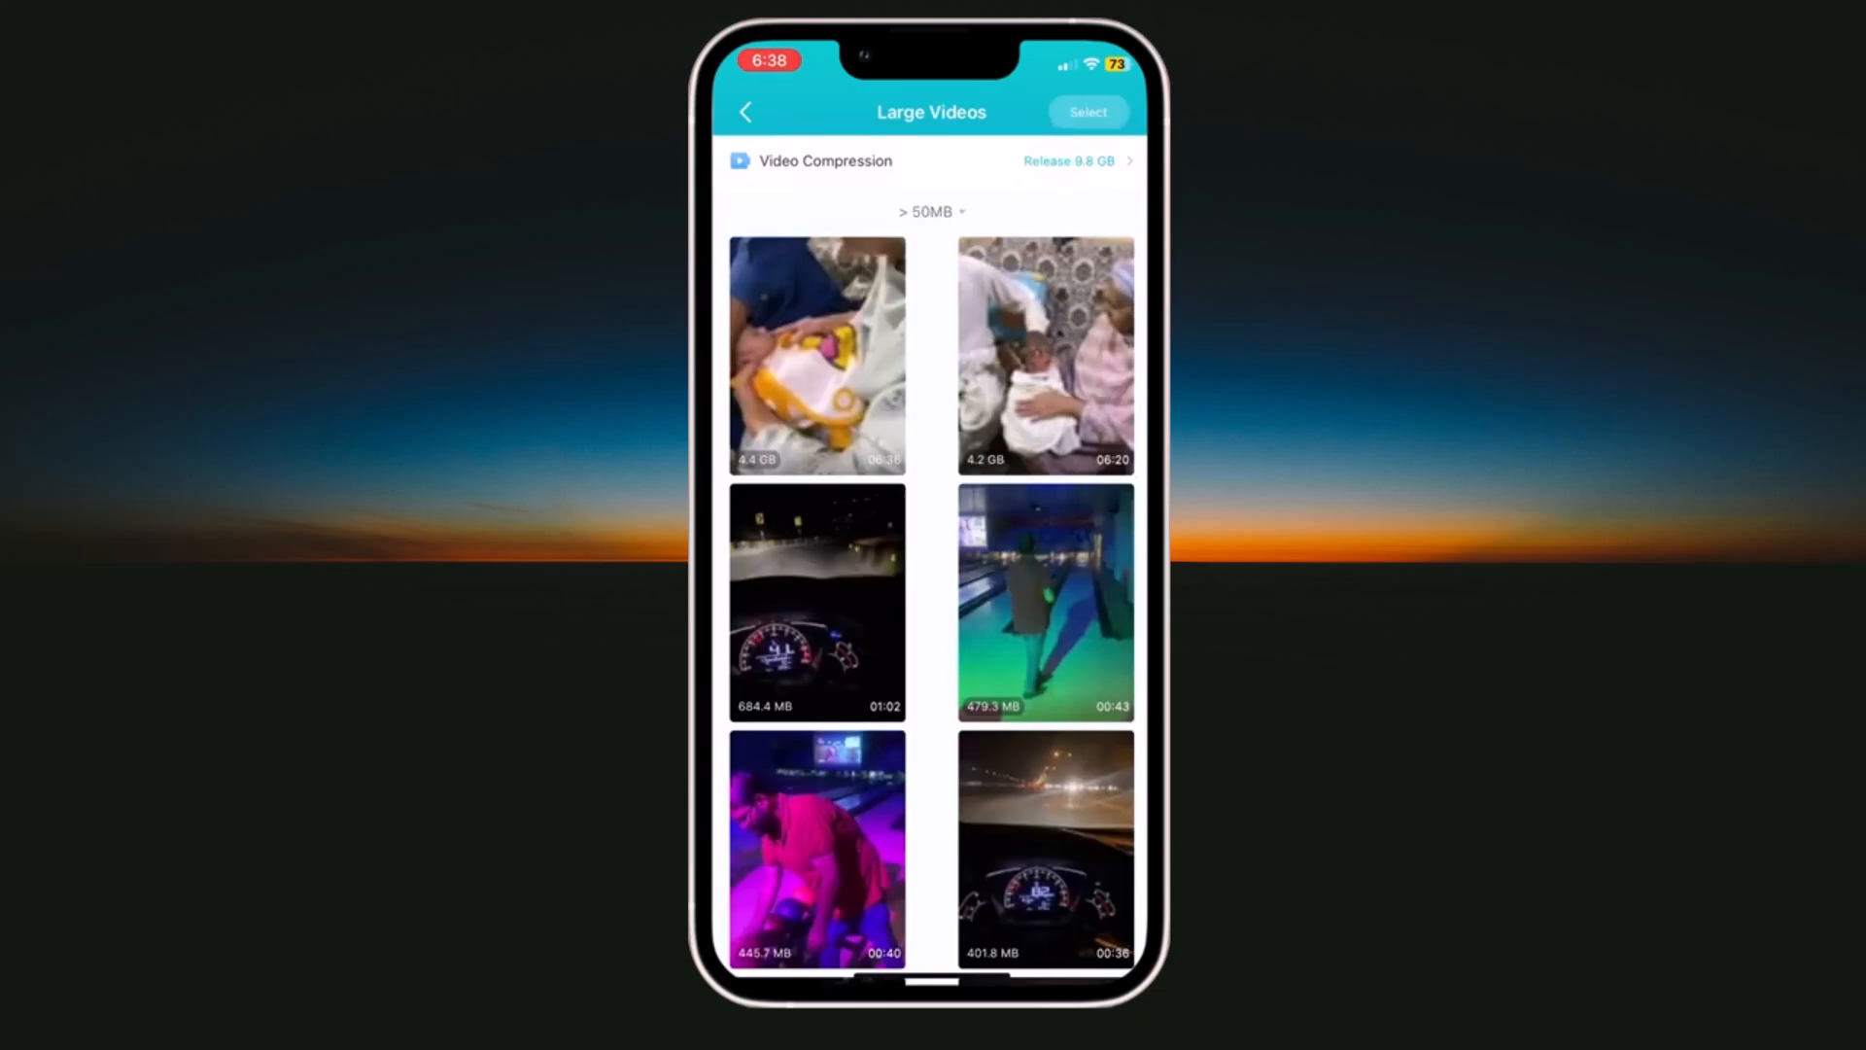
pyautogui.click(746, 112)
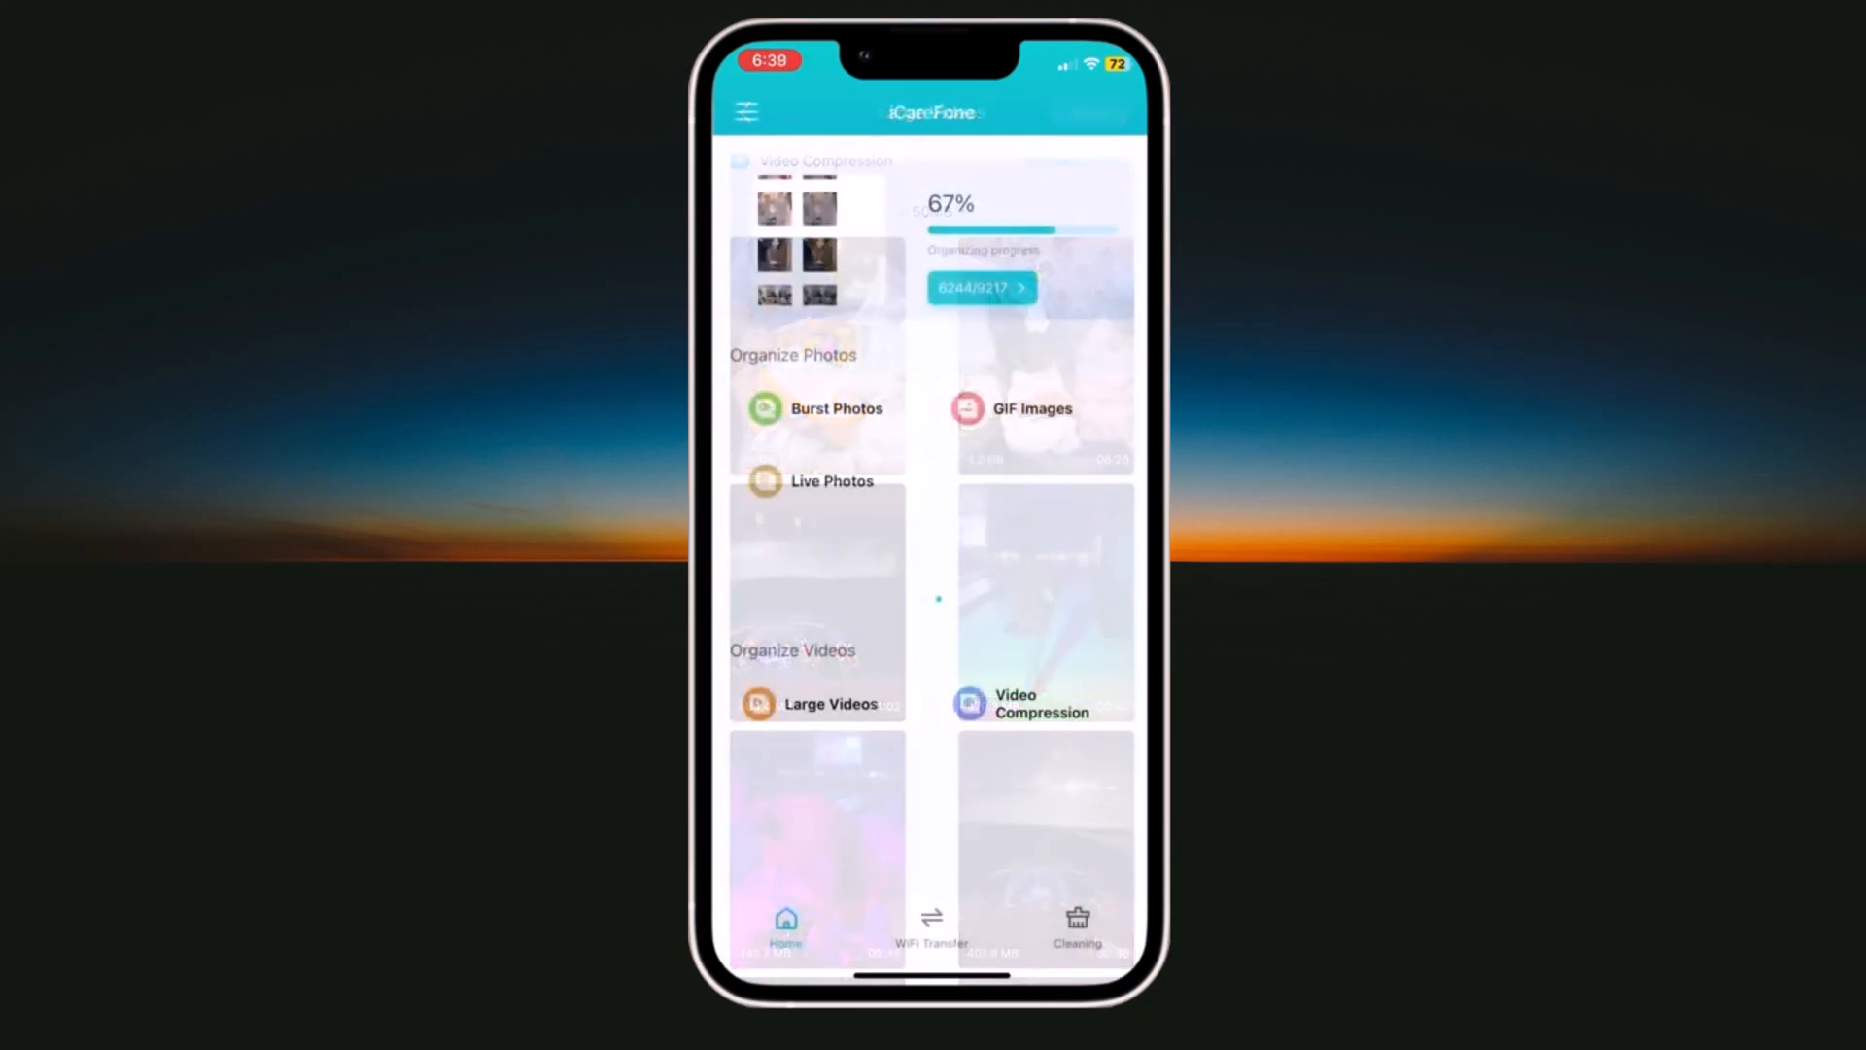
pyautogui.click(1045, 704)
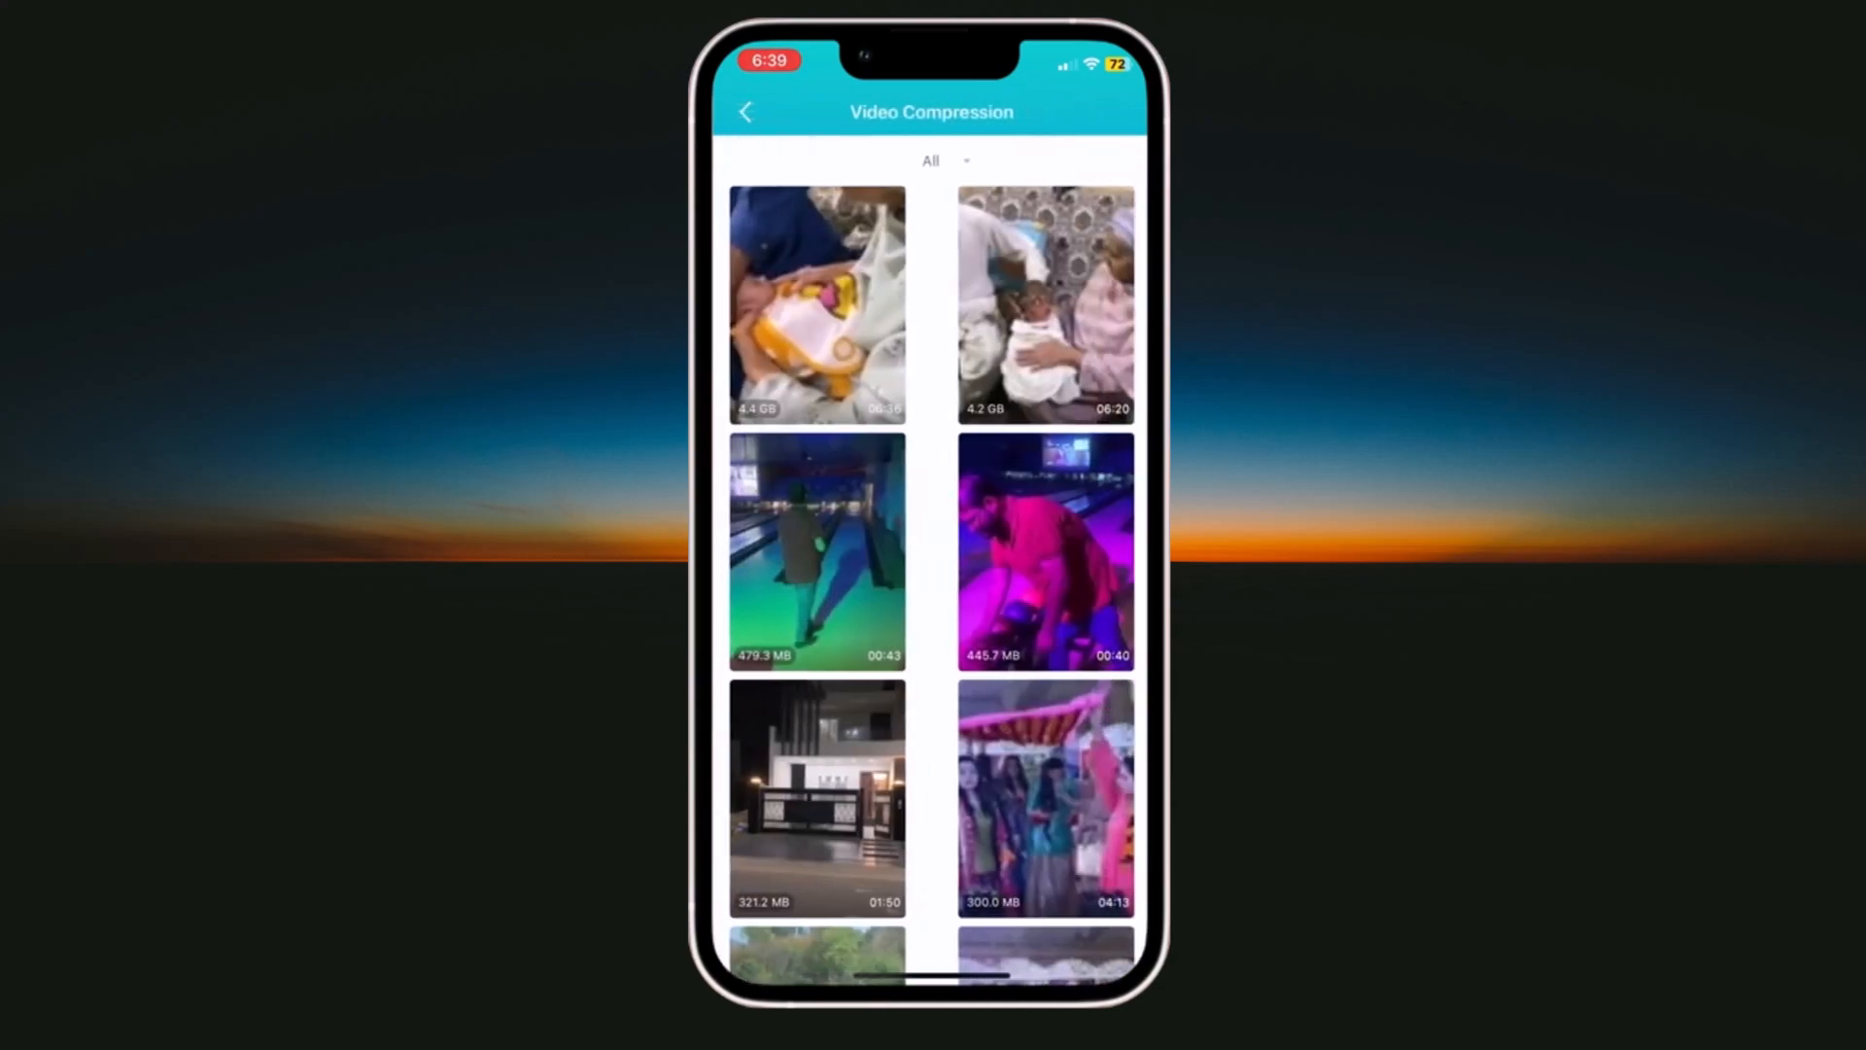
pyautogui.click(747, 111)
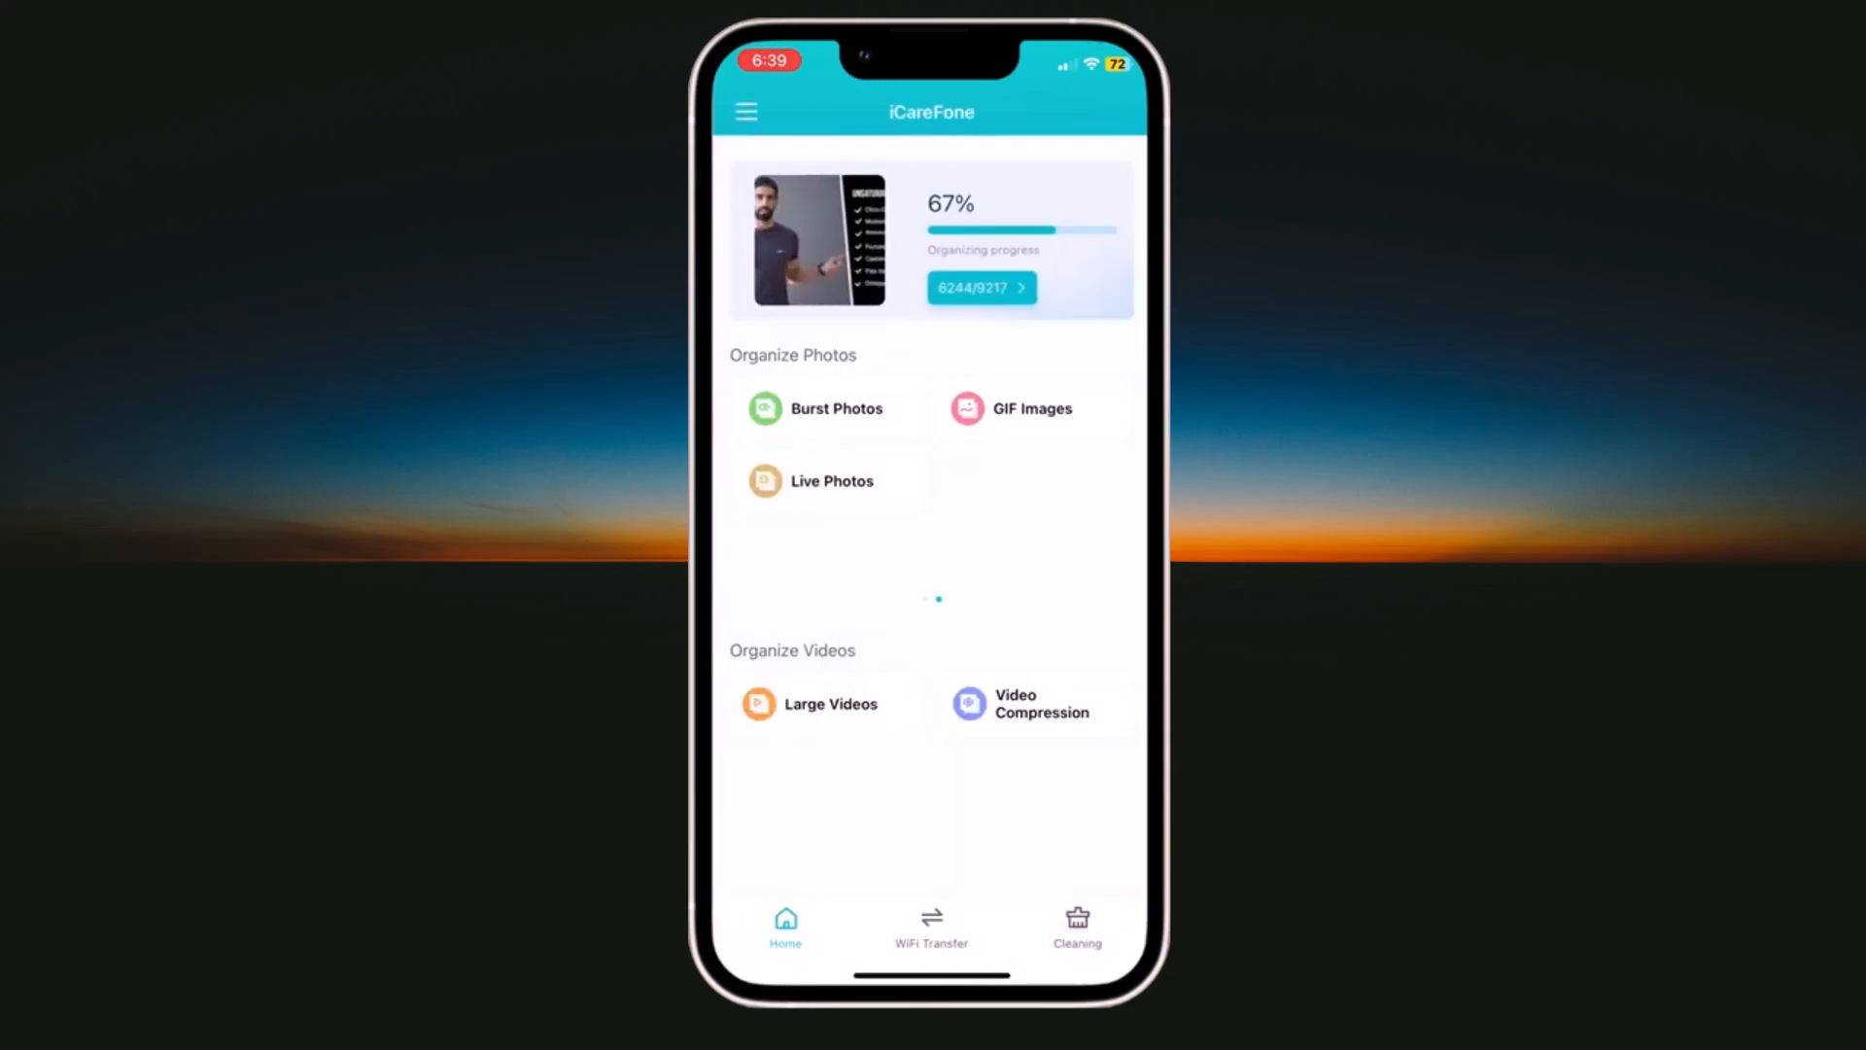
pyautogui.click(1075, 928)
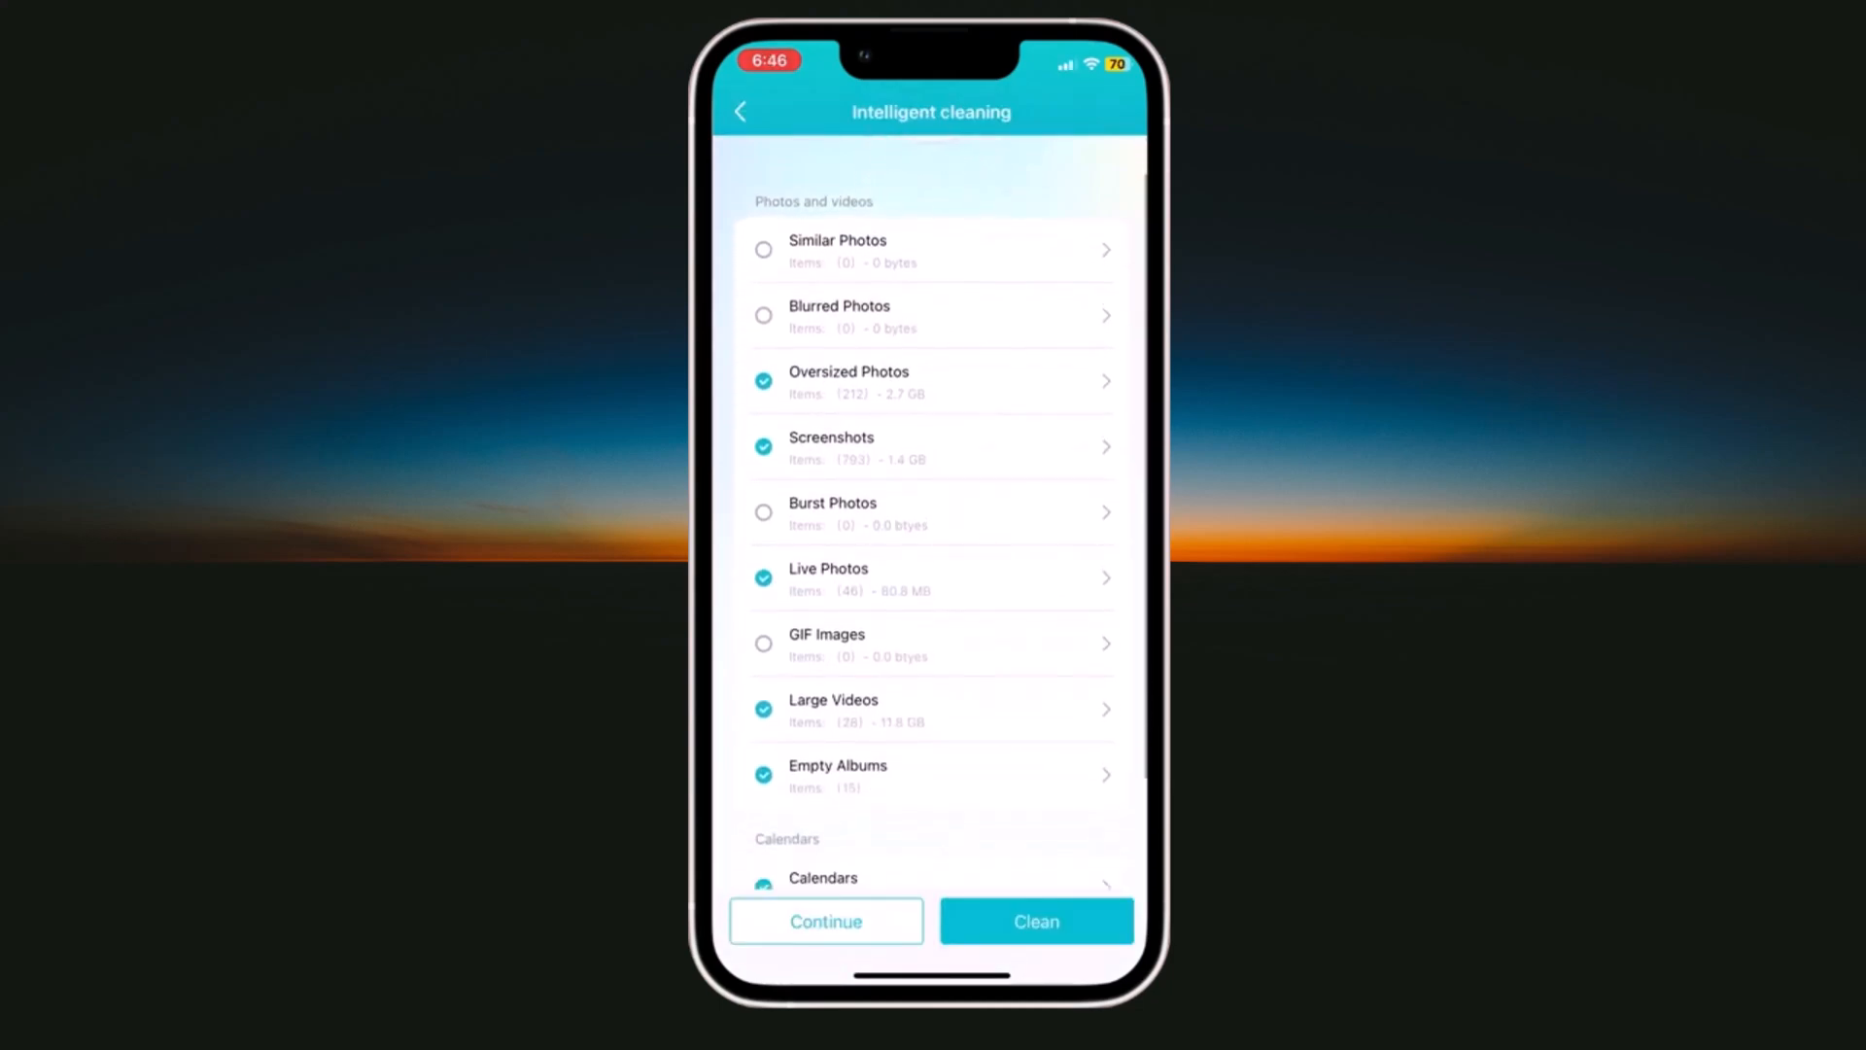
pyautogui.scroll(-3)
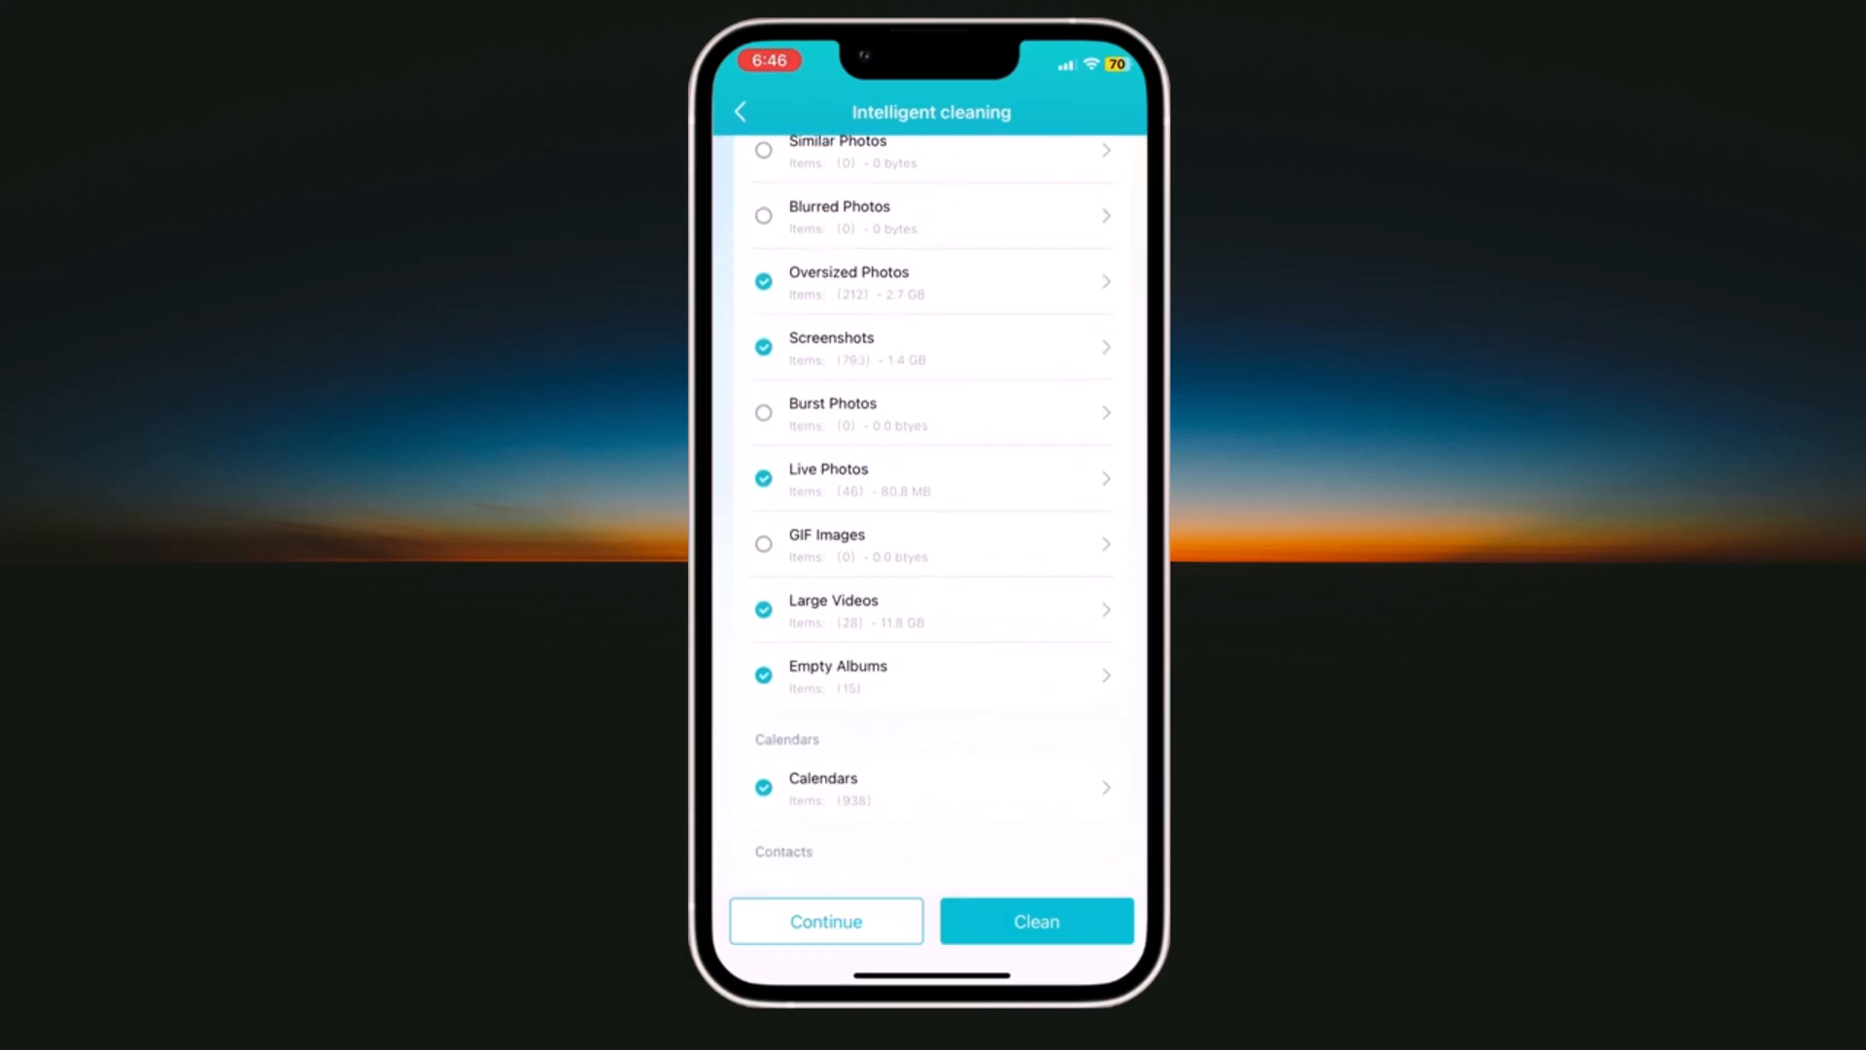
pyautogui.scroll(-3)
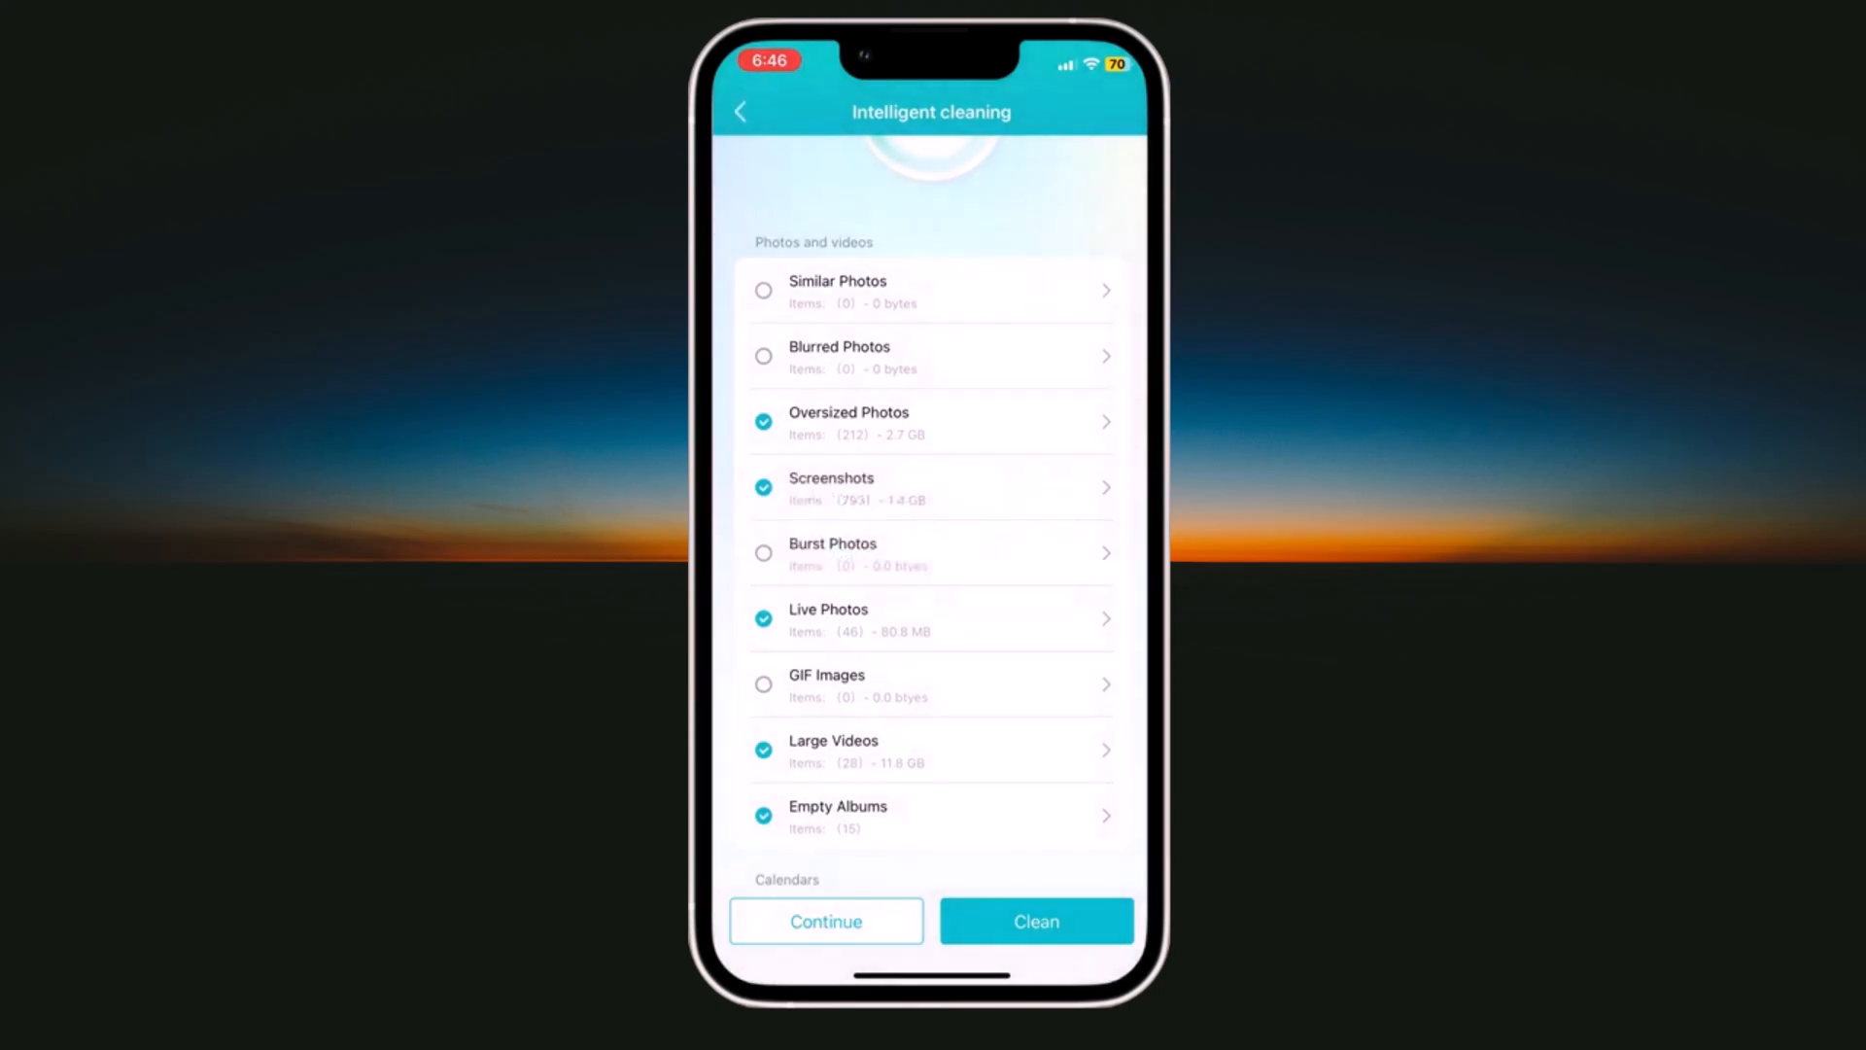
pyautogui.click(741, 112)
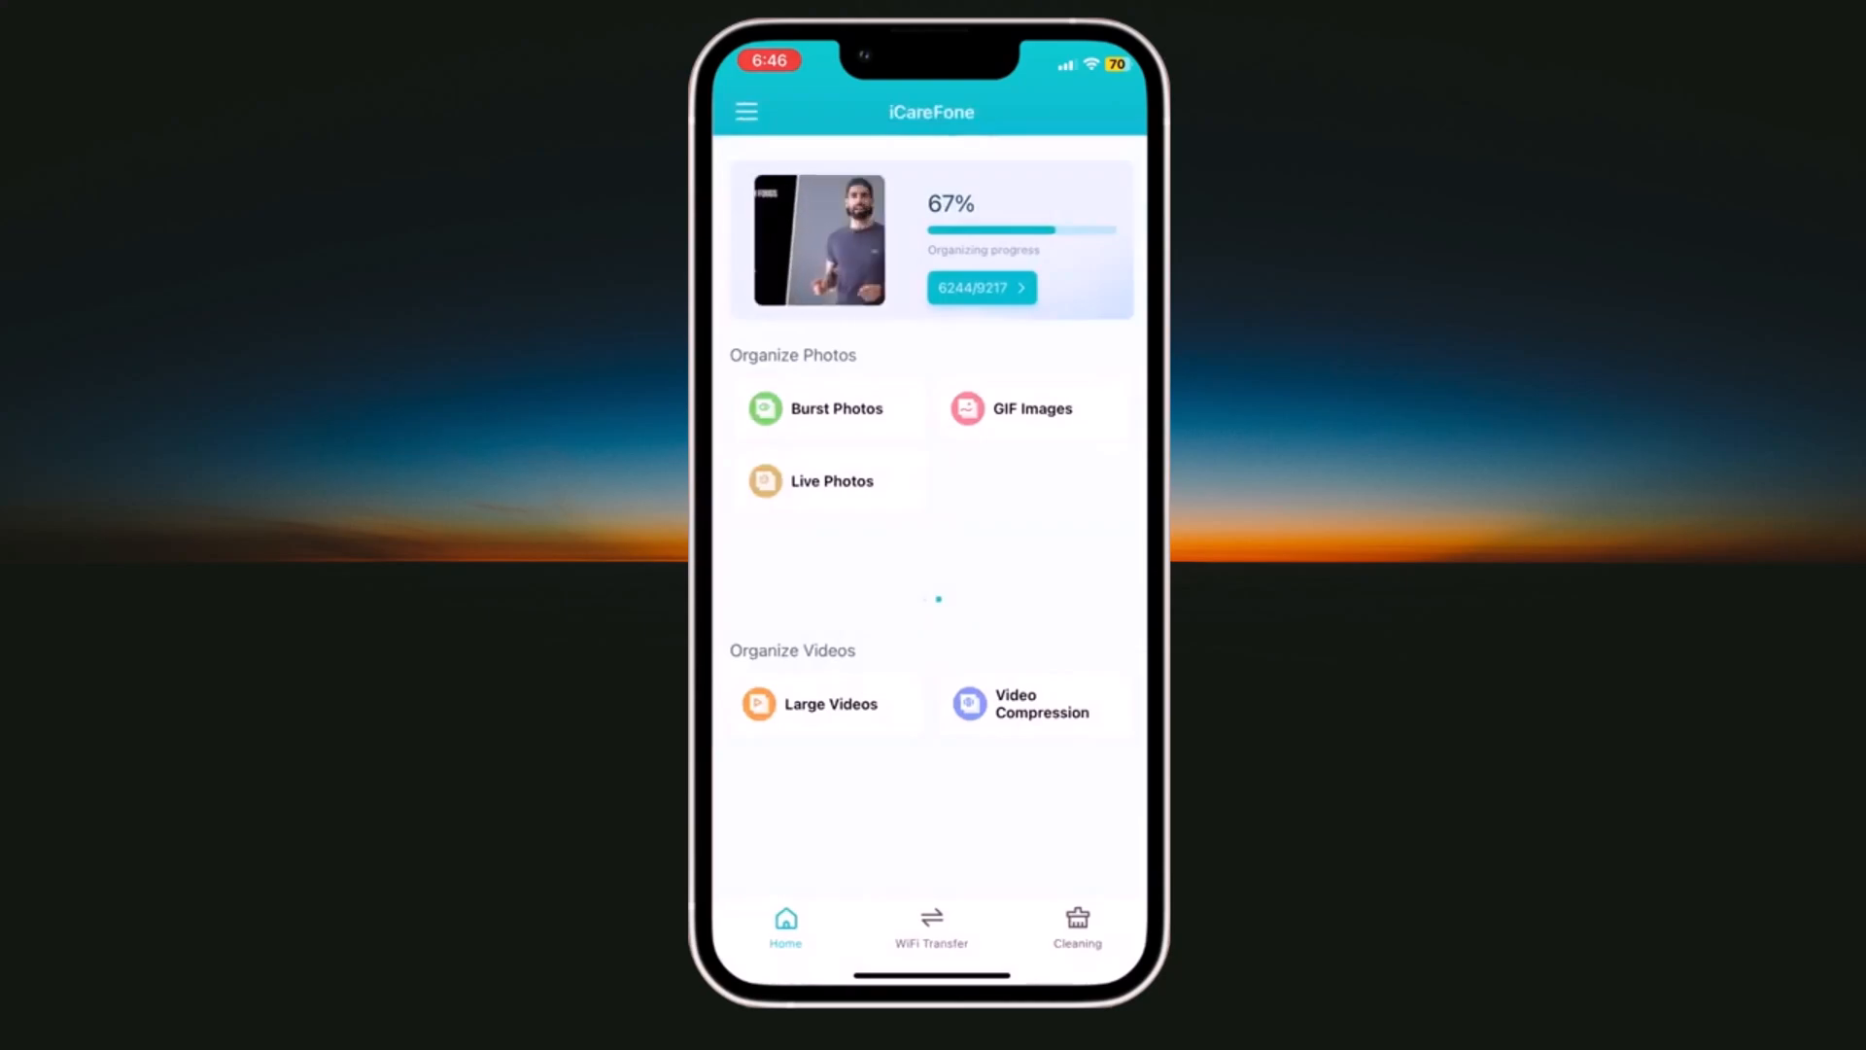
pyautogui.click(931, 928)
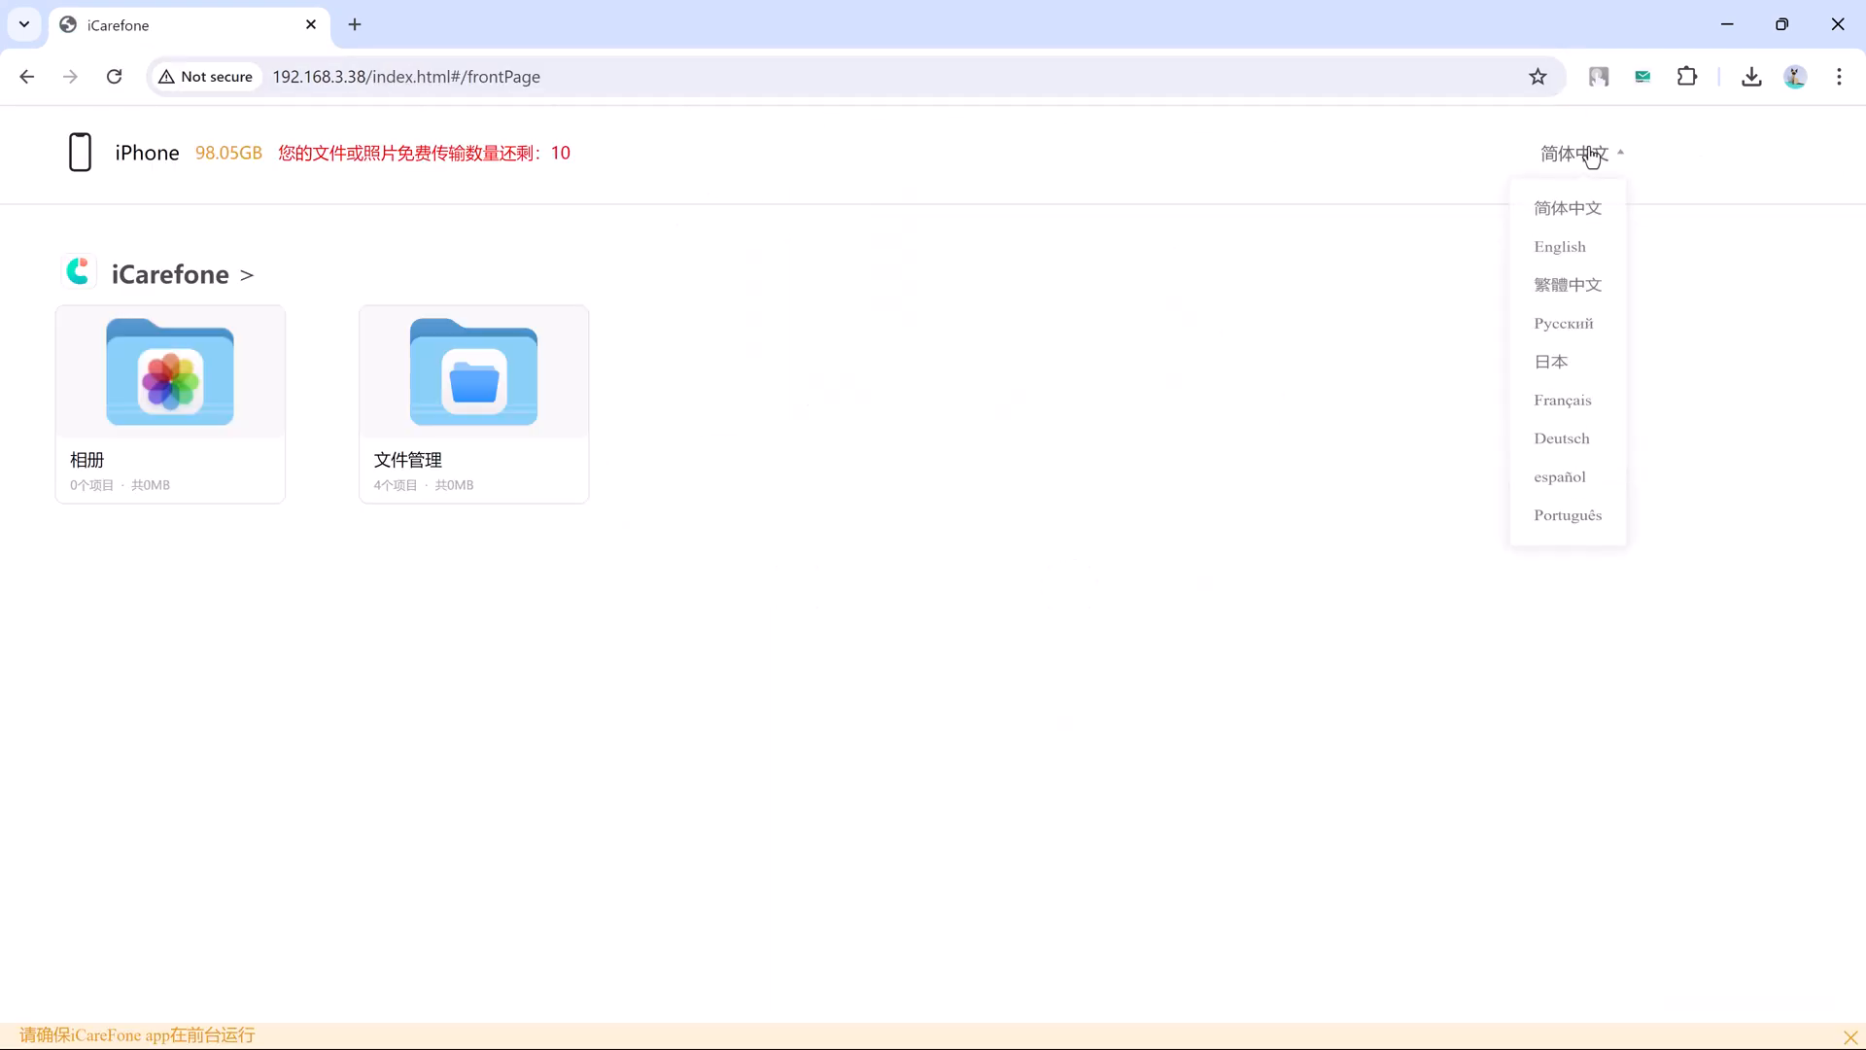
# Switch the WiFi Transfer page to English, browse Albums, then go into File Manager.
pyautogui.click(1560, 246)
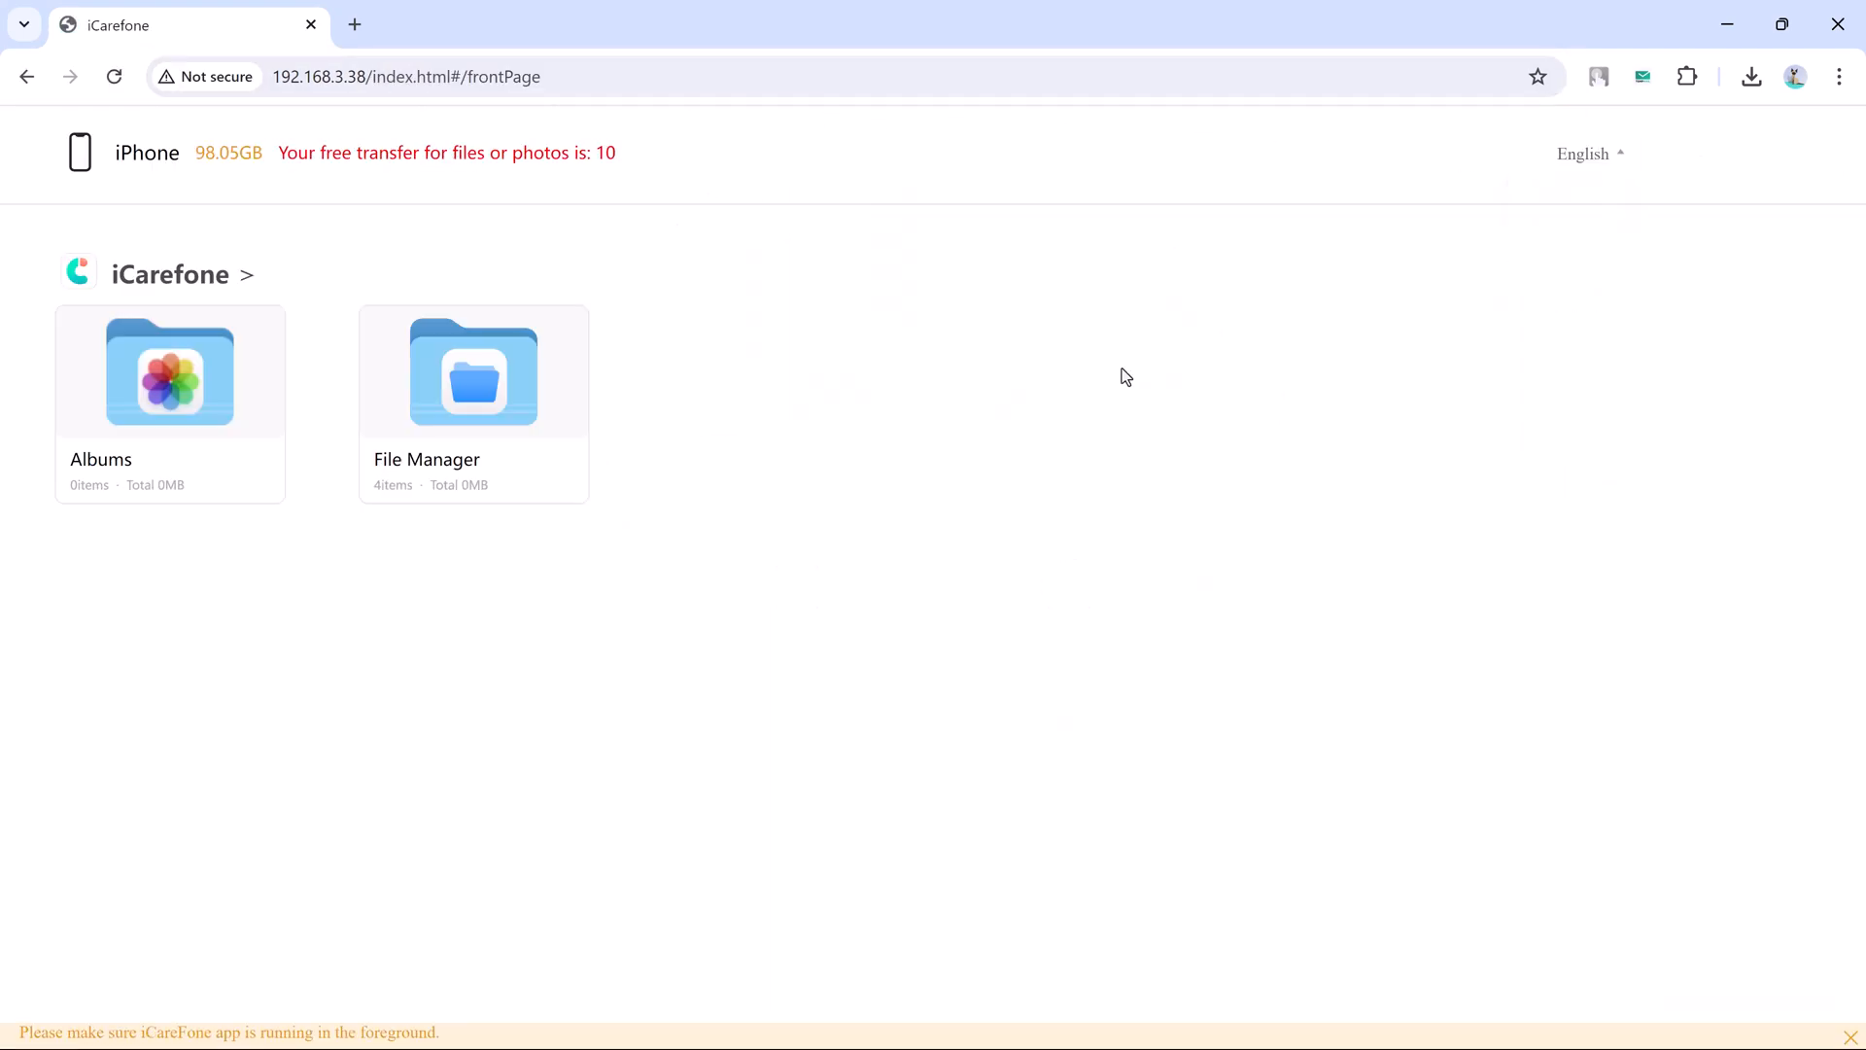
pyautogui.moveTo(886, 450)
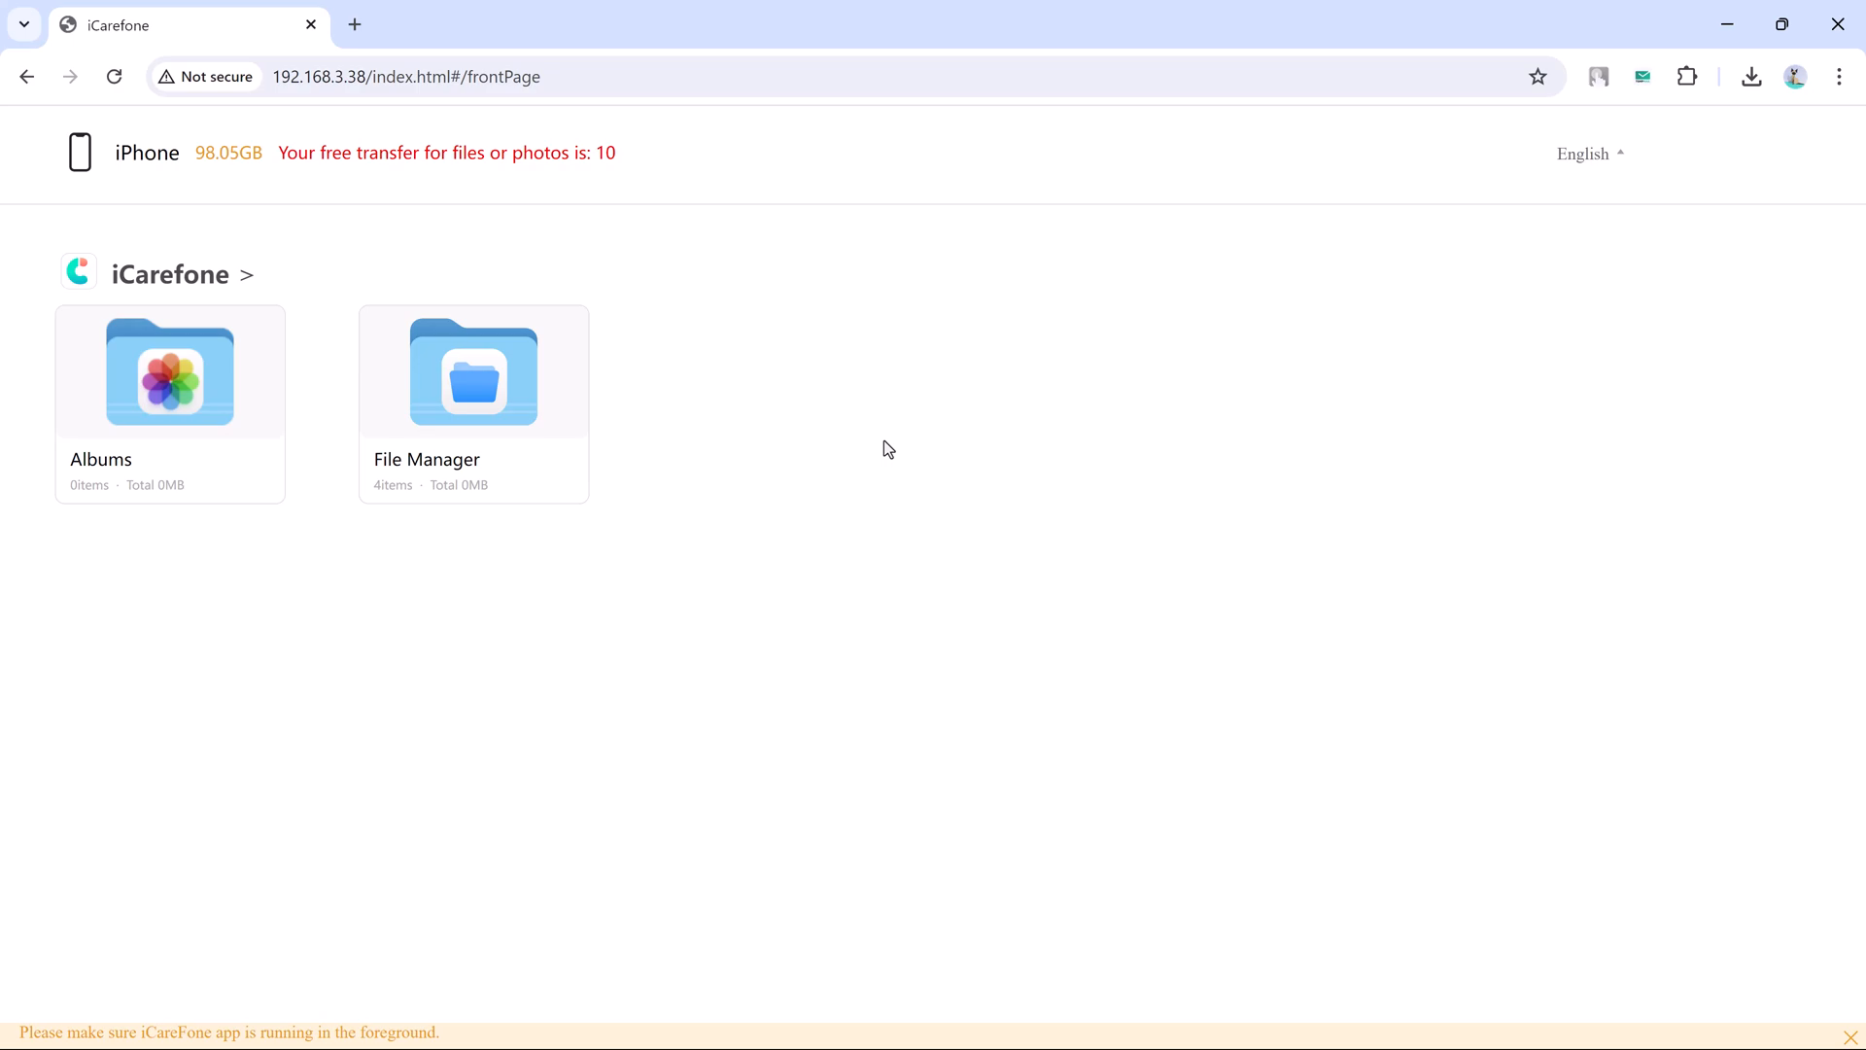
pyautogui.click(169, 373)
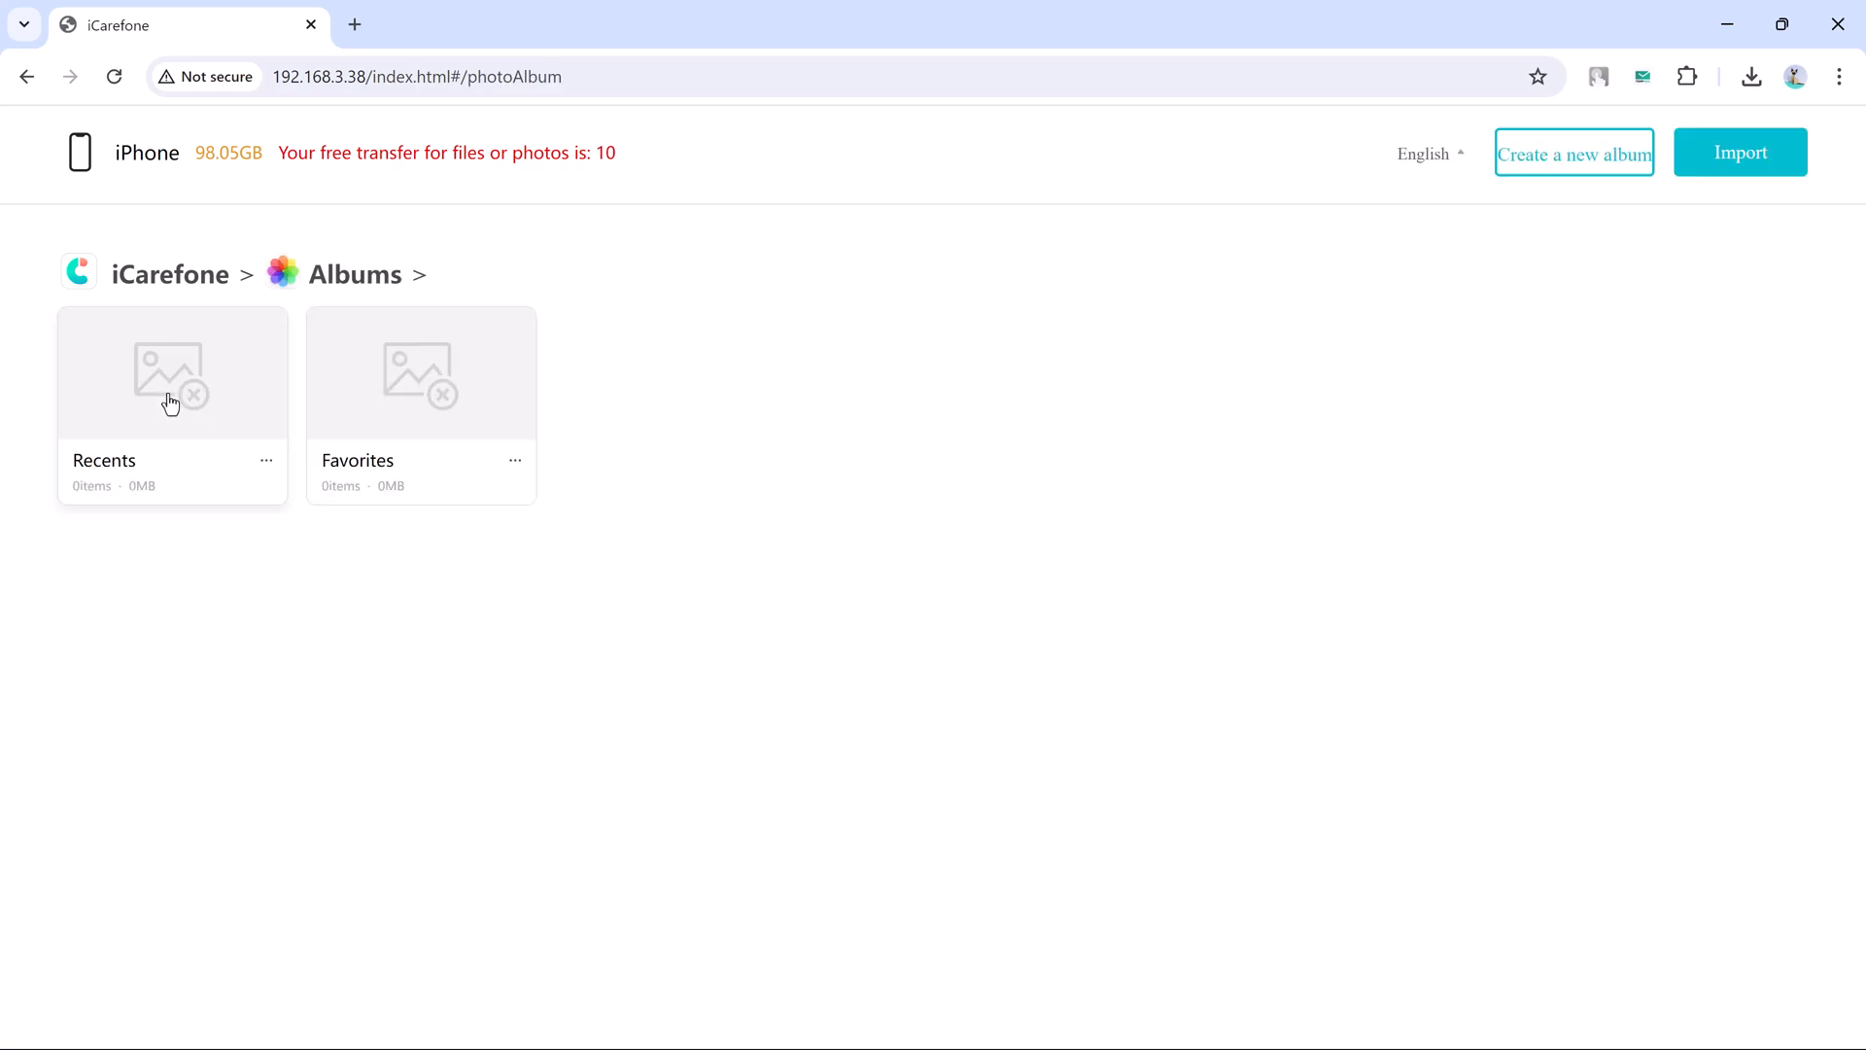
pyautogui.moveTo(181, 261)
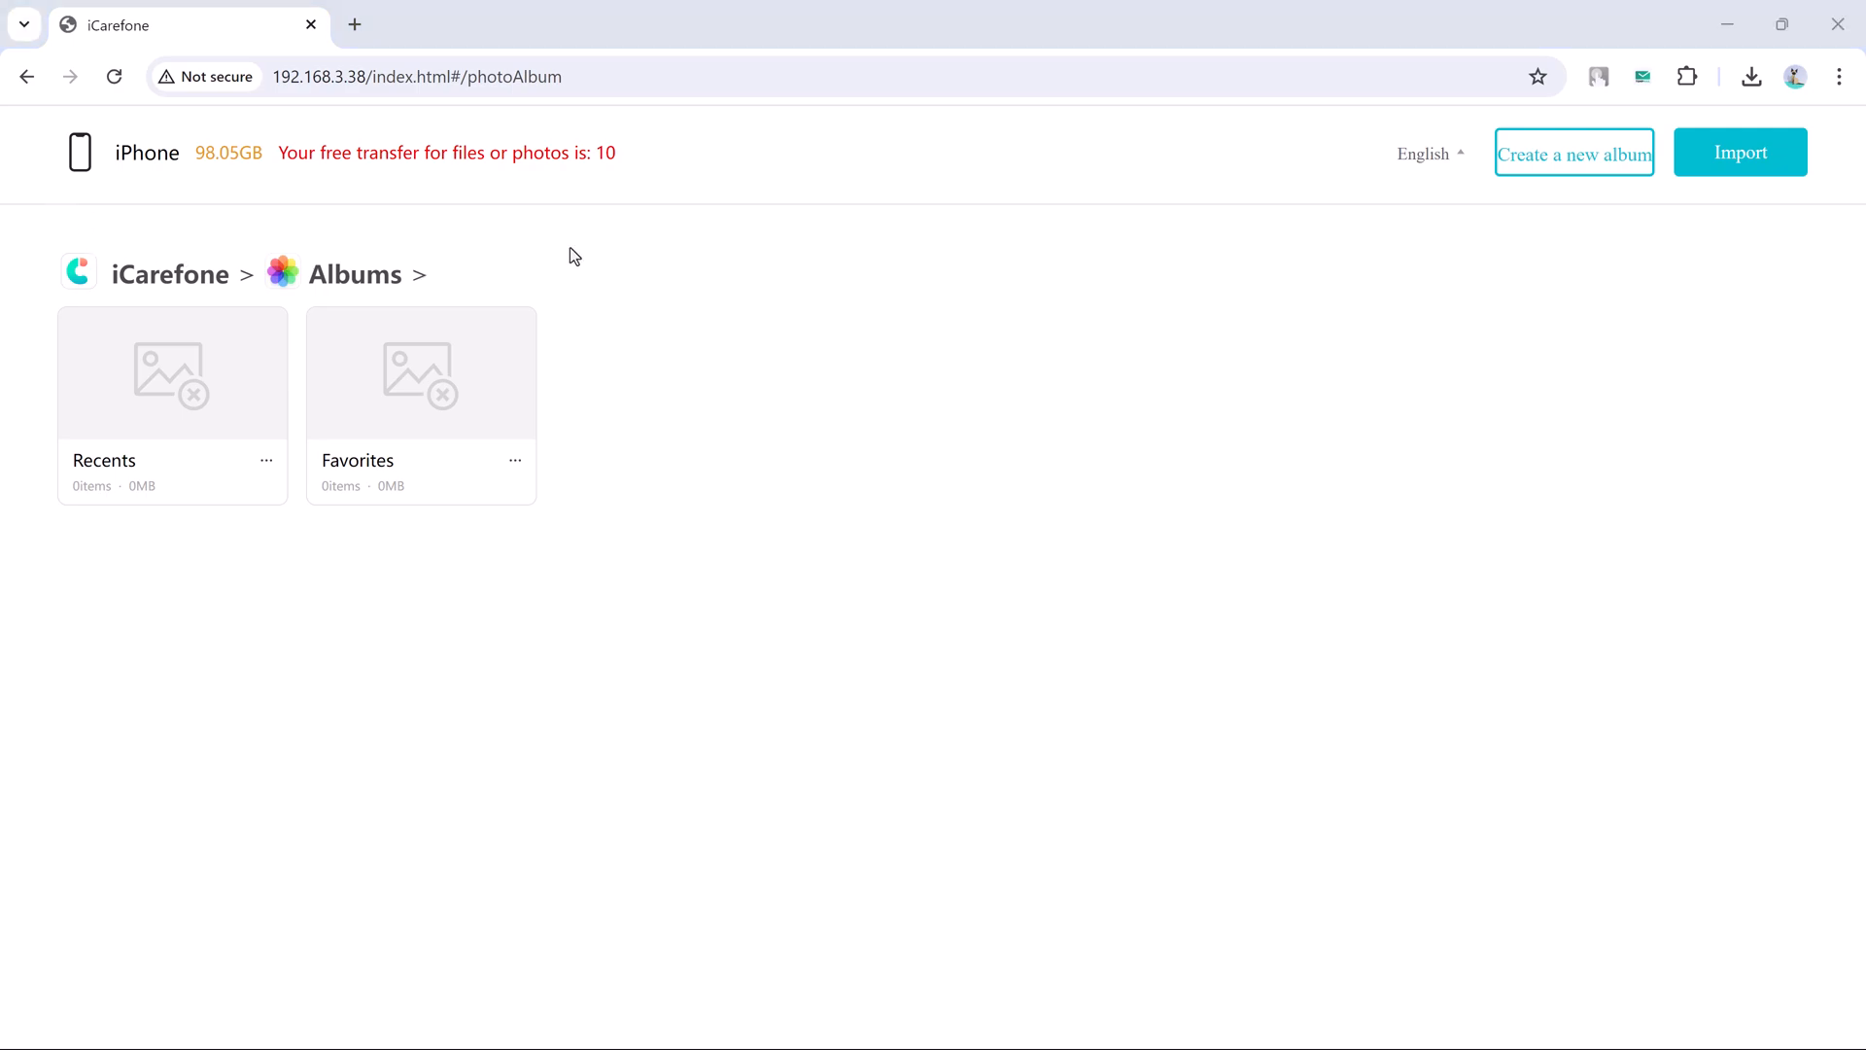
pyautogui.click(27, 75)
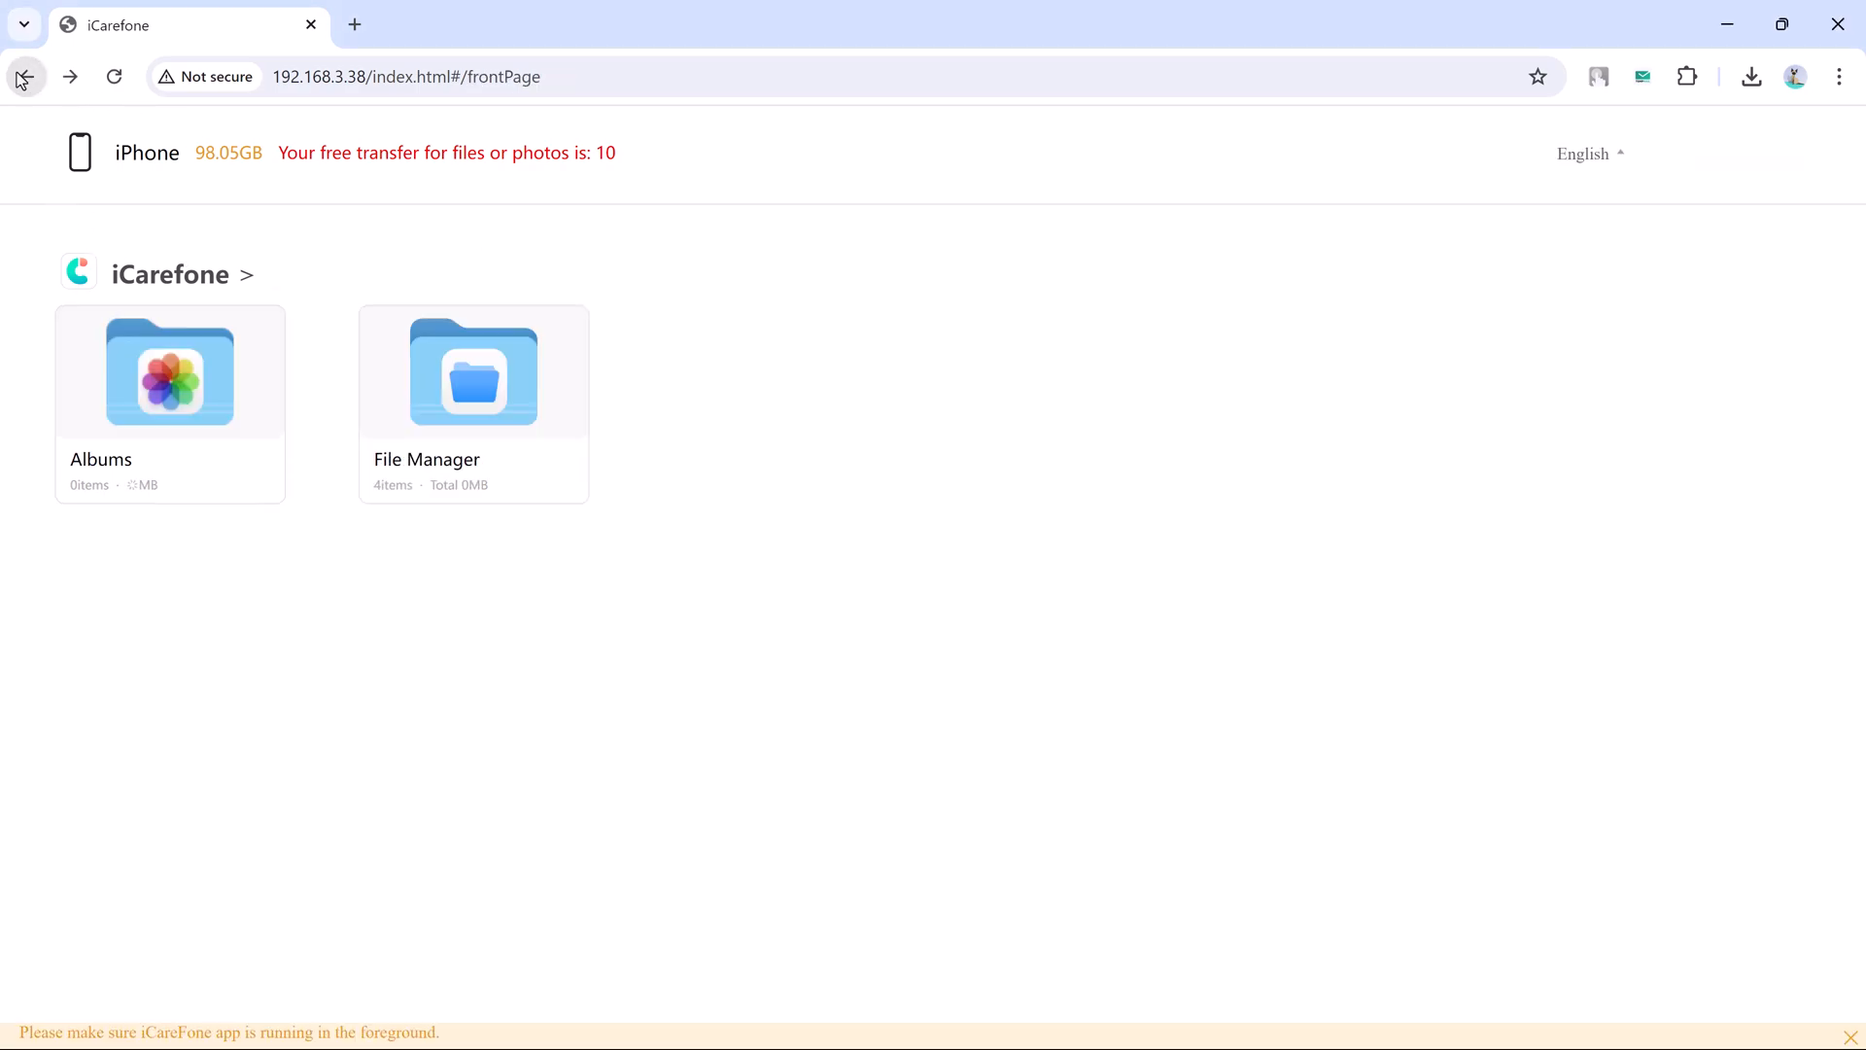
pyautogui.click(472, 373)
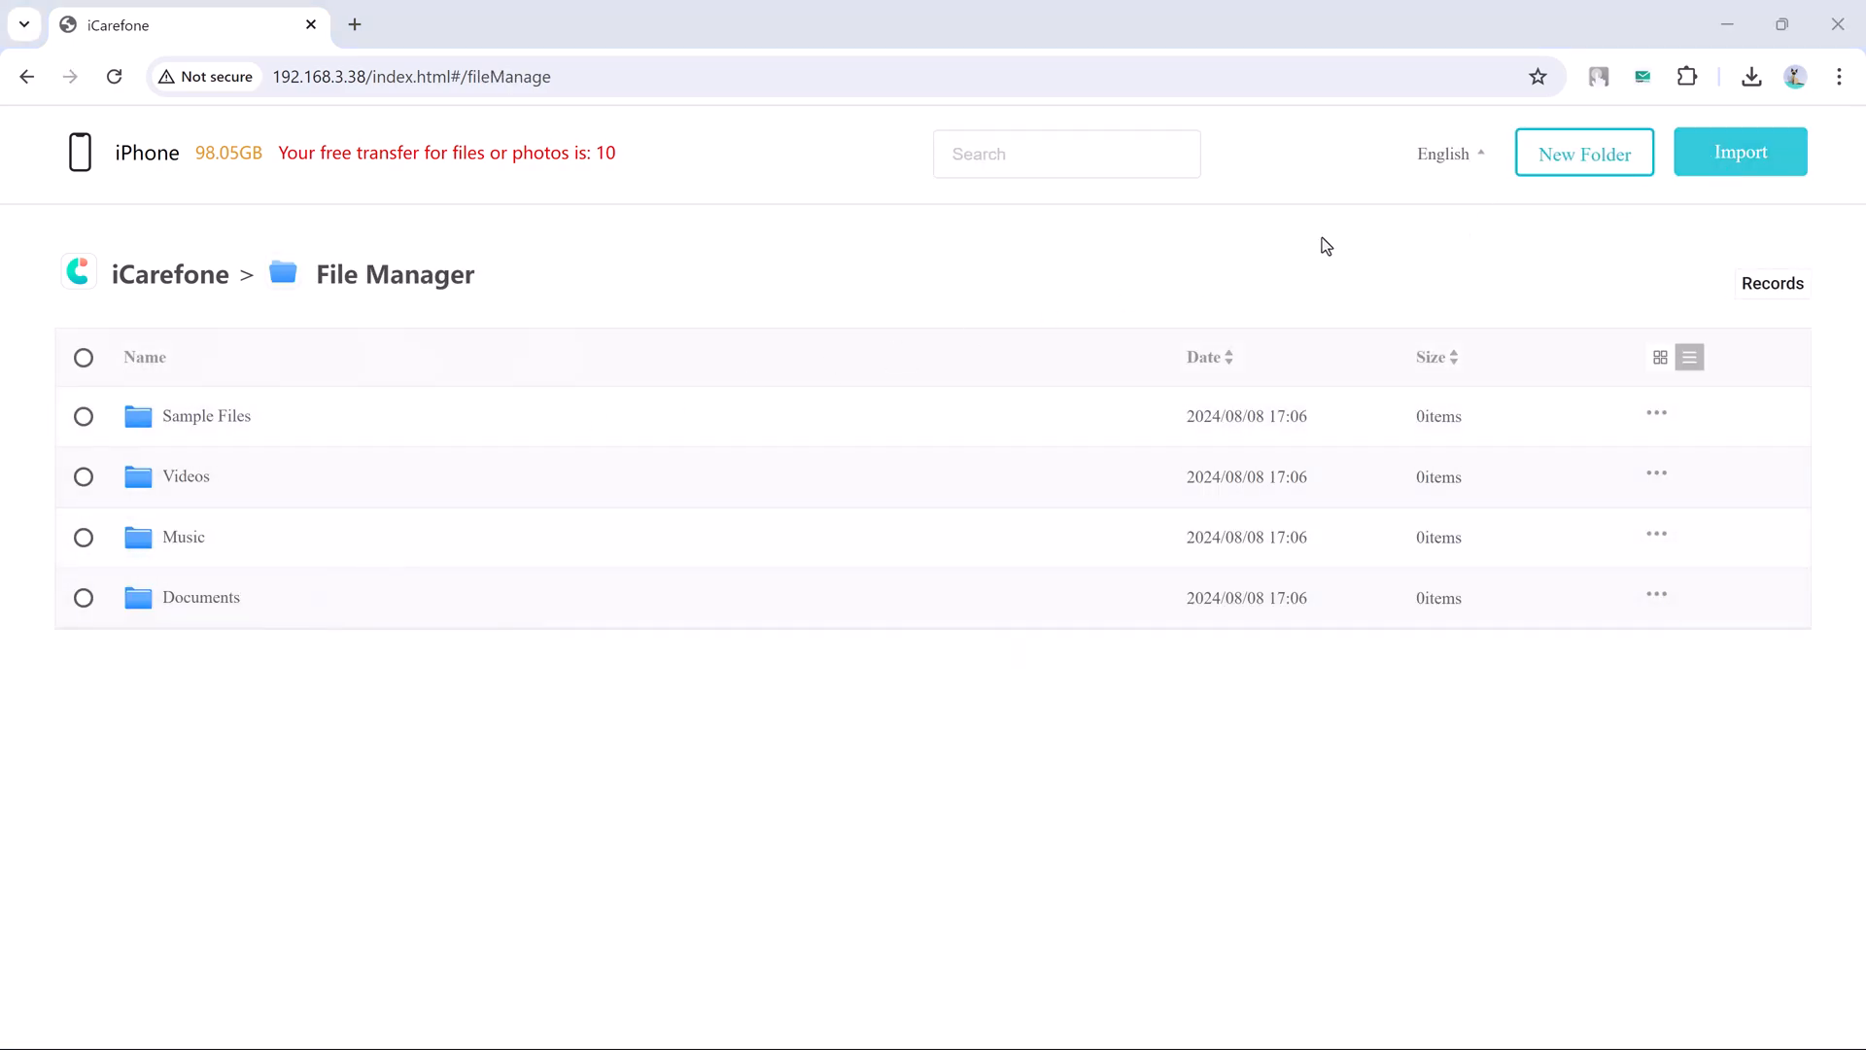
# Start an Import in File Manager, bringing up the Windows Open dialog at Downloads.
pyautogui.click(1739, 151)
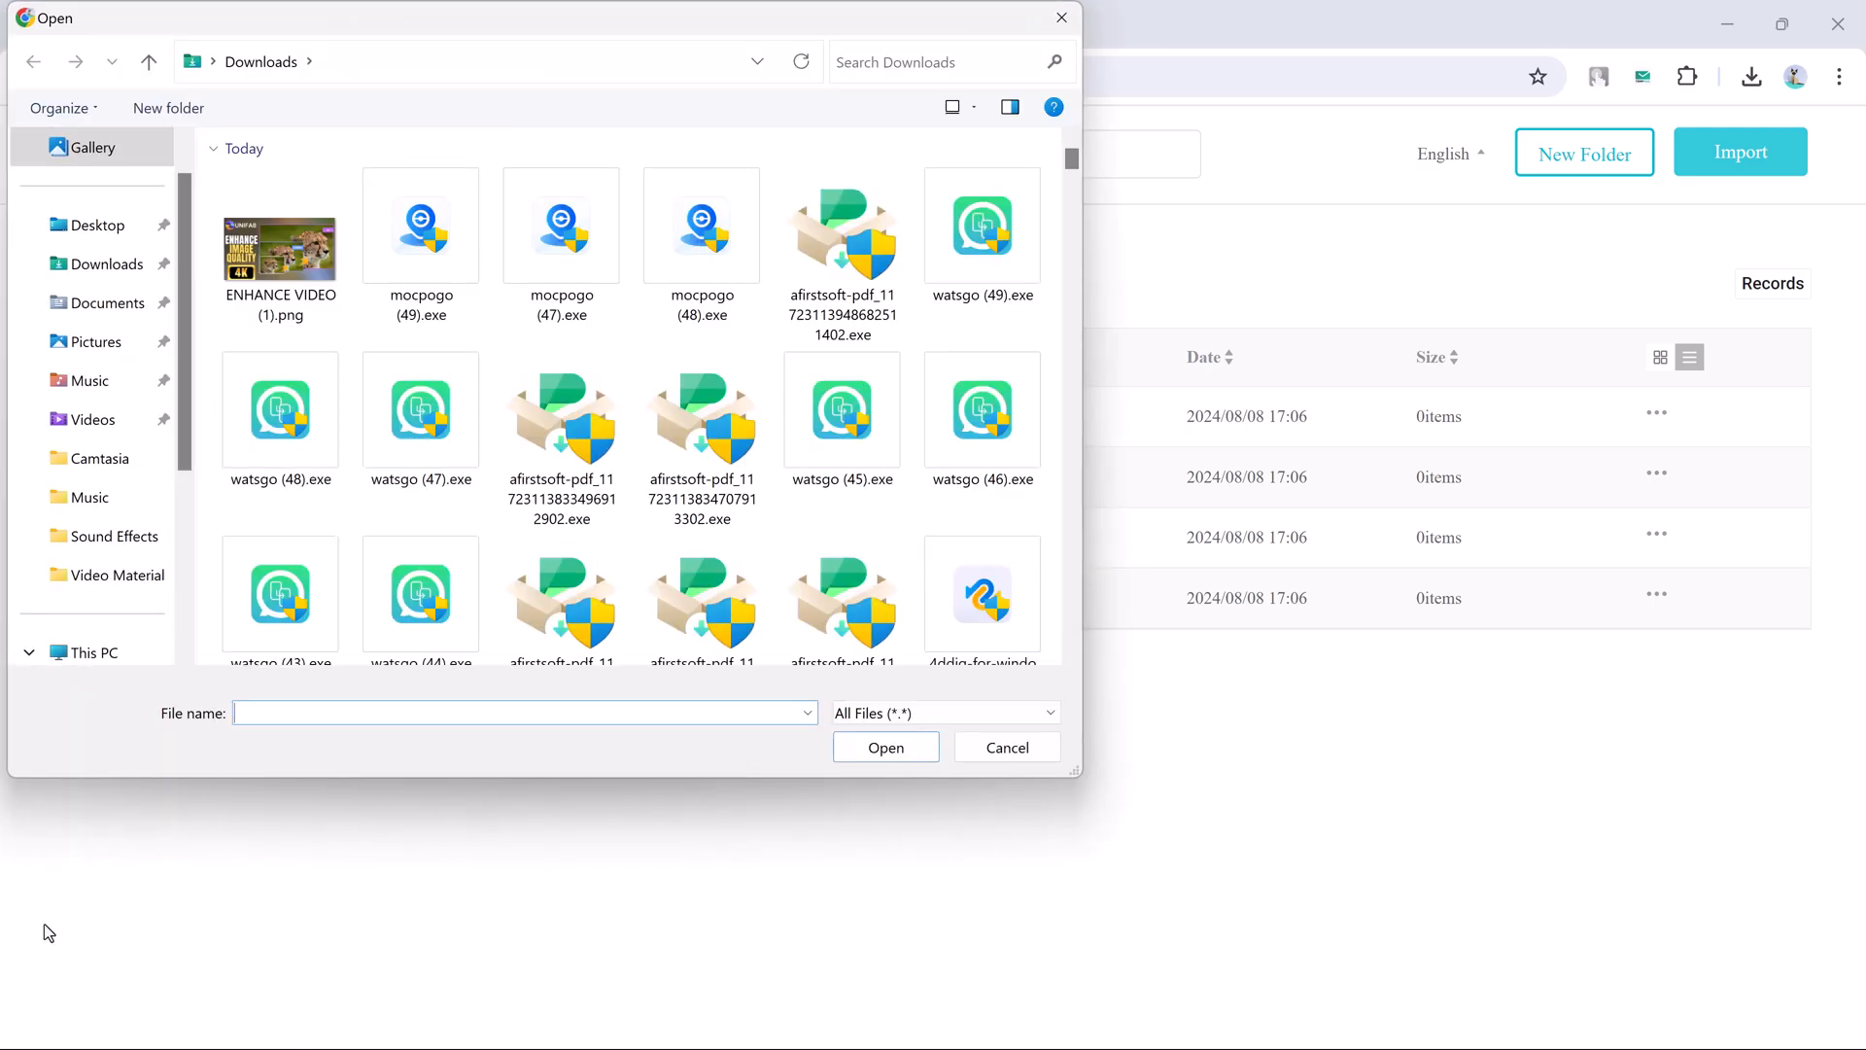
pyautogui.moveTo(198, 628)
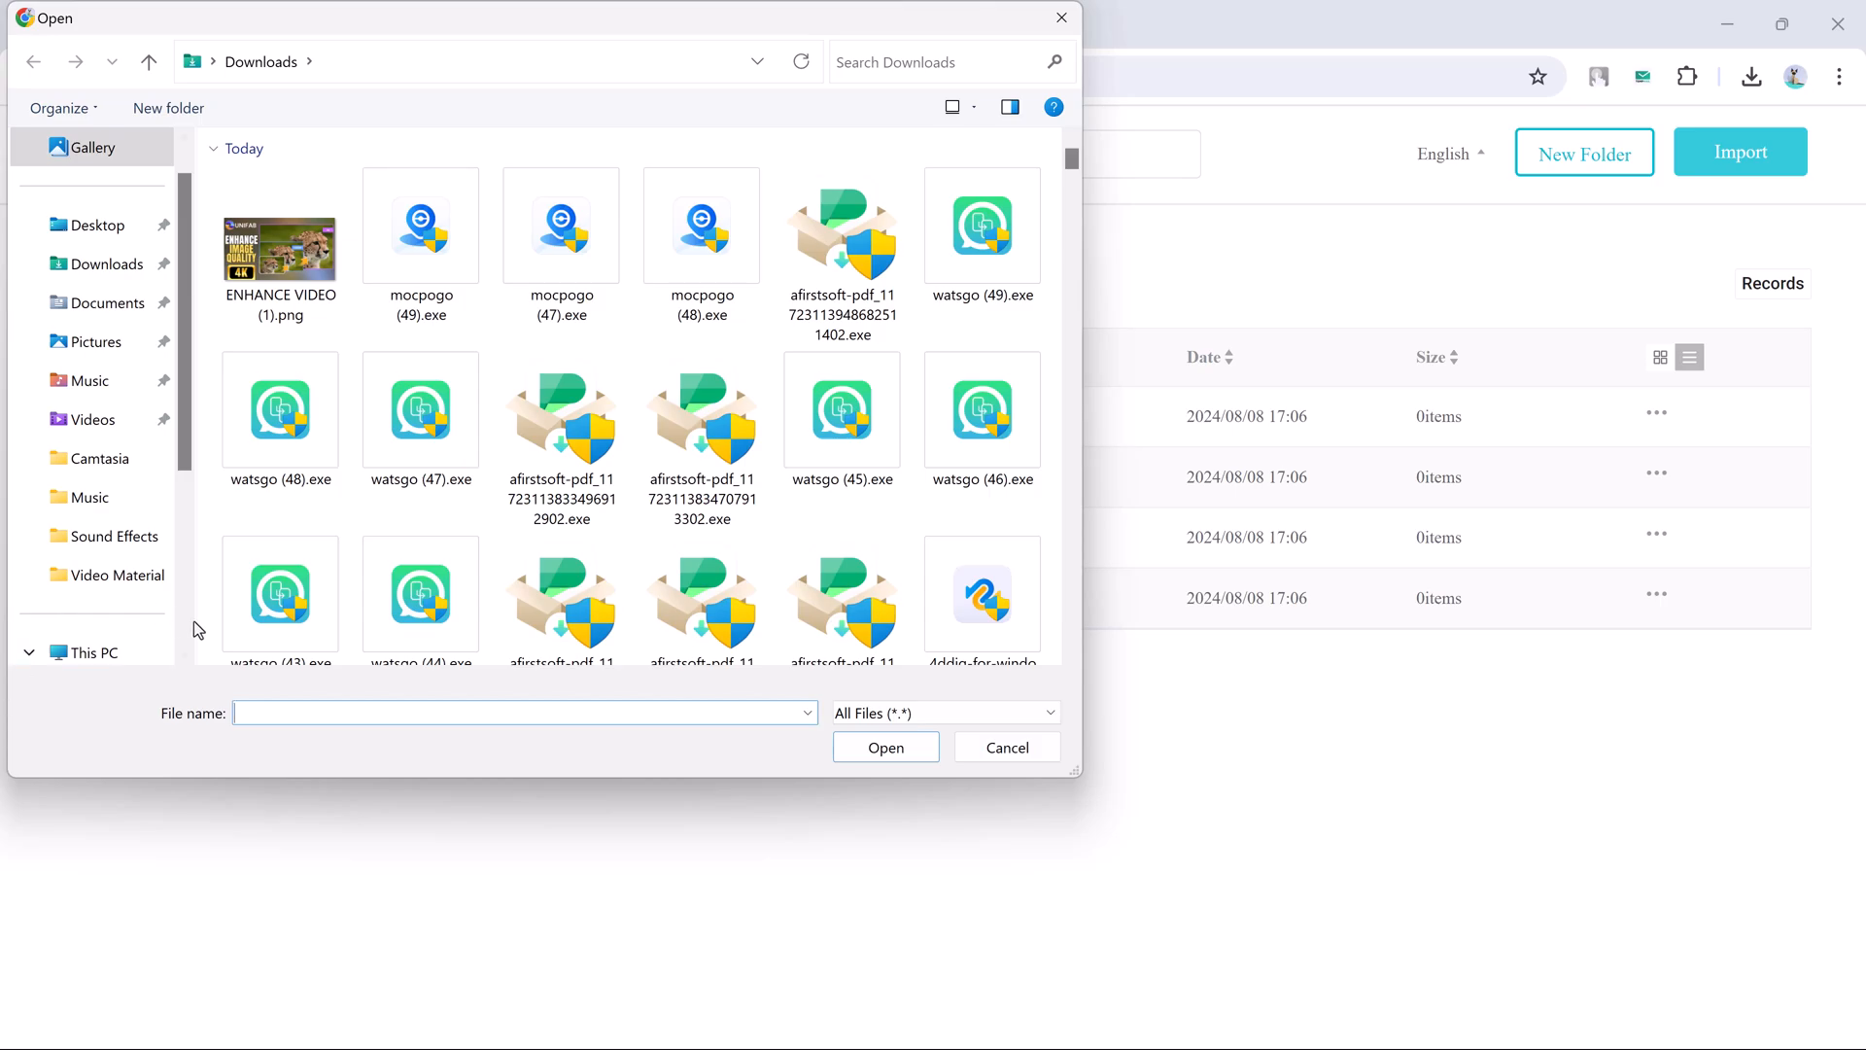